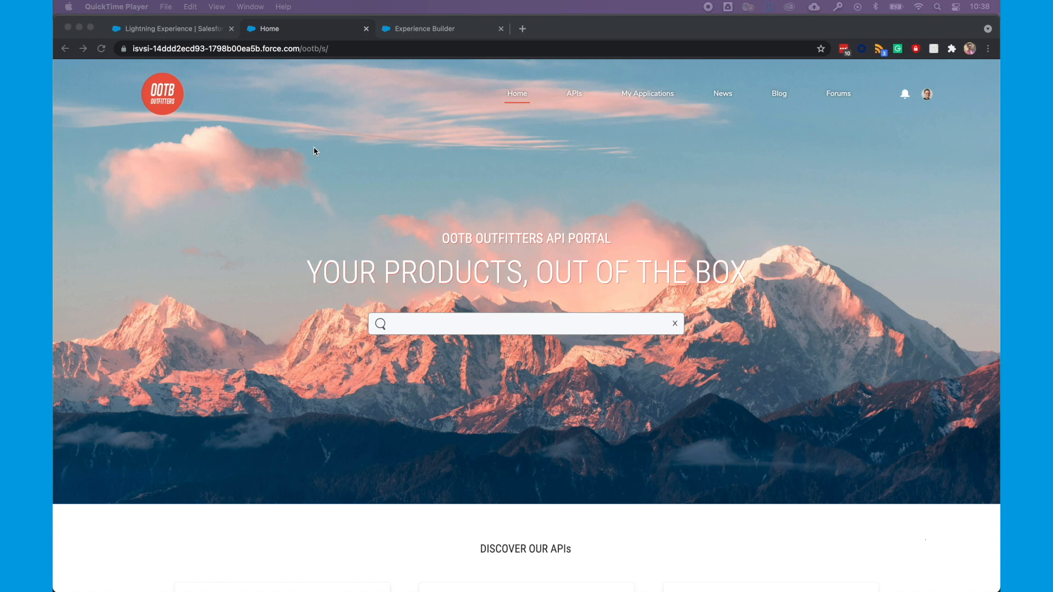
mouse_move(286, 143)
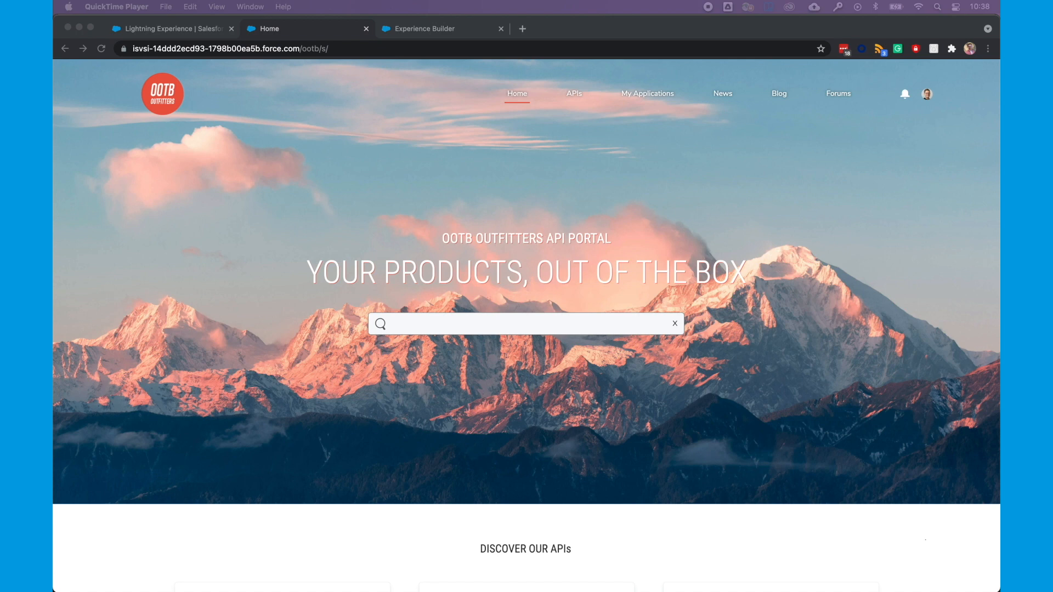
mouse_move(525, 14)
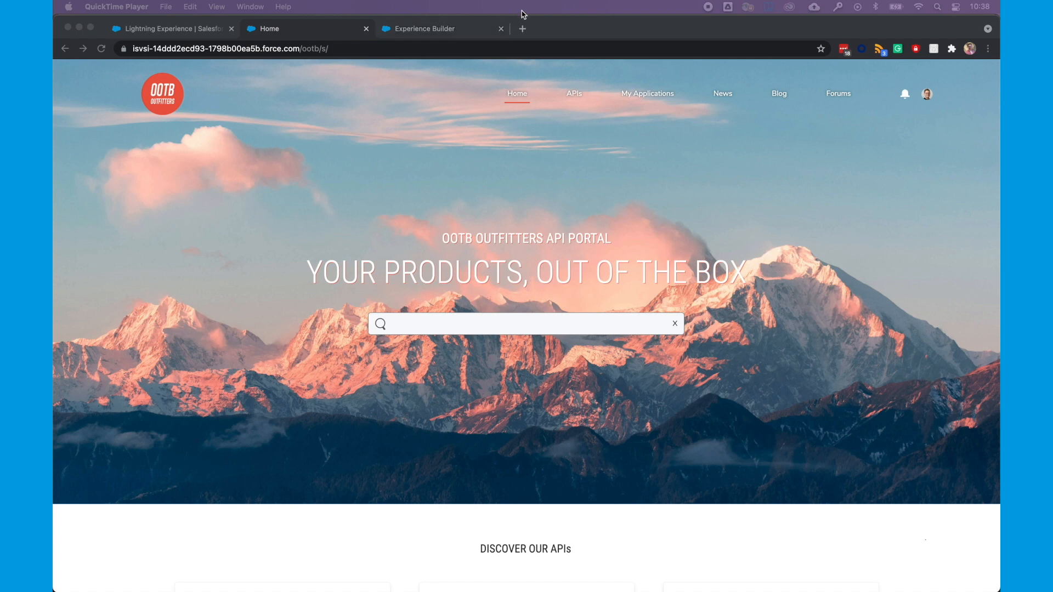
Step: Load the MuleSoft API Community Manager site-structure documentation URL in the new tab
text(https://docs.mulesoft.com/api-community-manager/site-structure)
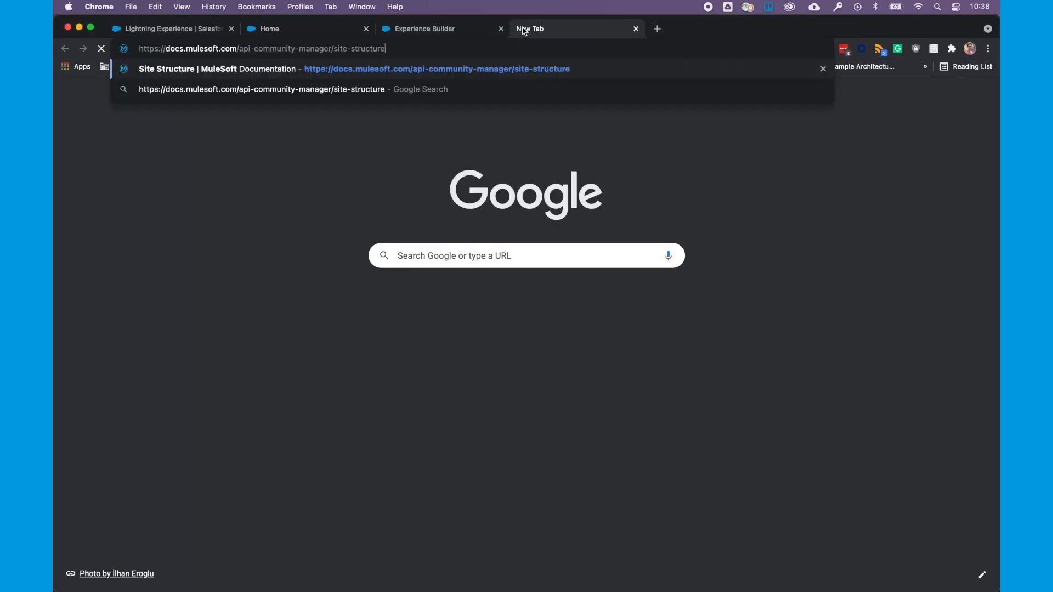
key(Enter)
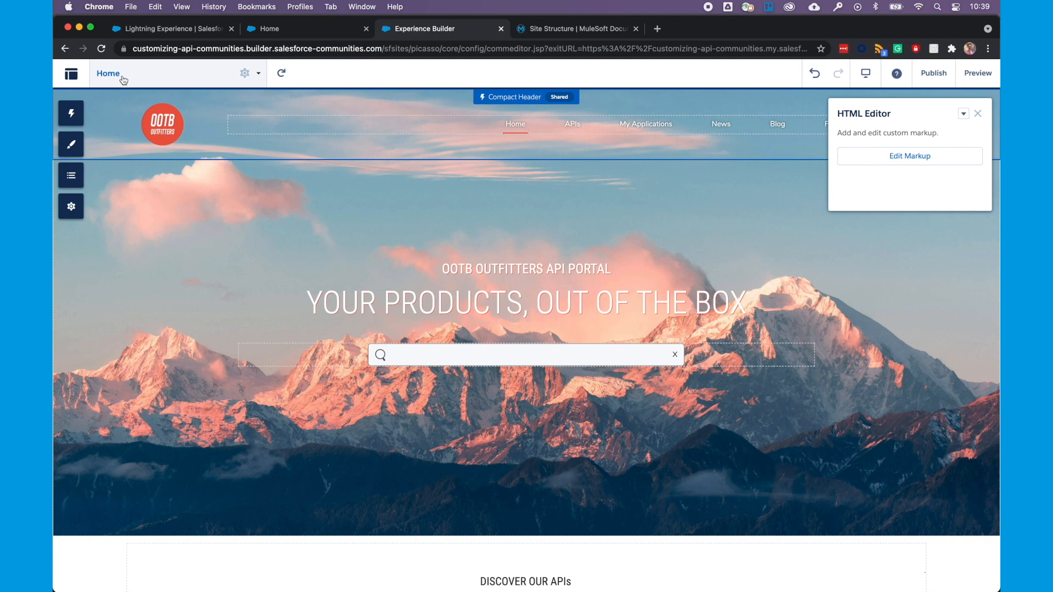
Step: Switch Experience Builder from the Home page to the Login page via the Pages list
click(108, 73)
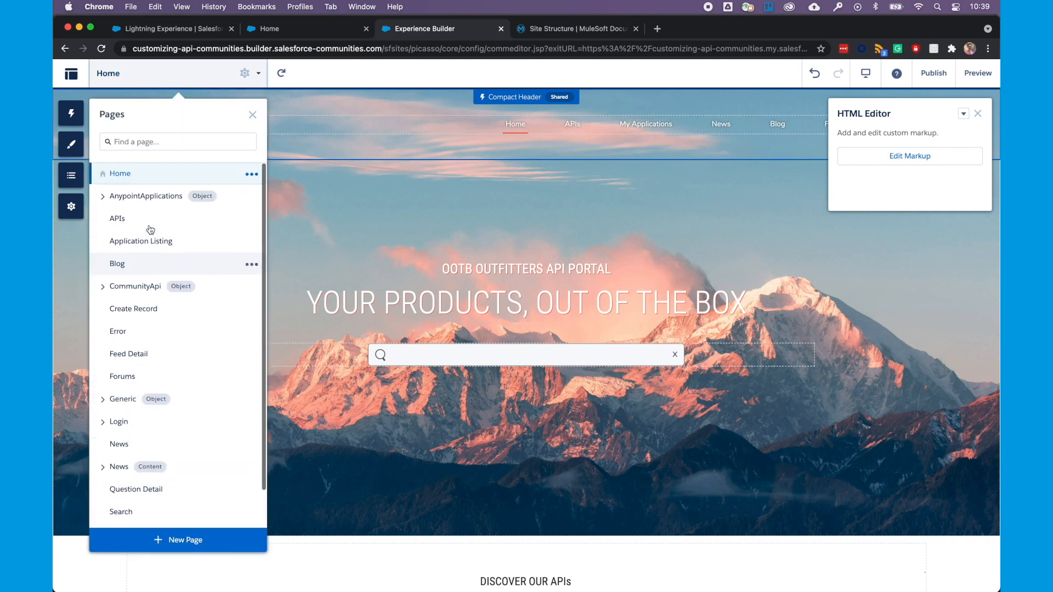
mouse_move(141, 241)
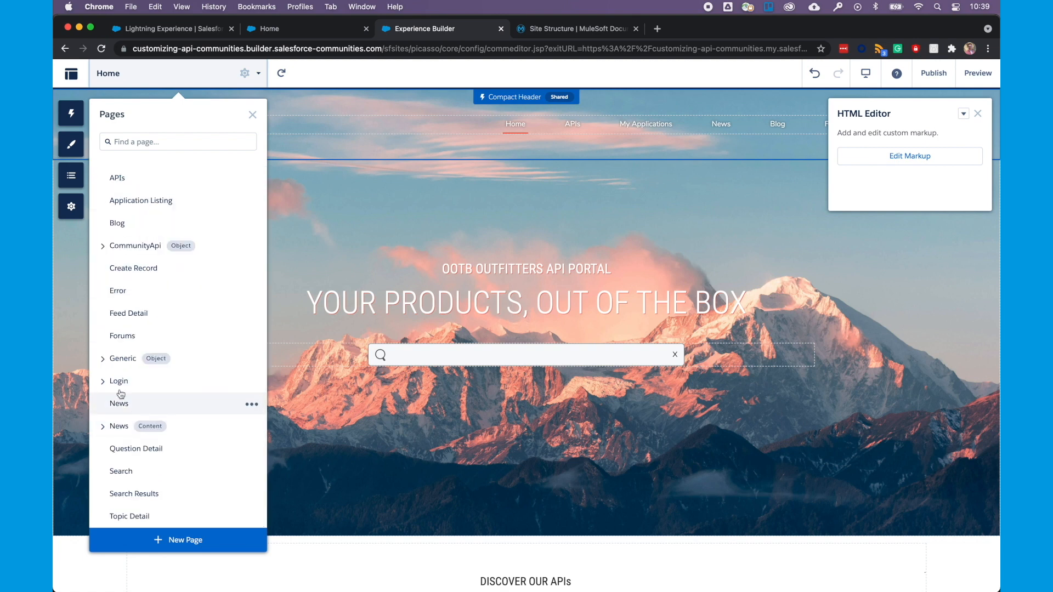
click(118, 381)
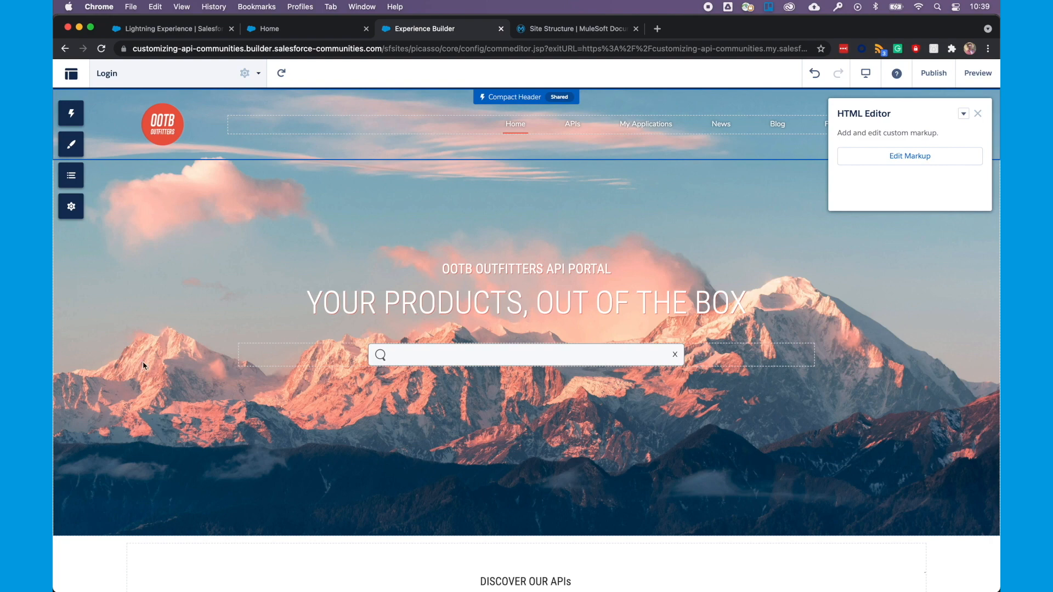
click(281, 74)
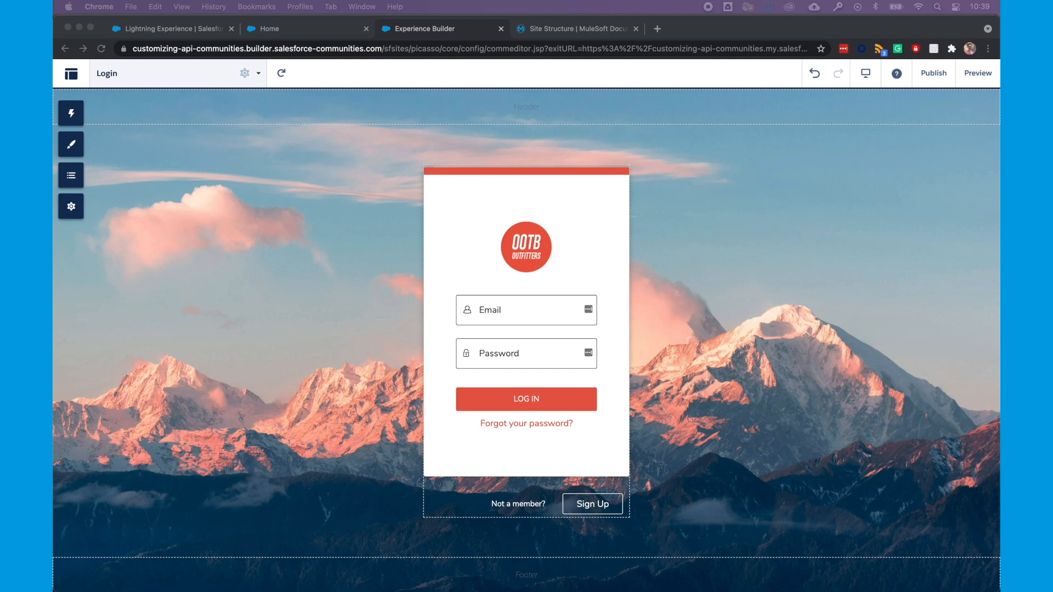
click(525, 255)
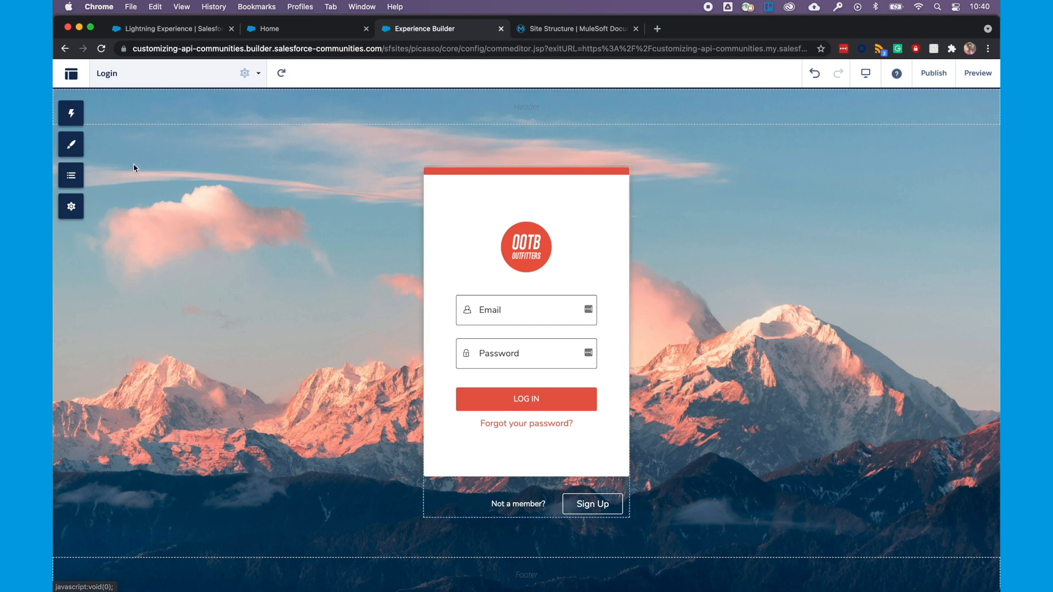
mouse_move(71, 113)
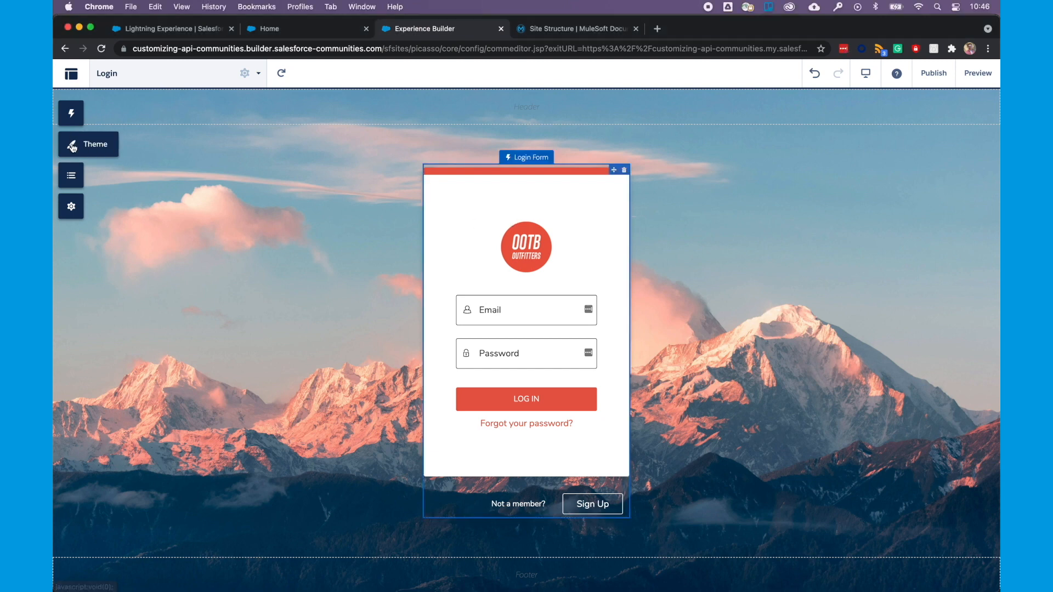
Step: Set the Theme card background colour to rgba(255, 255, 255, 0.59) and return to the Theme menu
click(88, 144)
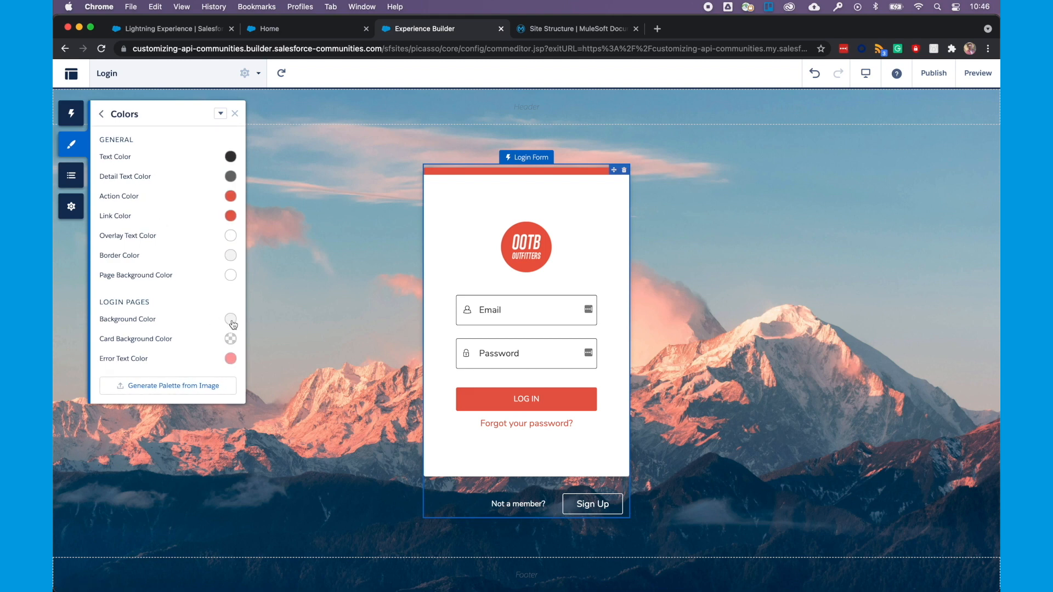
mouse_move(230, 339)
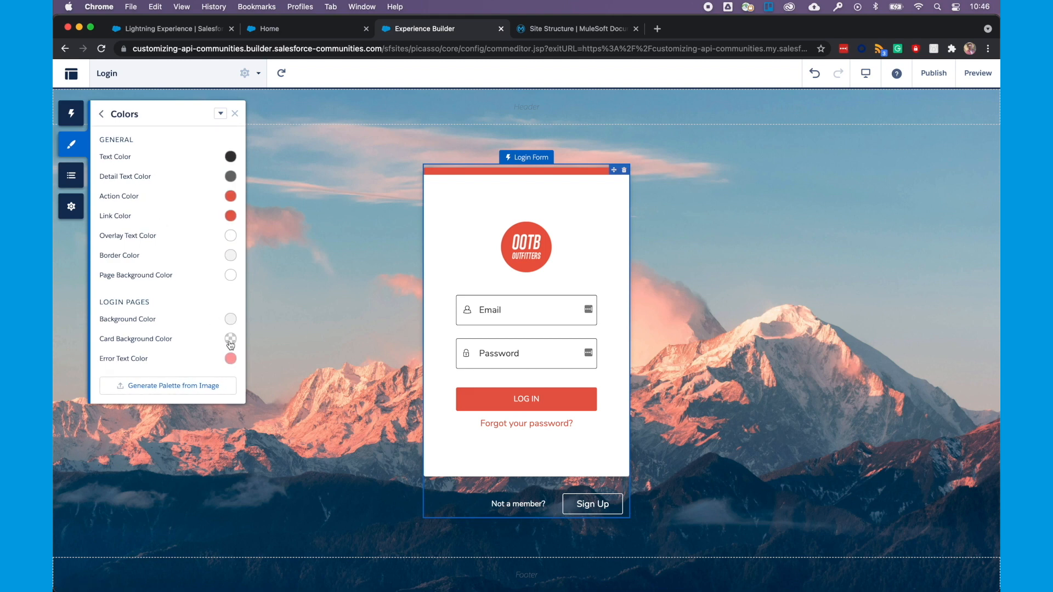
click(230, 339)
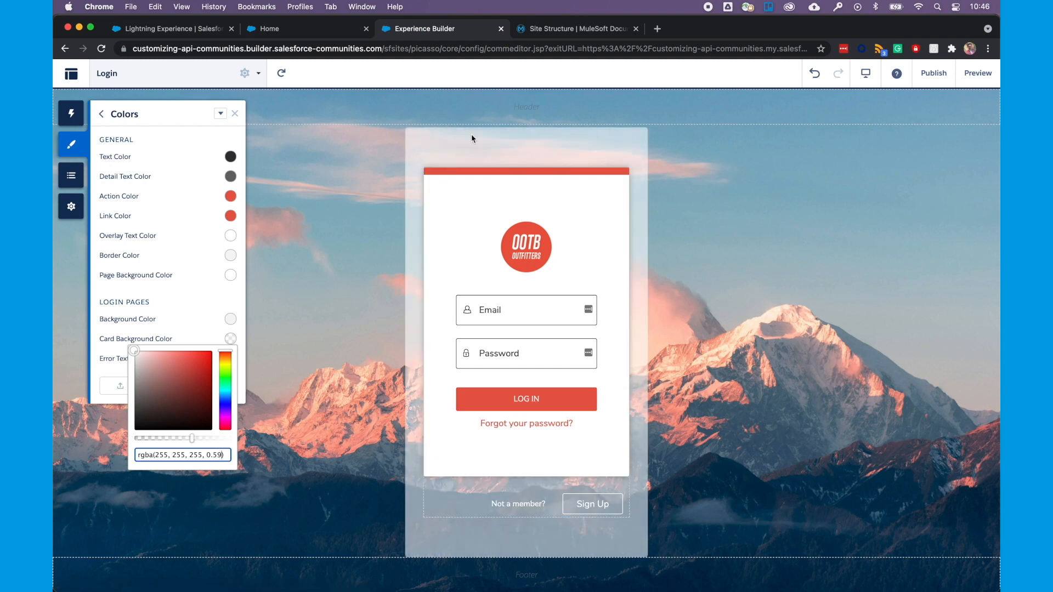
click(513, 288)
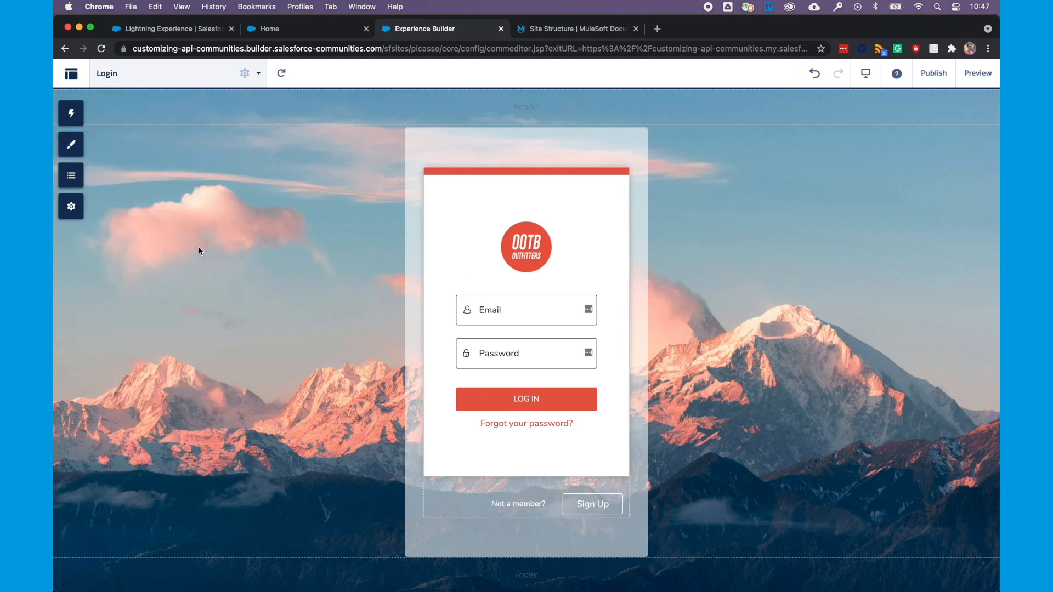
mouse_move(70, 144)
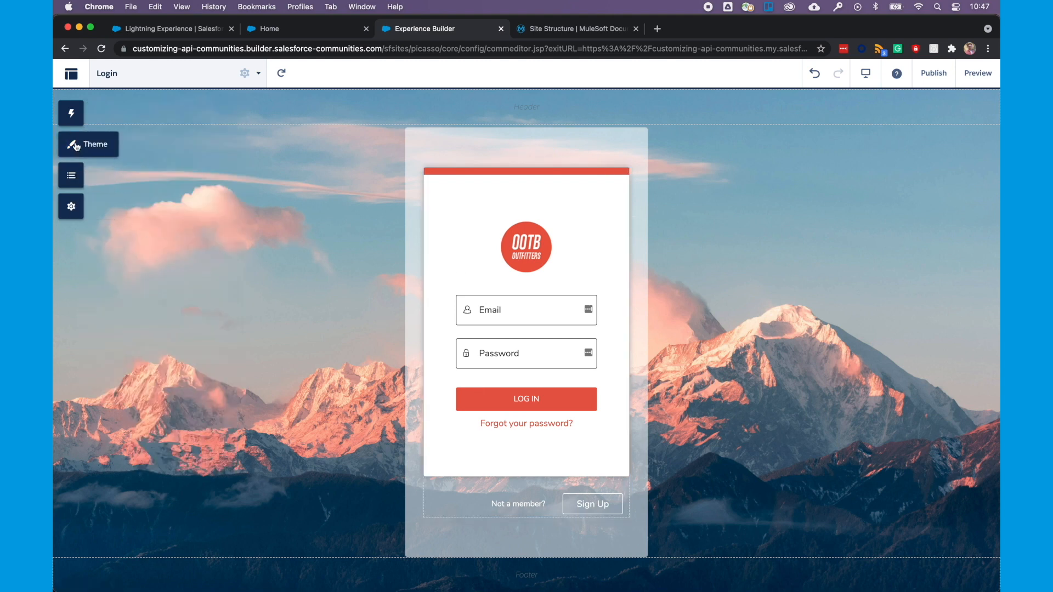
click(70, 143)
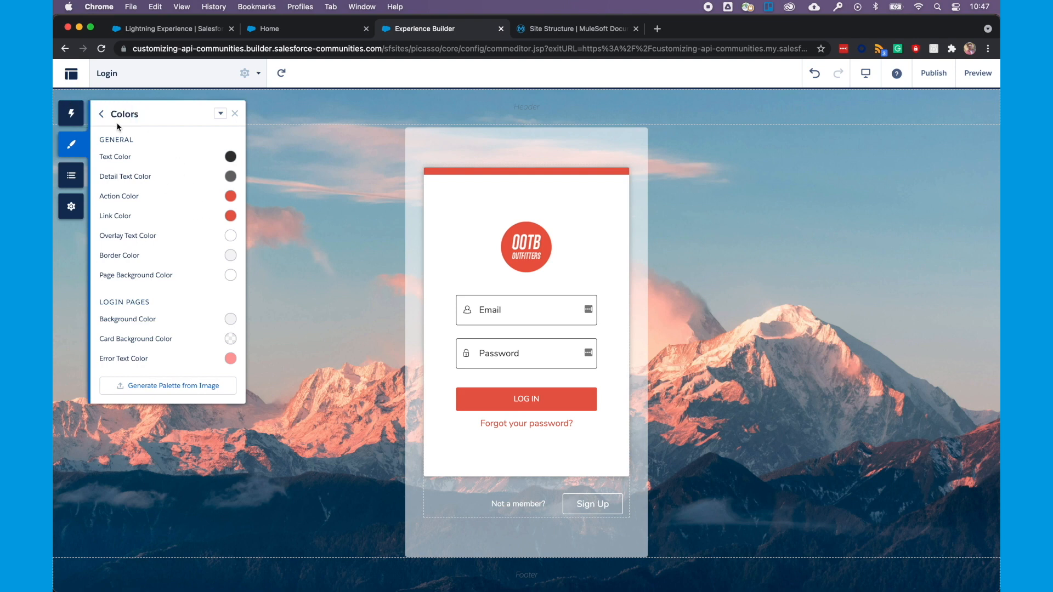
click(100, 113)
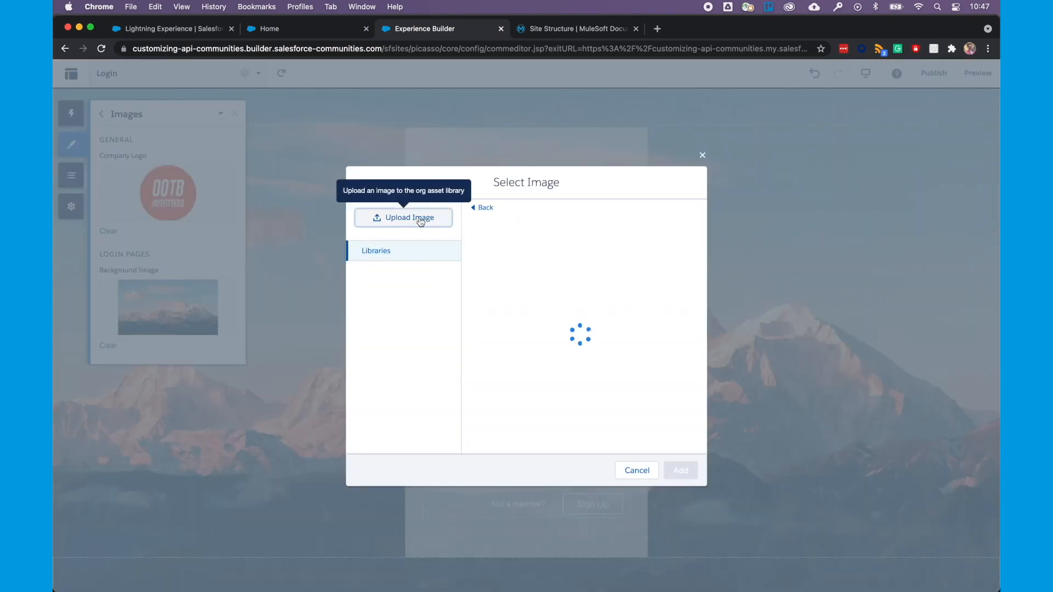
Step: Upload Header_Logo_White.png as the site's Company Logo image
click(403, 217)
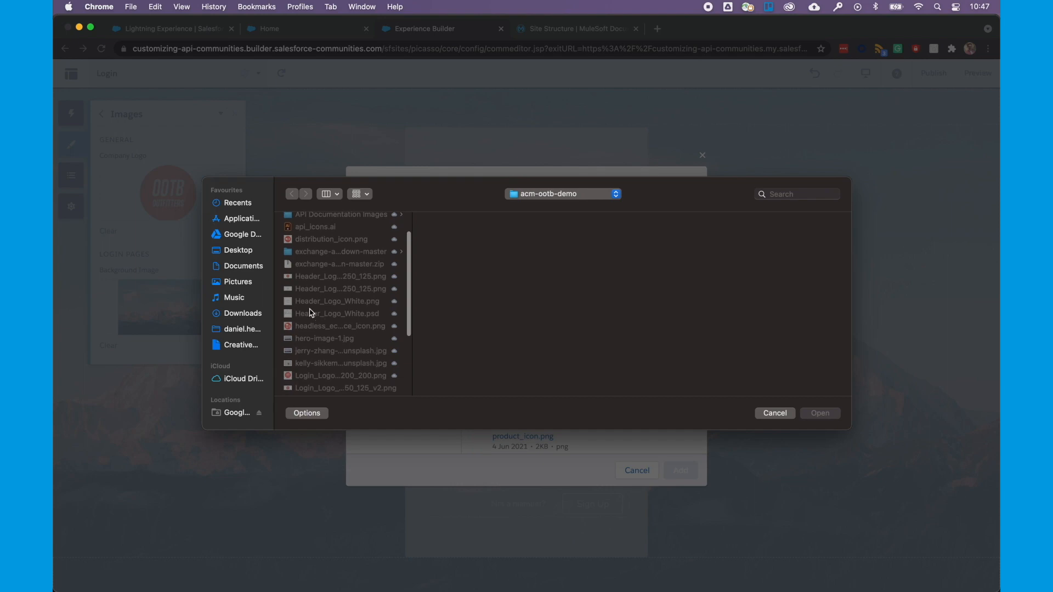
click(338, 301)
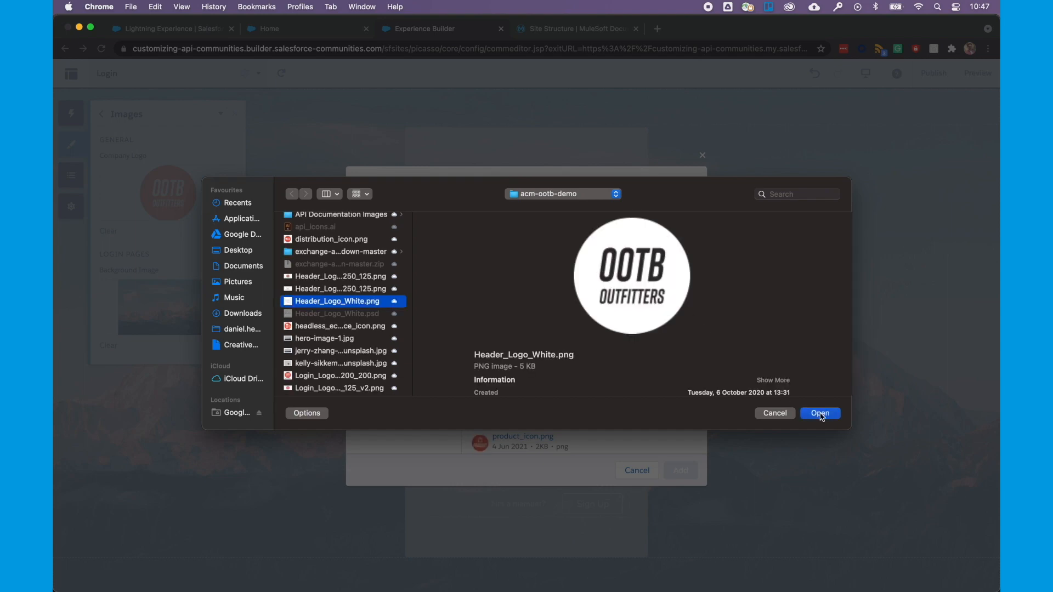
click(819, 414)
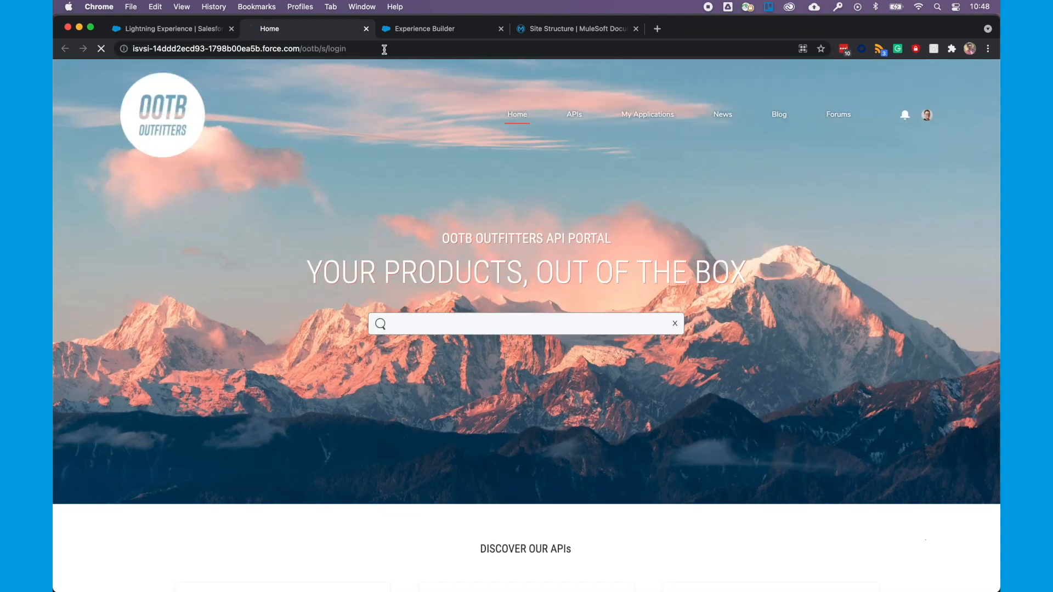
Step: Inspect the live login card in Chrome DevTools to find its acm_pkgLoginForm class
right_click(469, 228)
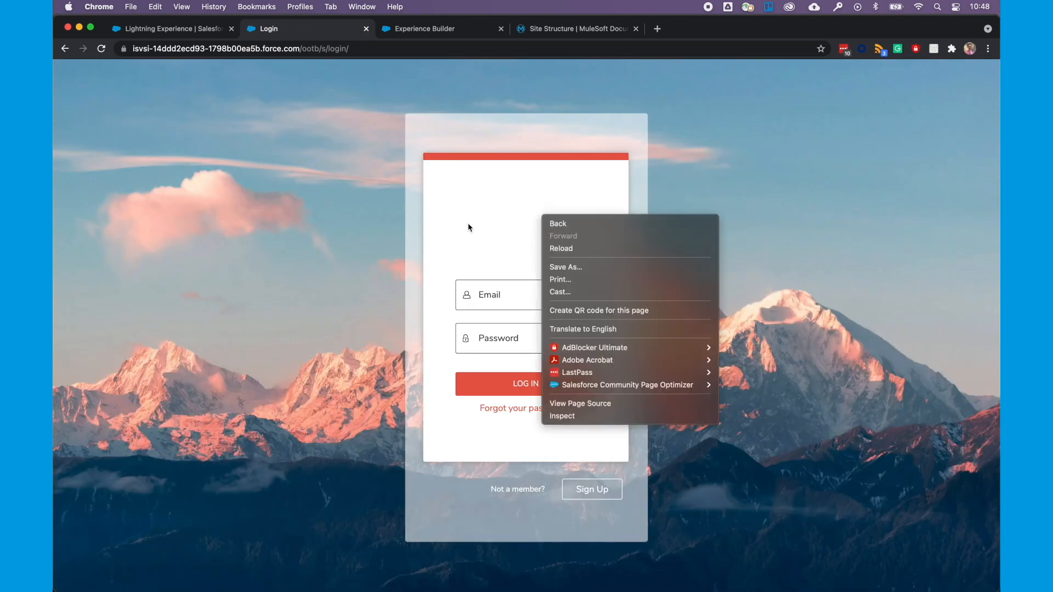
click(462, 259)
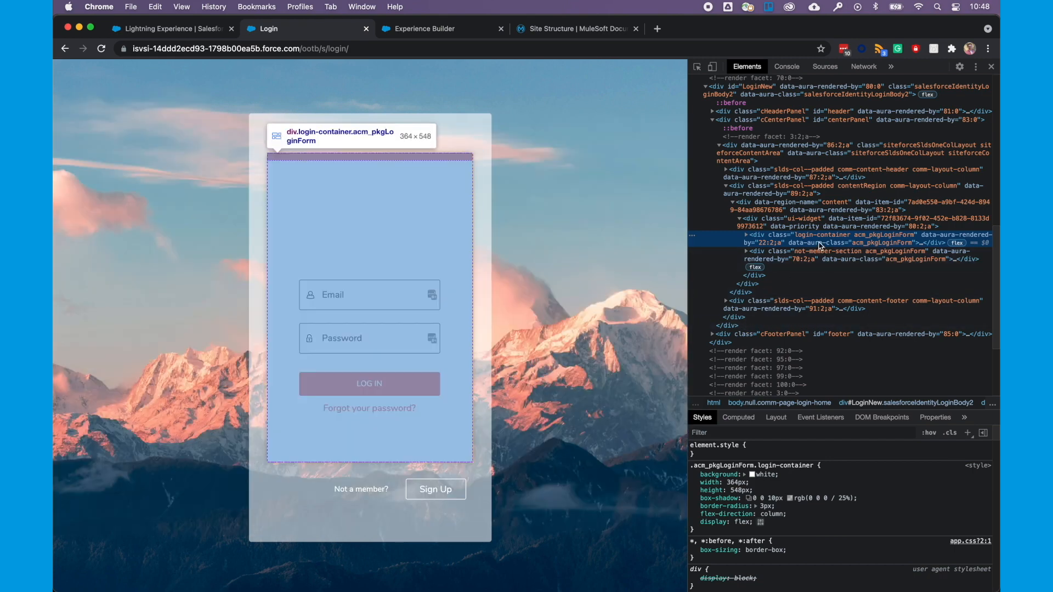
mouse_move(808, 240)
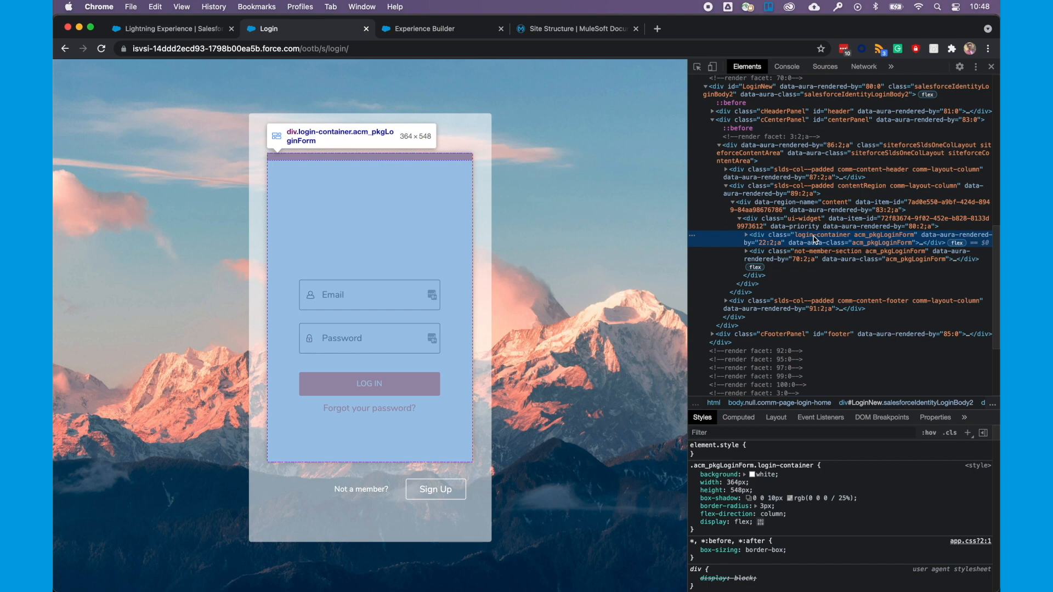
mouse_move(865, 242)
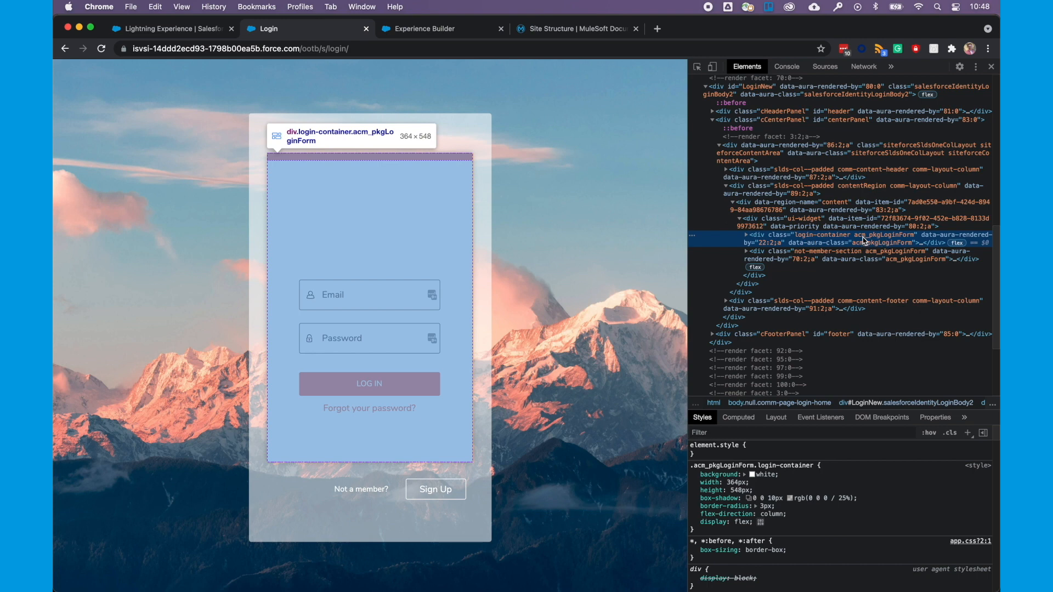
mouse_move(881, 240)
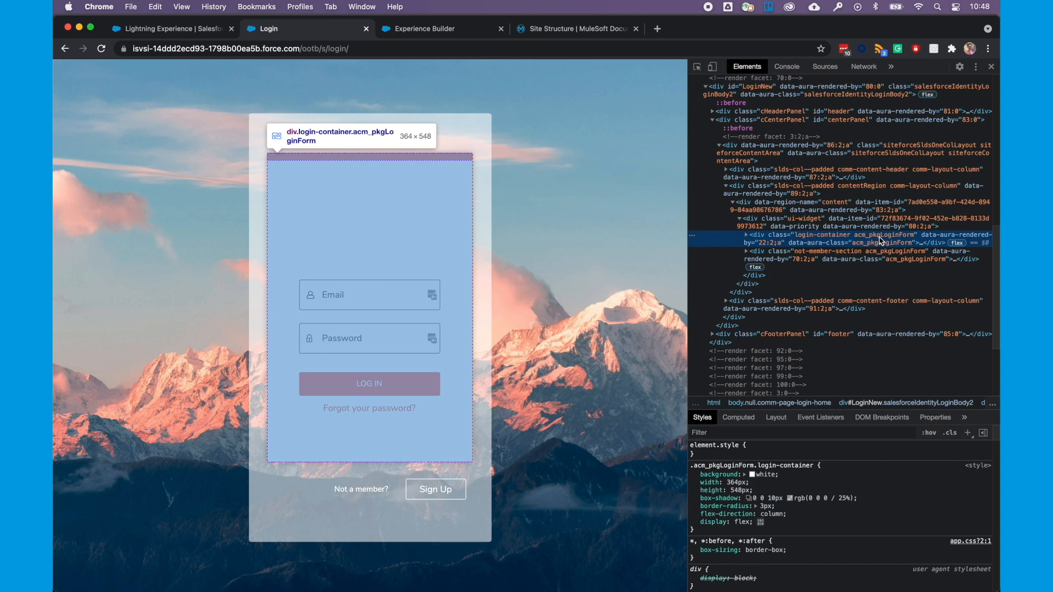
mouse_move(810, 240)
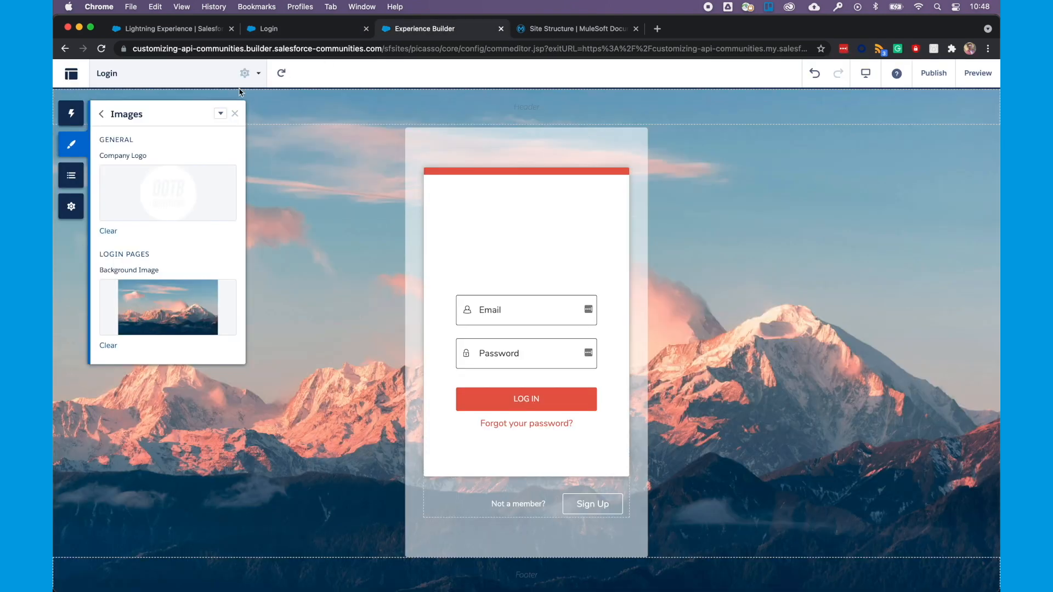
Step: Add a custom CSS rule giving .acm_pkgLoginForm.login-container background-color: #6b6b6b
click(221, 113)
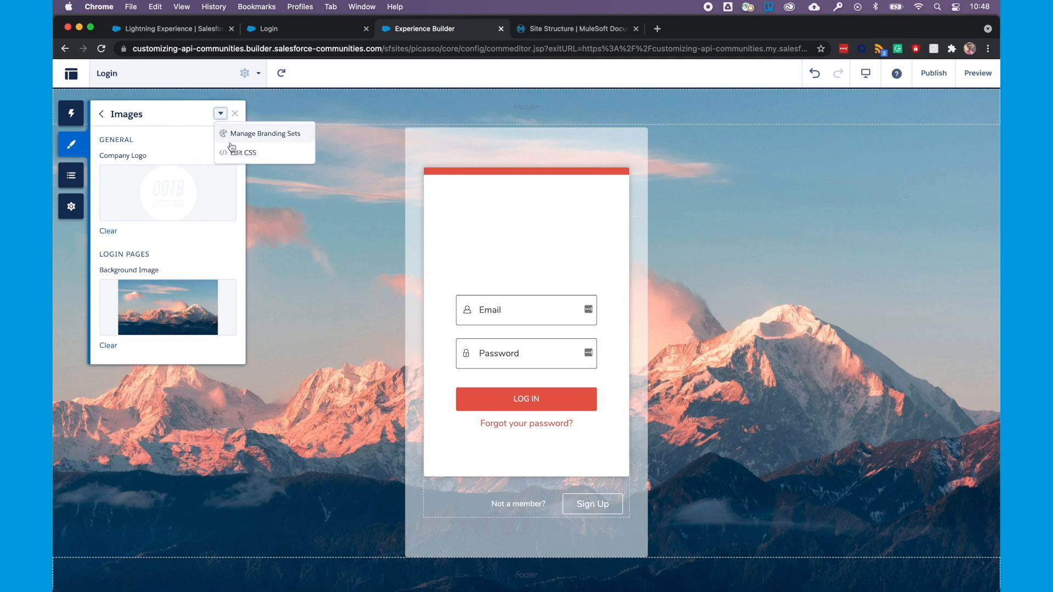
click(244, 152)
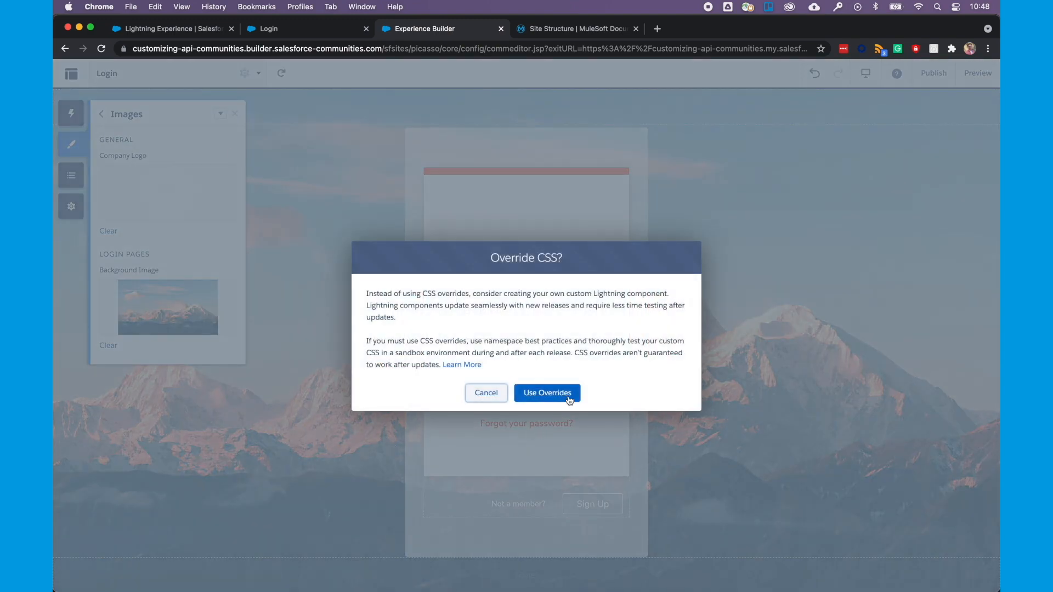
click(546, 392)
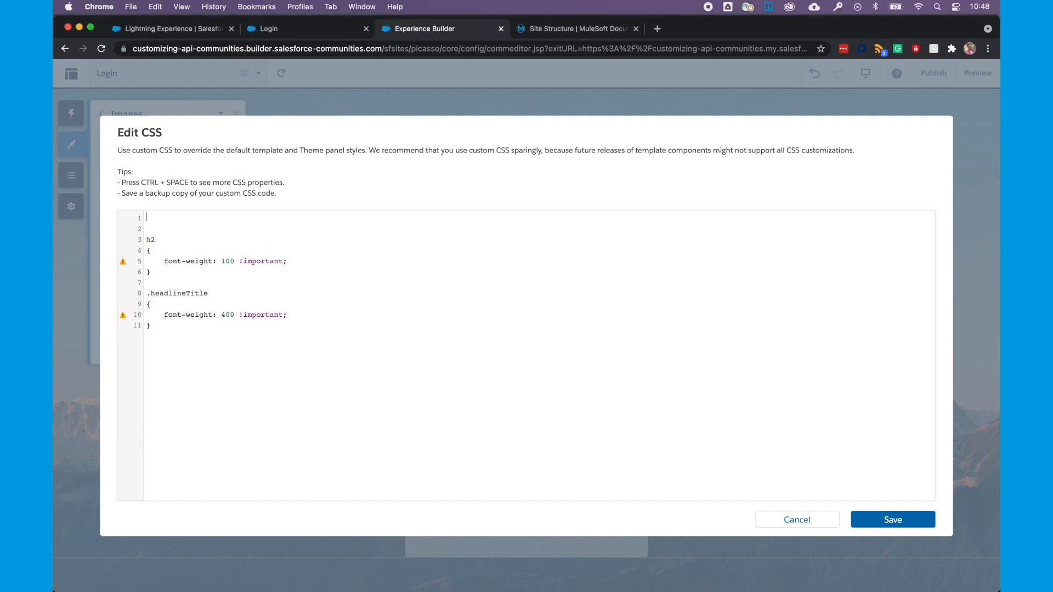
text(.acm_pg)
text(background-co)
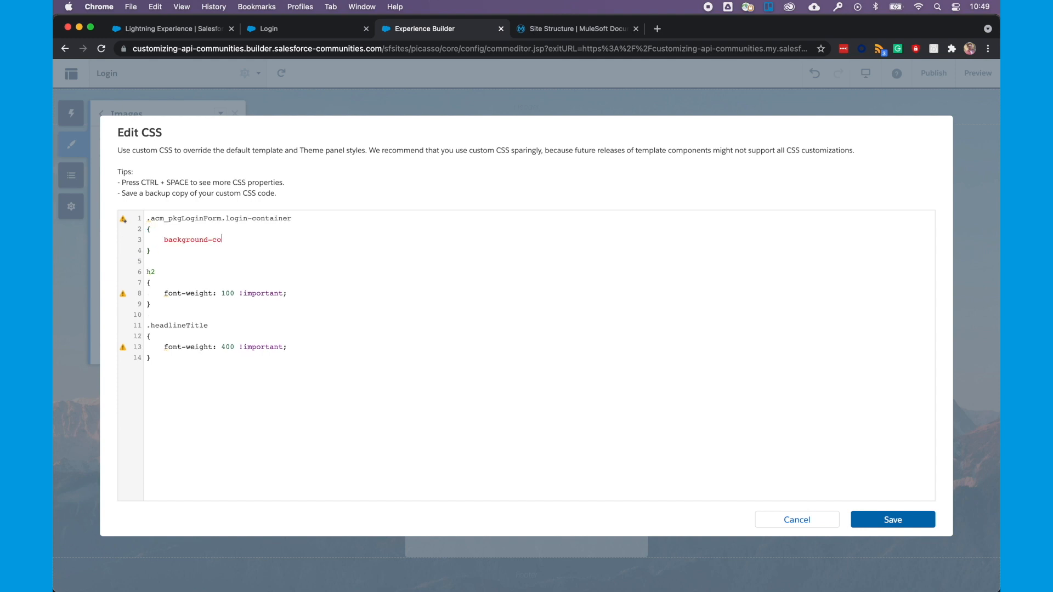
text(lor:)
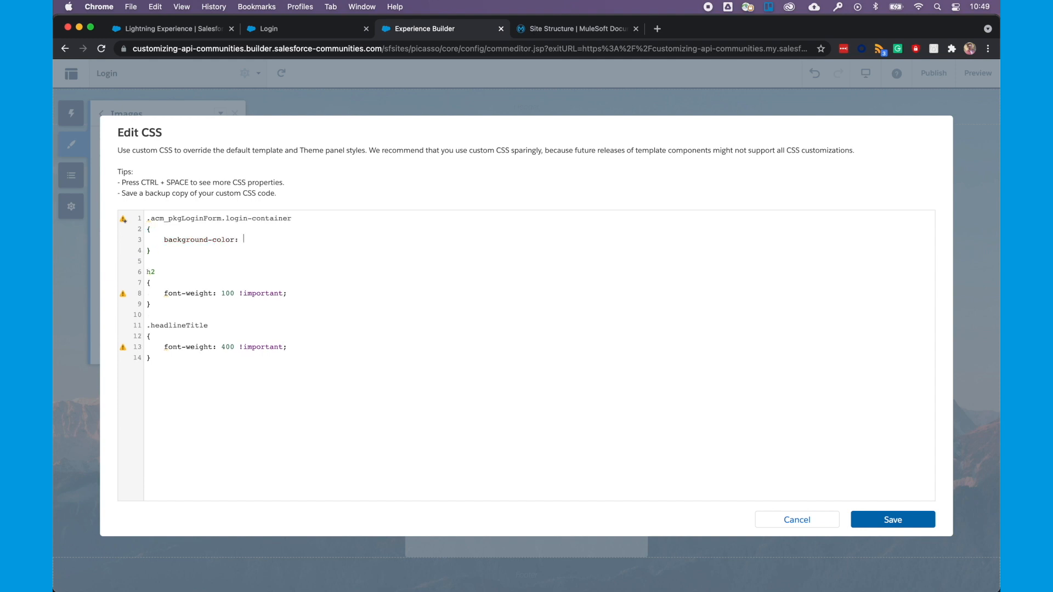
text(#)
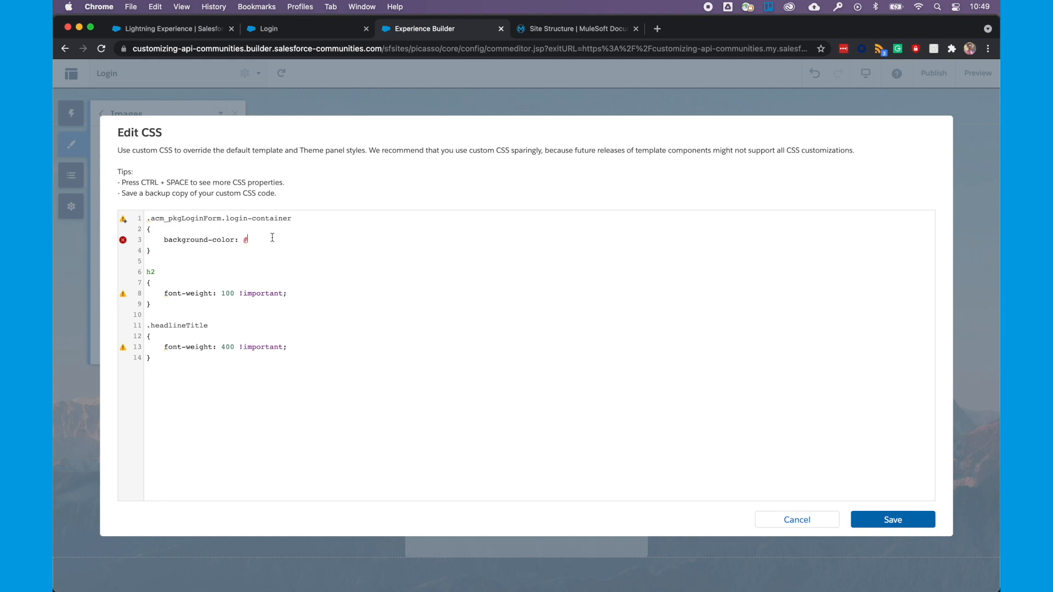
text(6b6)
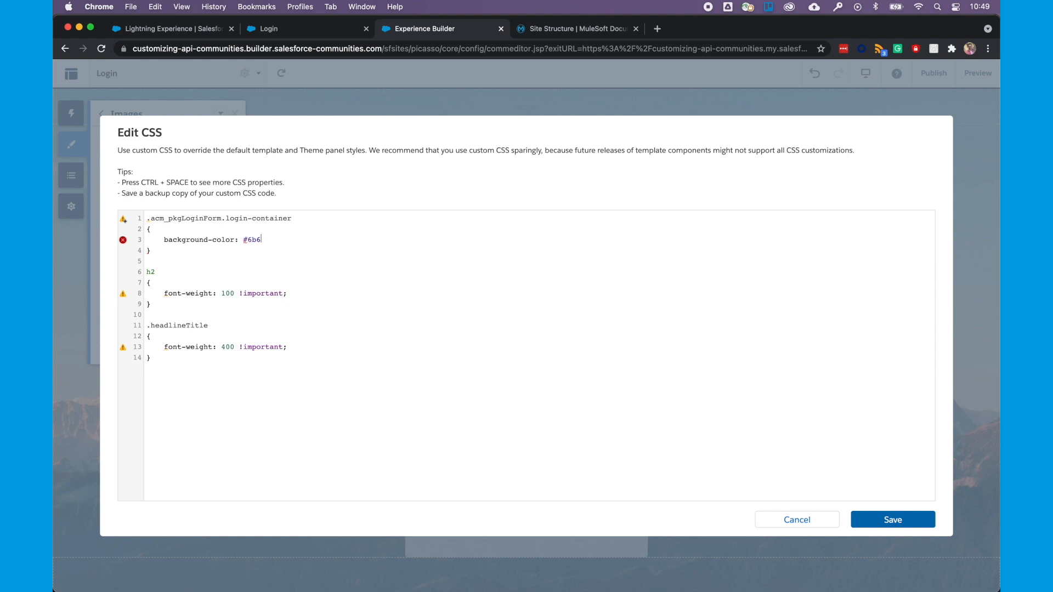
text(b6b)
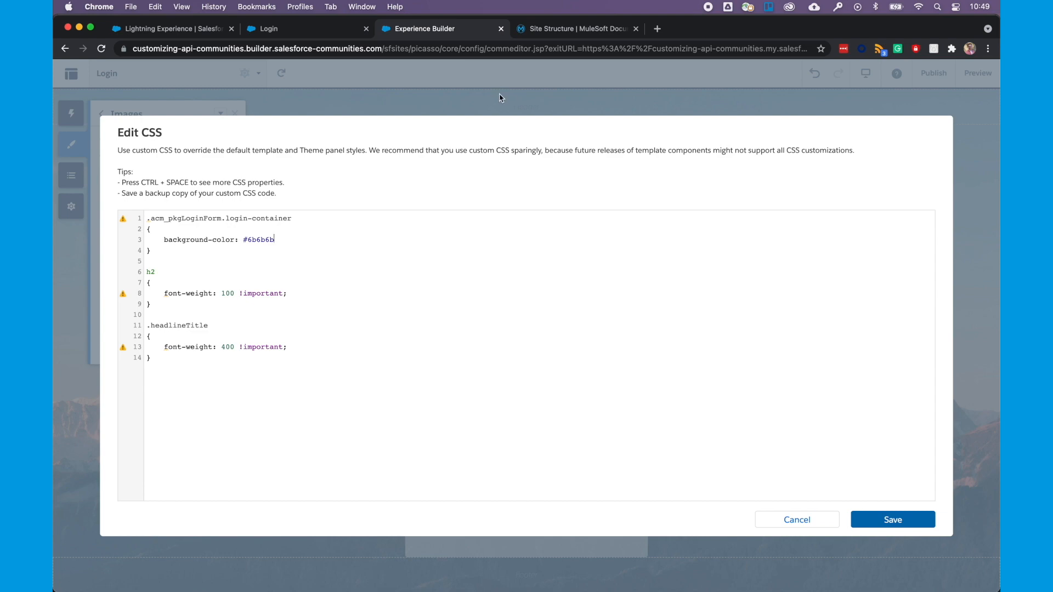
Step: Search Google for 'google hex color' and try a colour in the htmlcolors picker
click(791, 28)
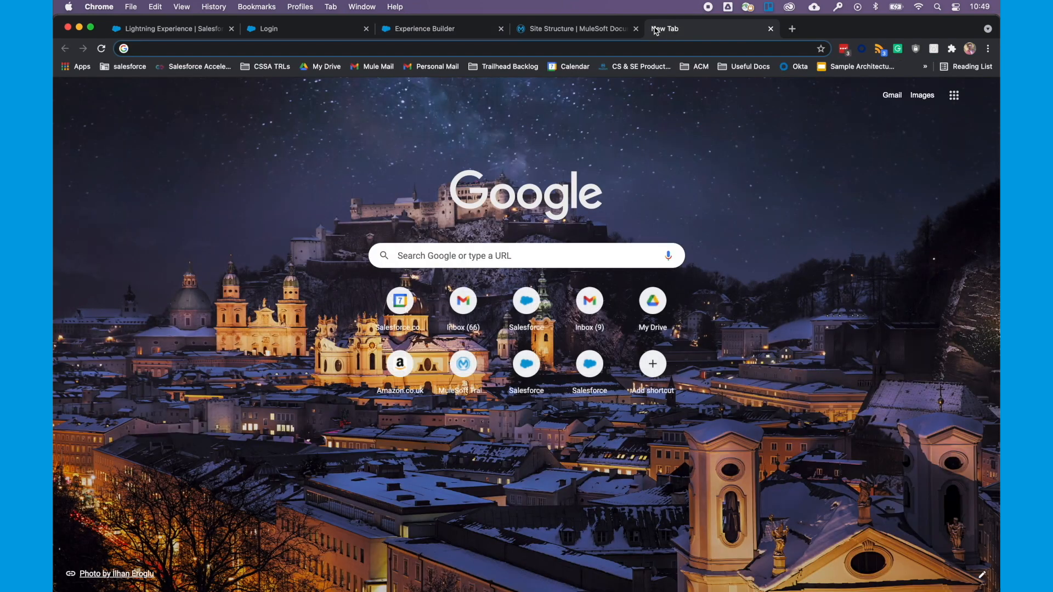
text(google hex color)
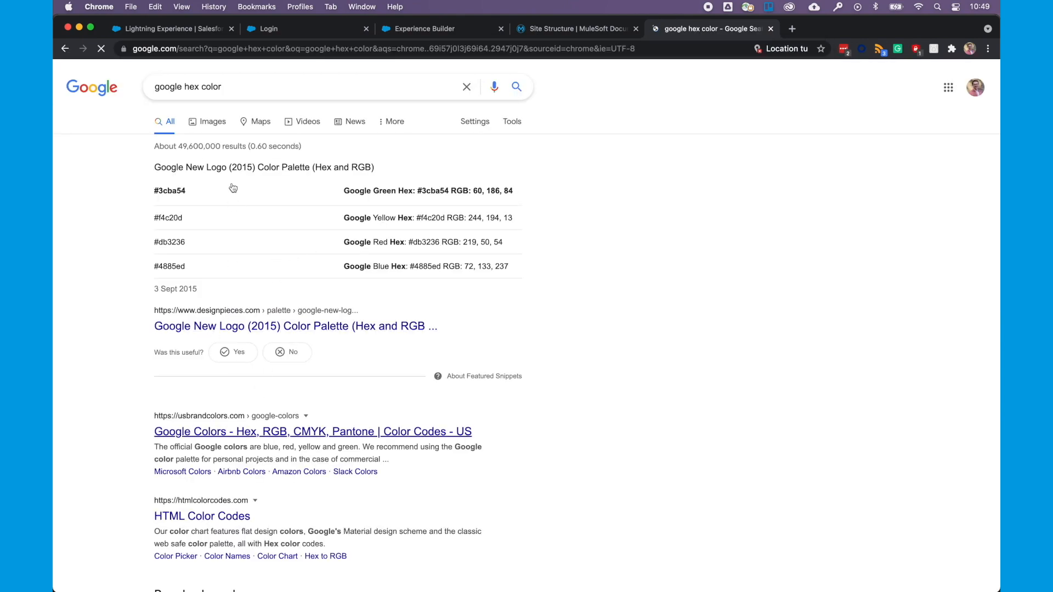
click(303, 86)
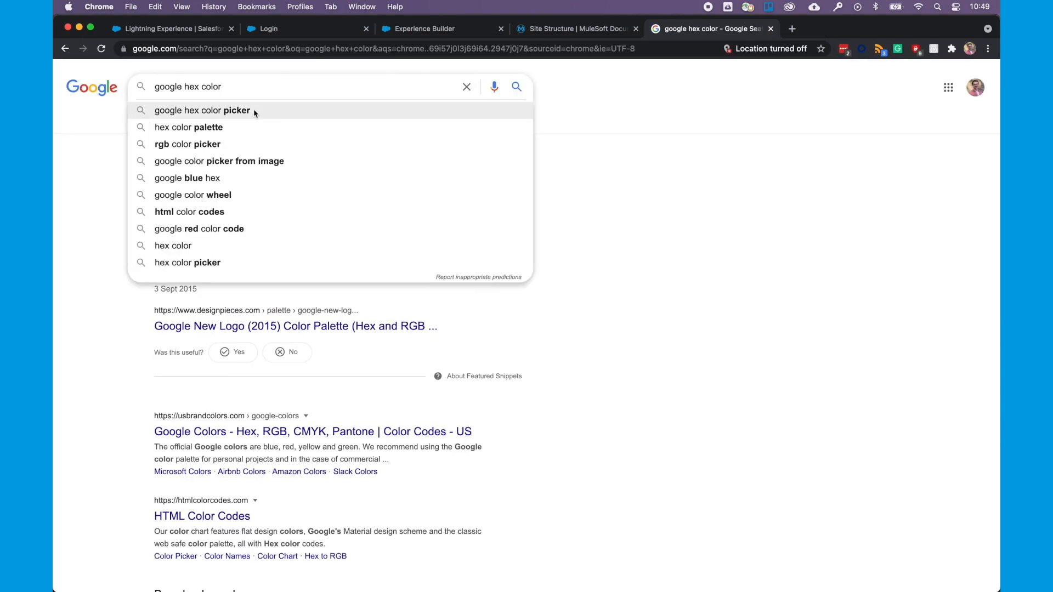
click(202, 110)
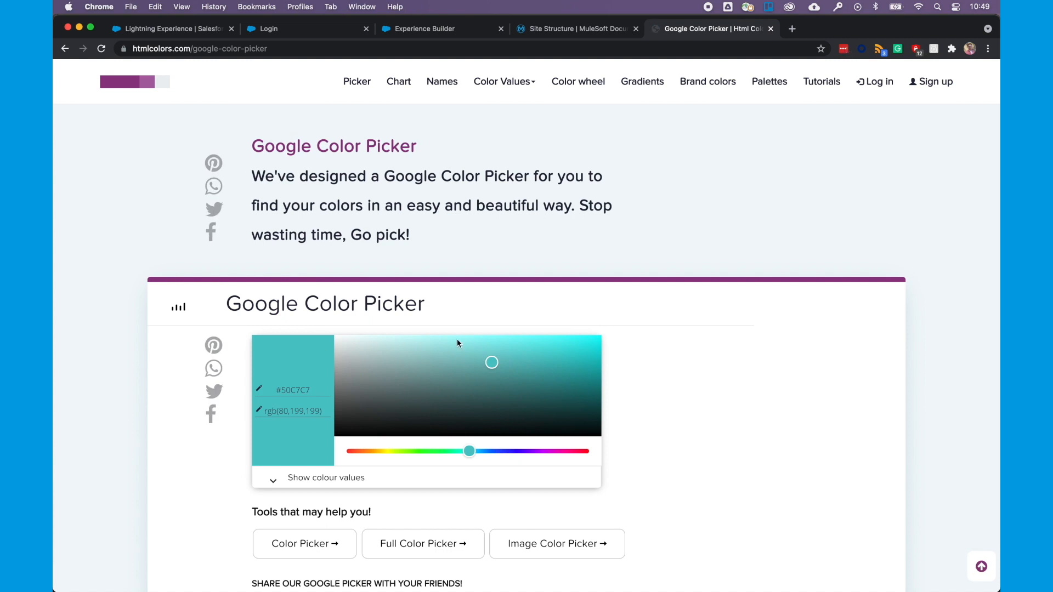
drag(491, 363, 444, 367)
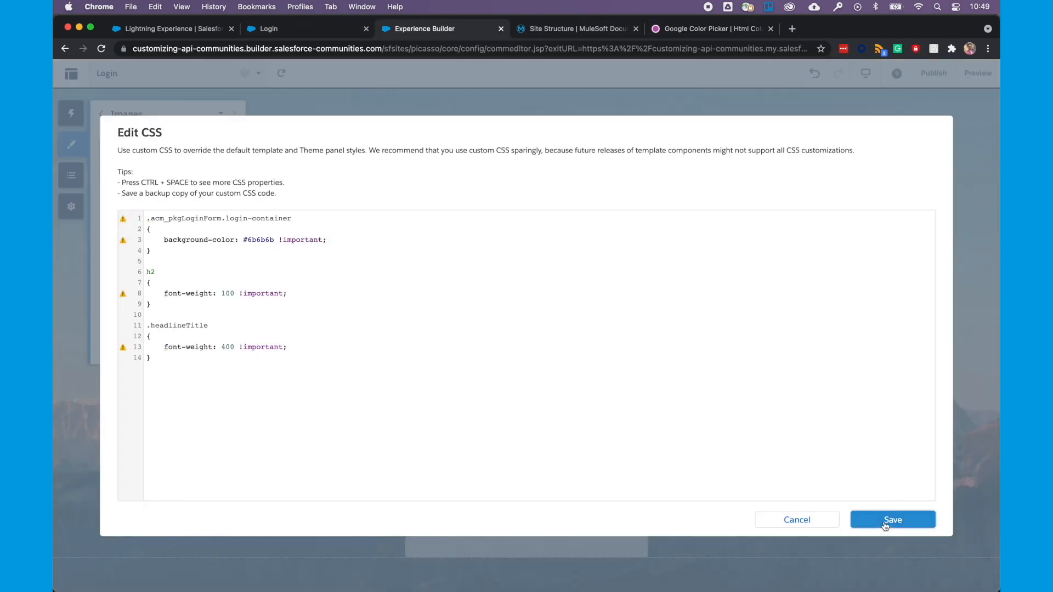
Step: Save the CSS, then remove the grey login-container rule and save again
click(892, 519)
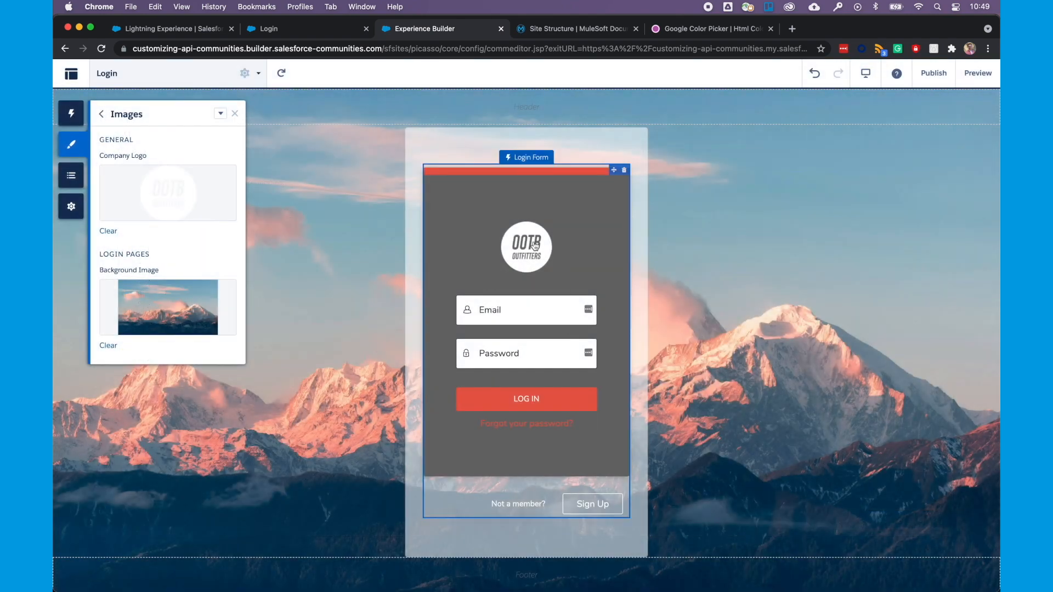
mouse_move(531, 256)
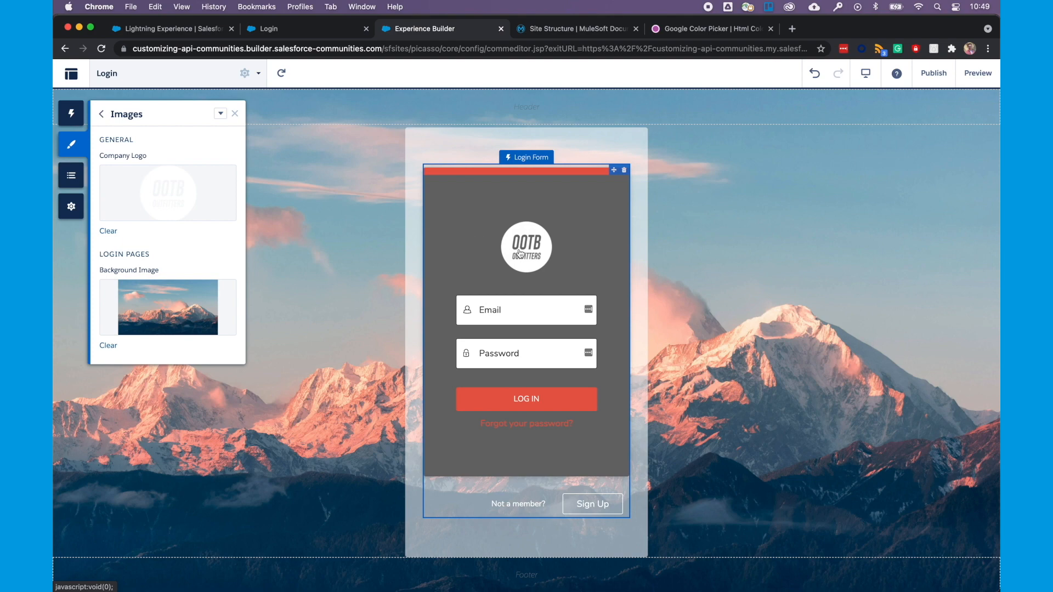
click(220, 113)
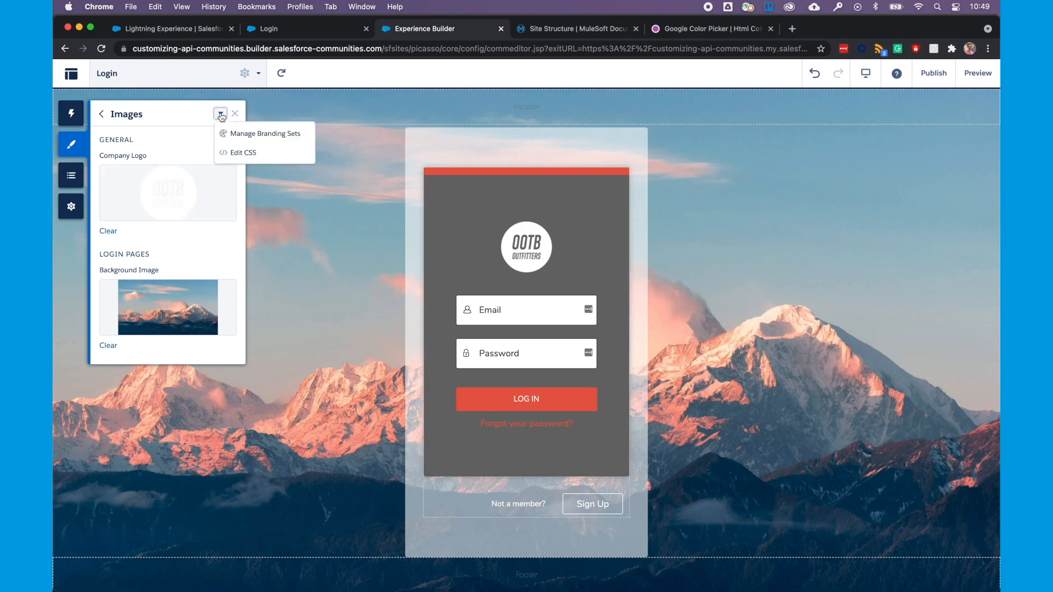
click(242, 153)
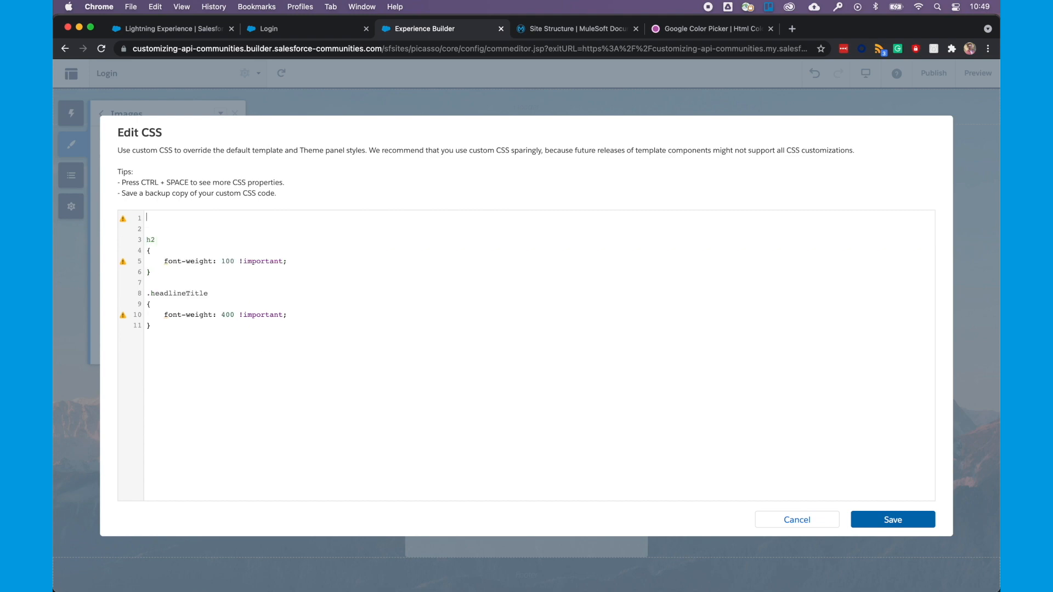
click(893, 519)
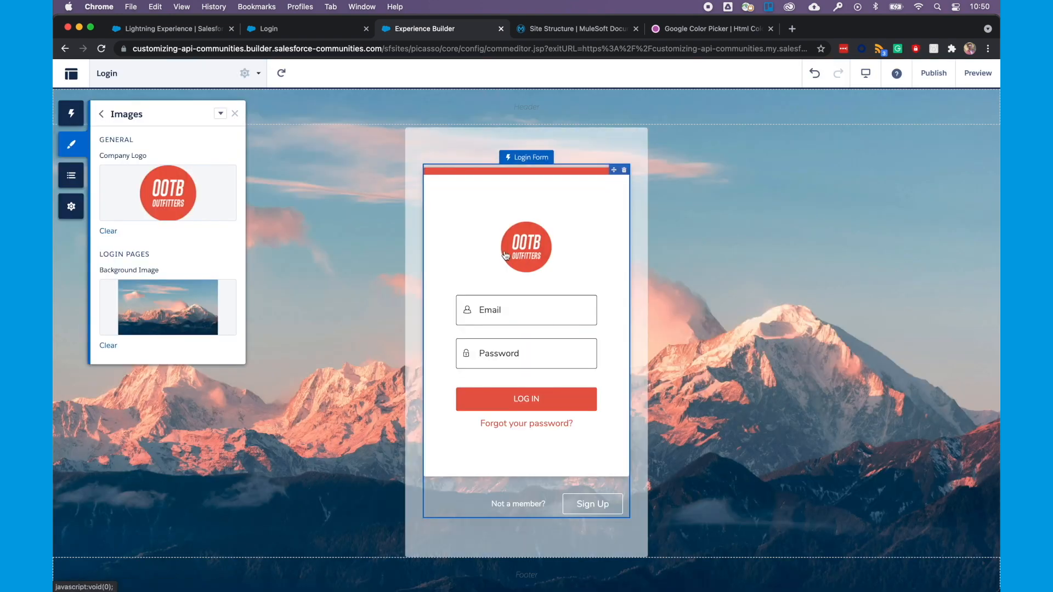
click(933, 72)
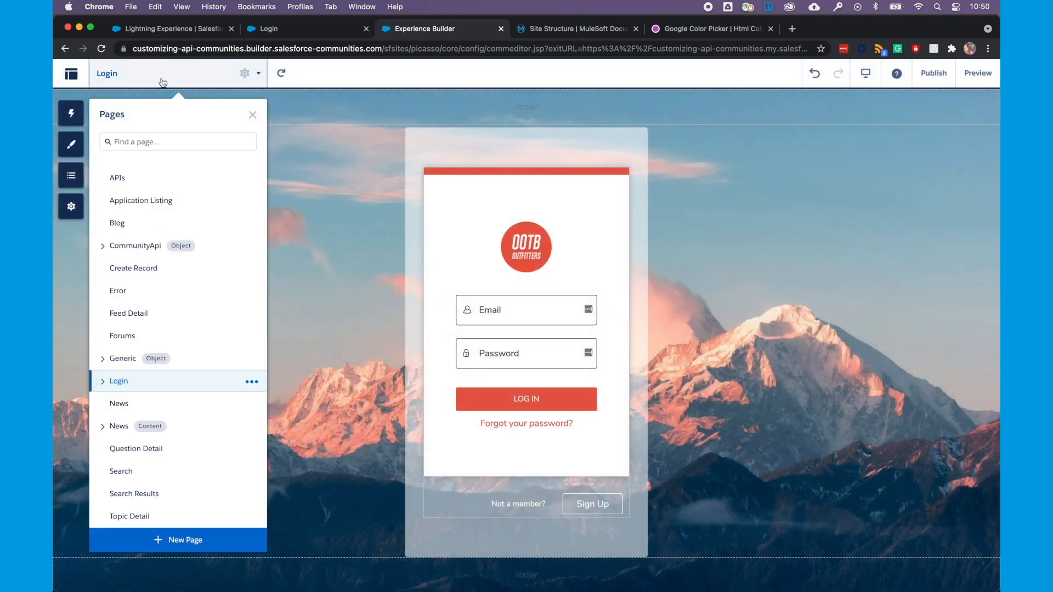
Step: Open the Register page and toggle Include Password Field on the Self Register component
click(103, 380)
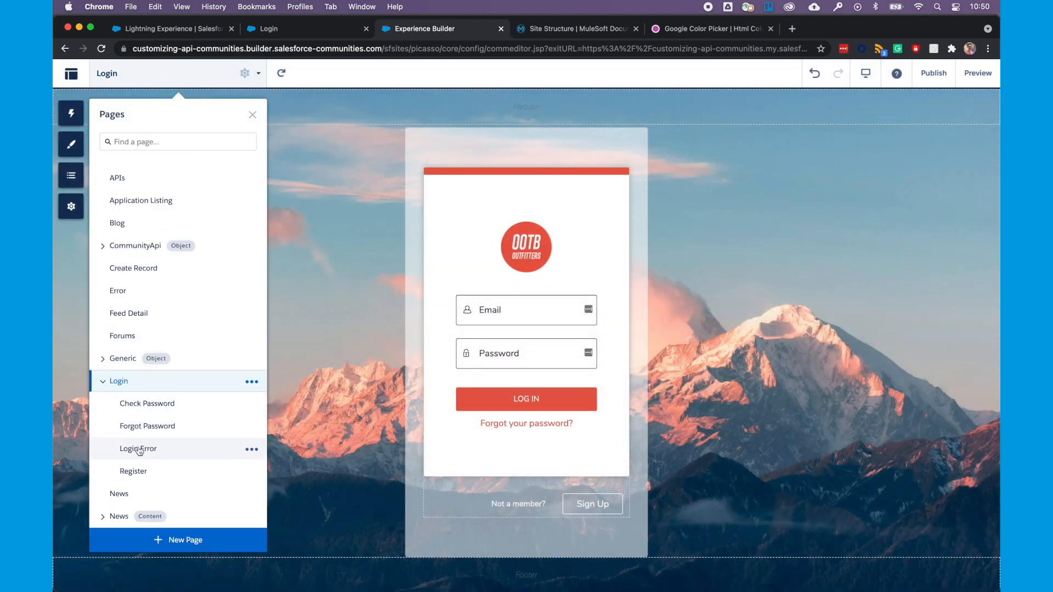
click(133, 471)
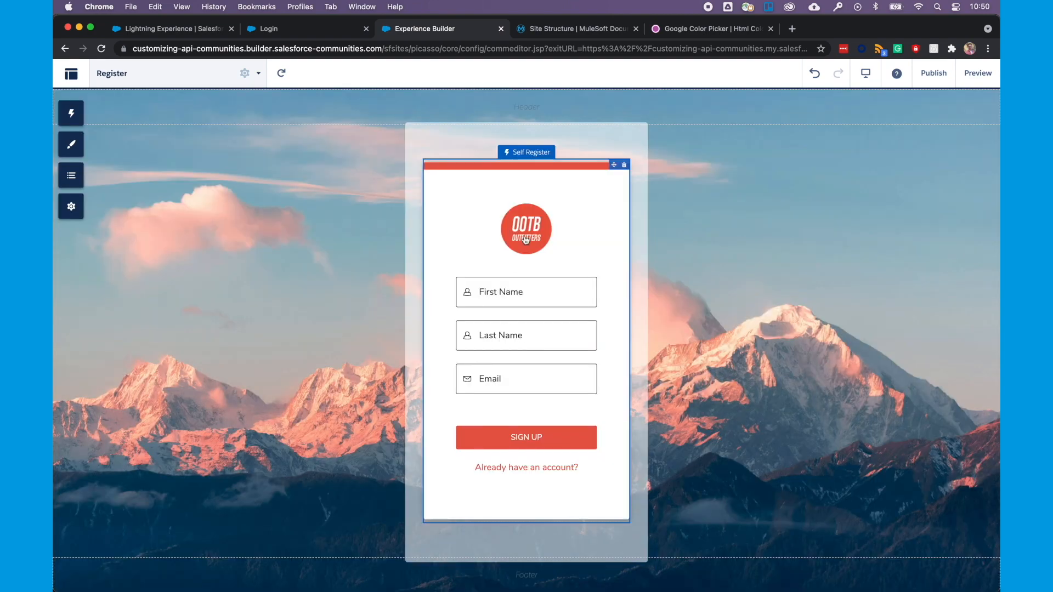
mouse_move(573, 232)
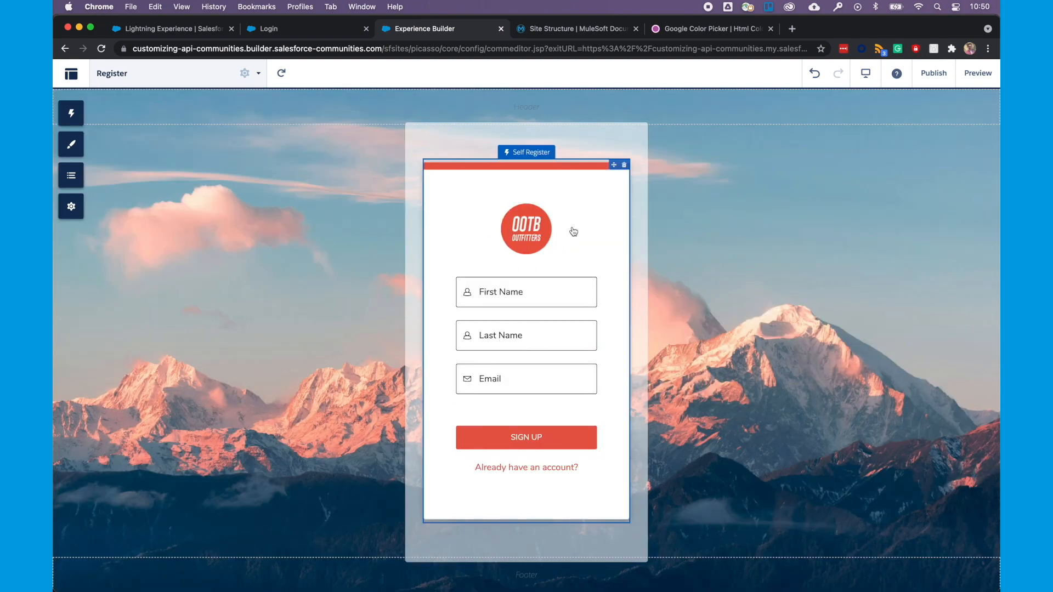
click(527, 151)
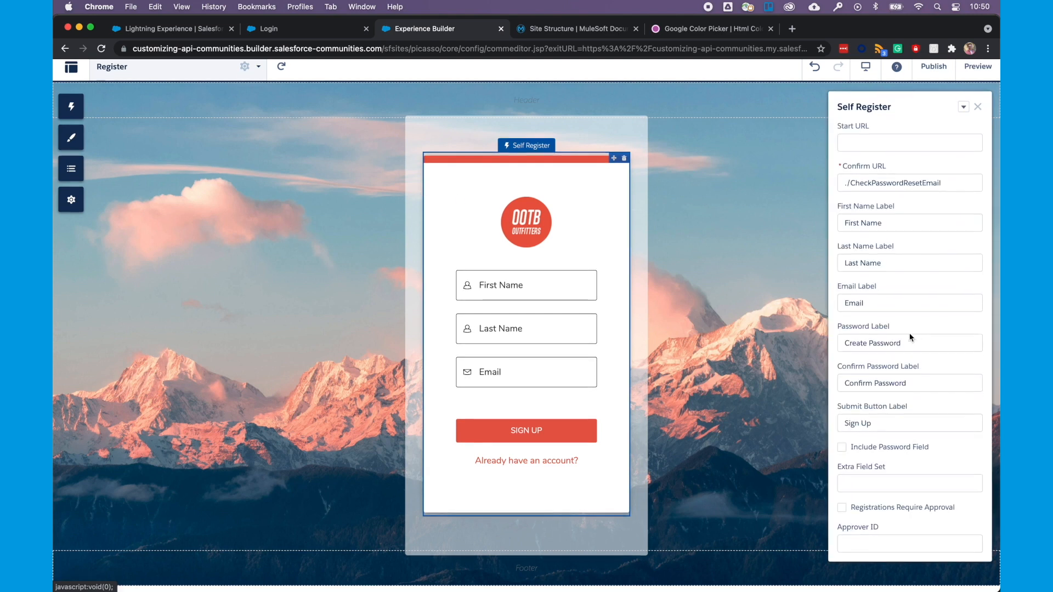
click(909, 489)
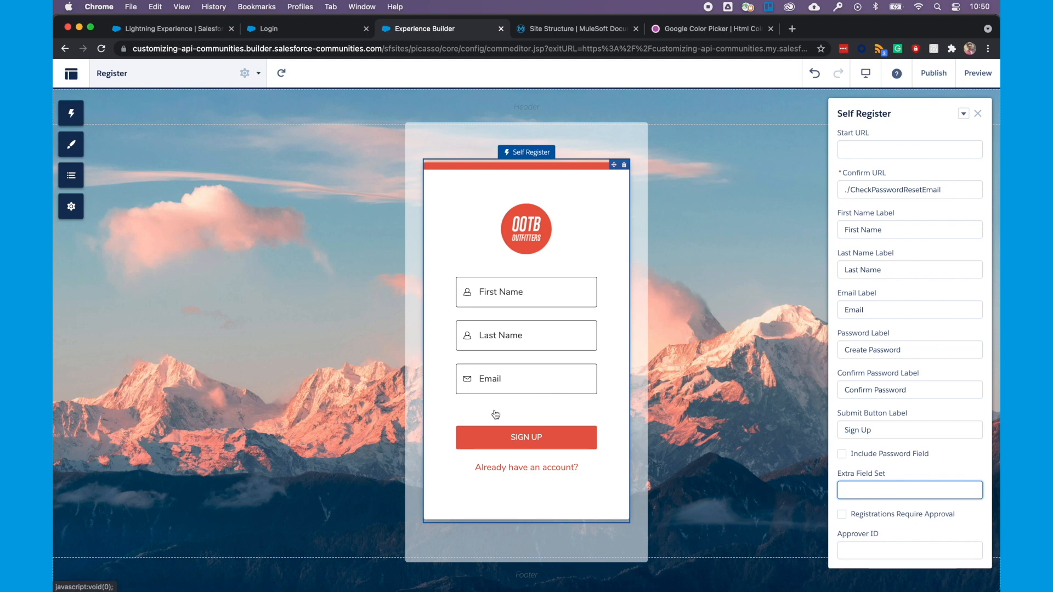
mouse_move(517, 325)
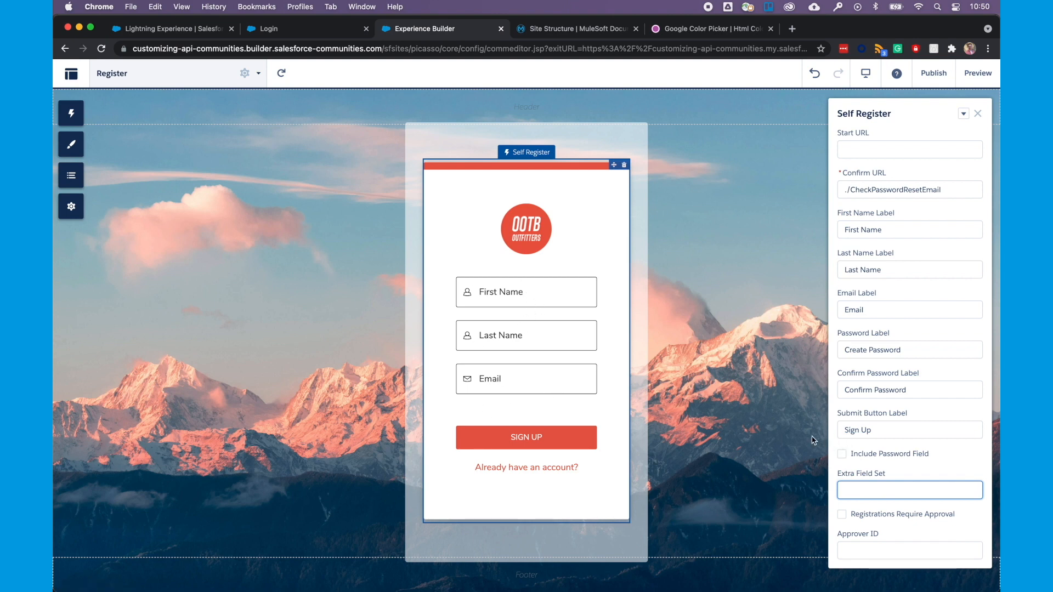
click(842, 454)
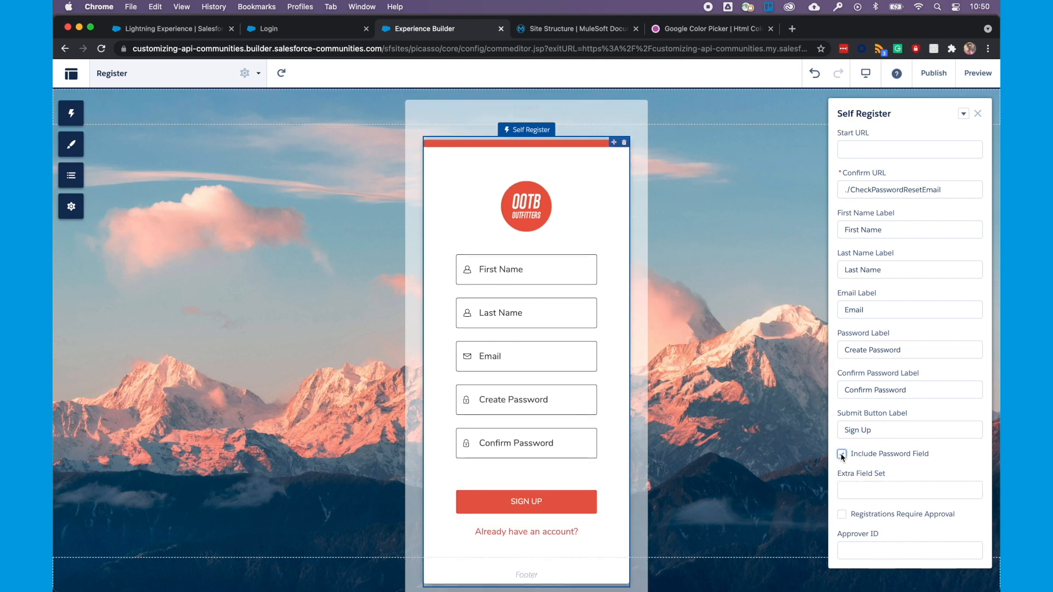
click(841, 453)
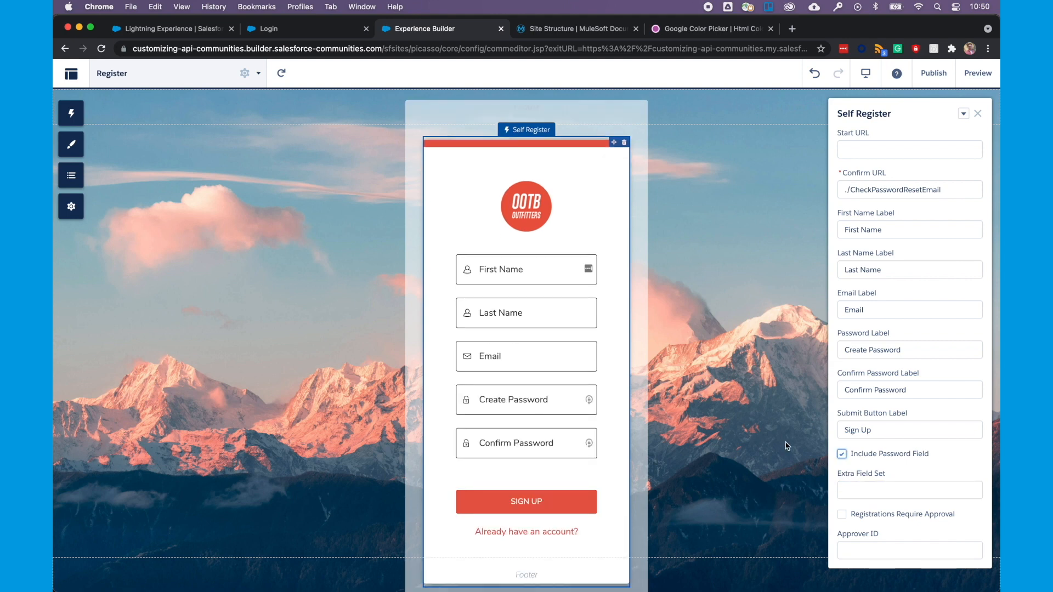
mouse_move(832, 461)
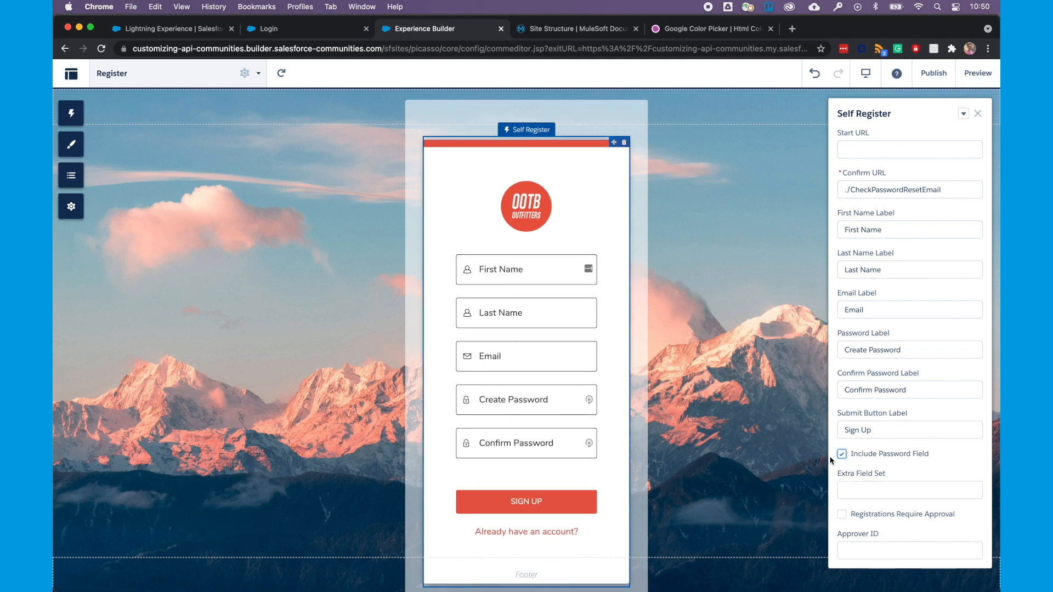
click(842, 455)
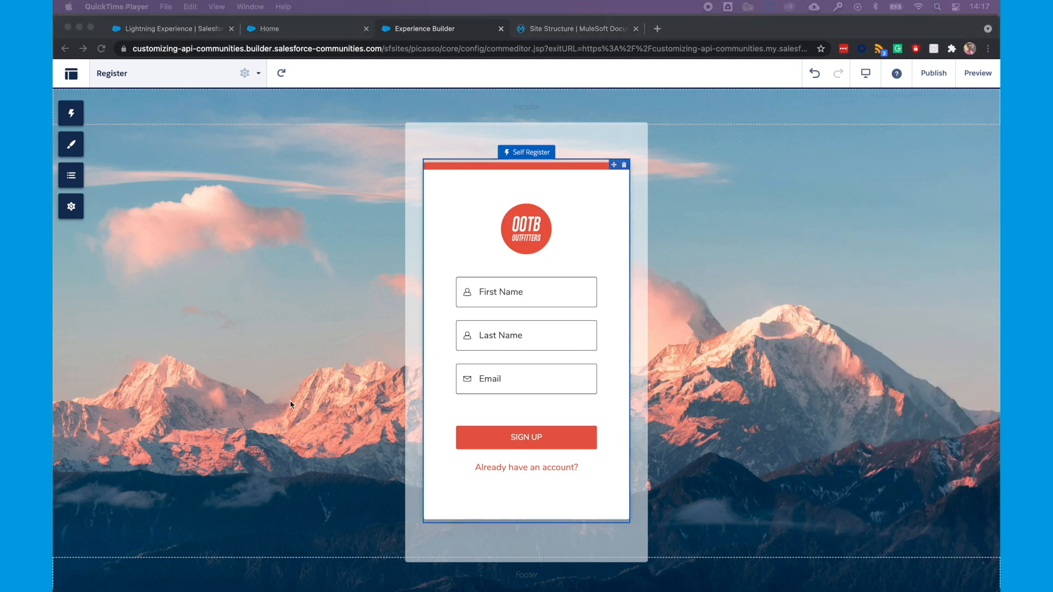
mouse_move(595, 101)
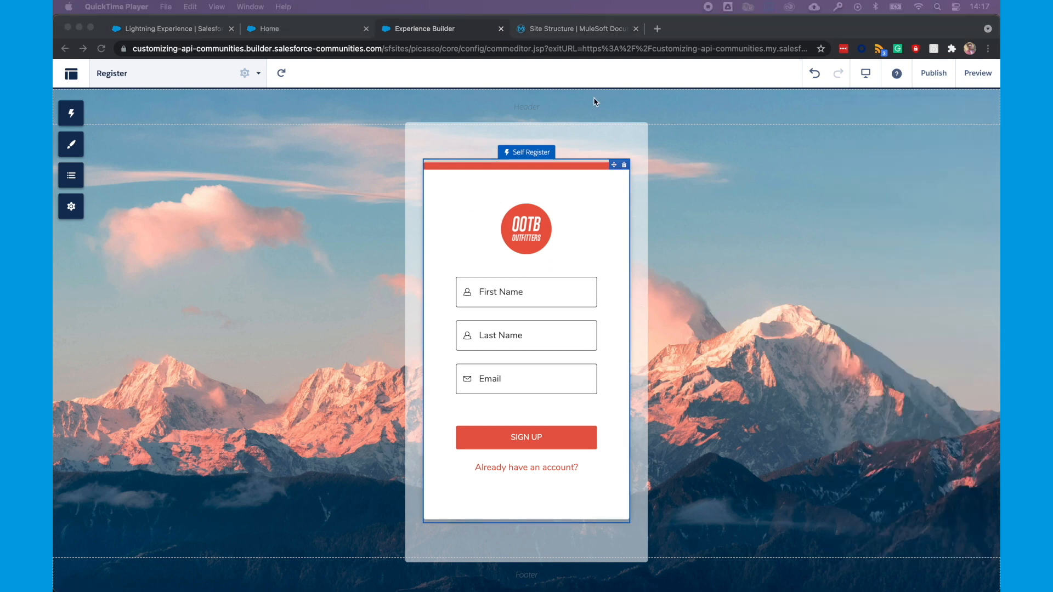
click(576, 29)
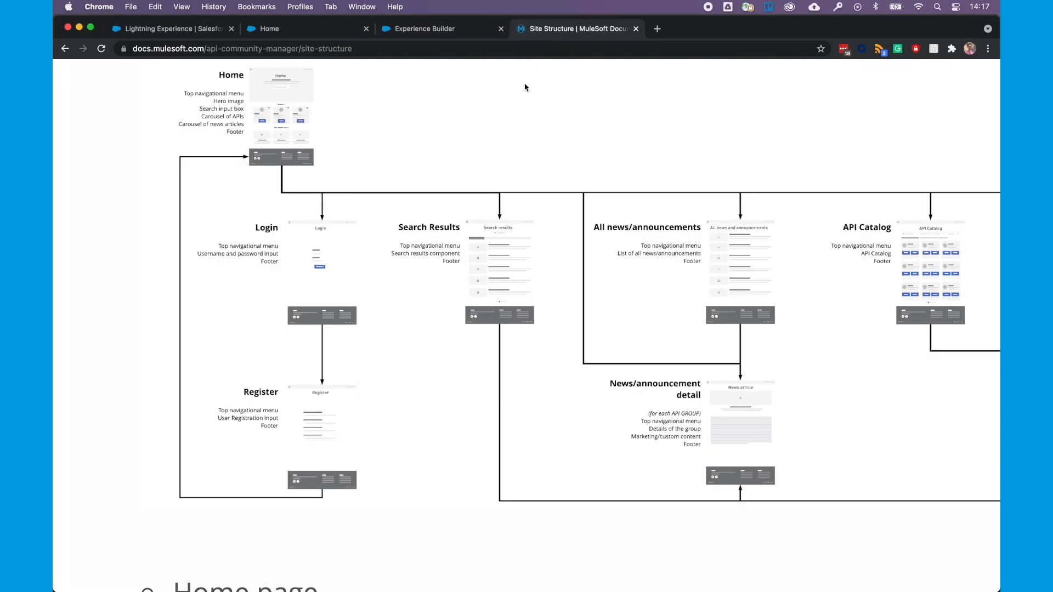
mouse_move(544, 219)
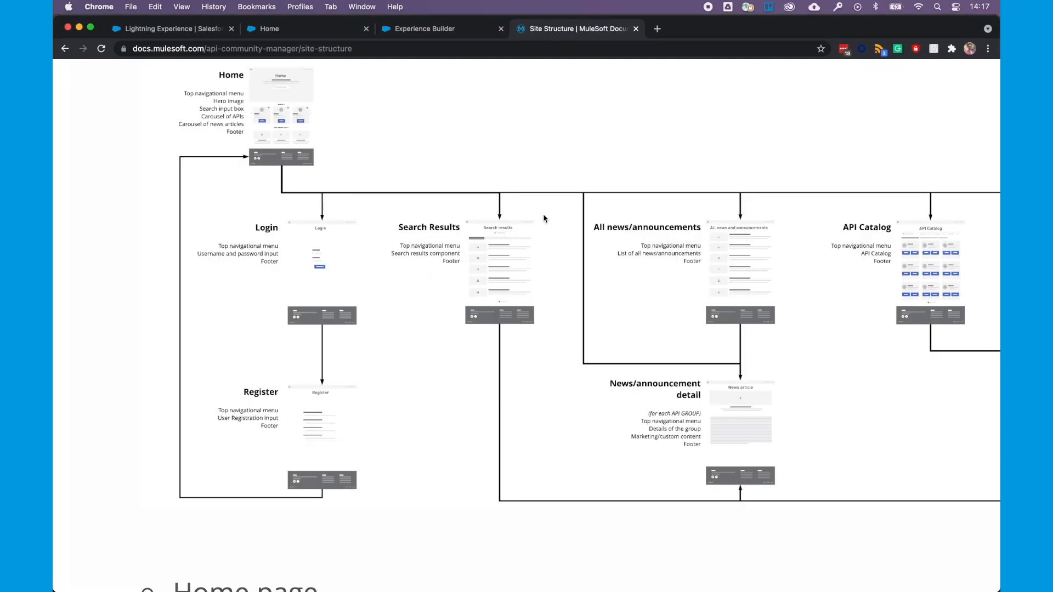
mouse_move(402, 249)
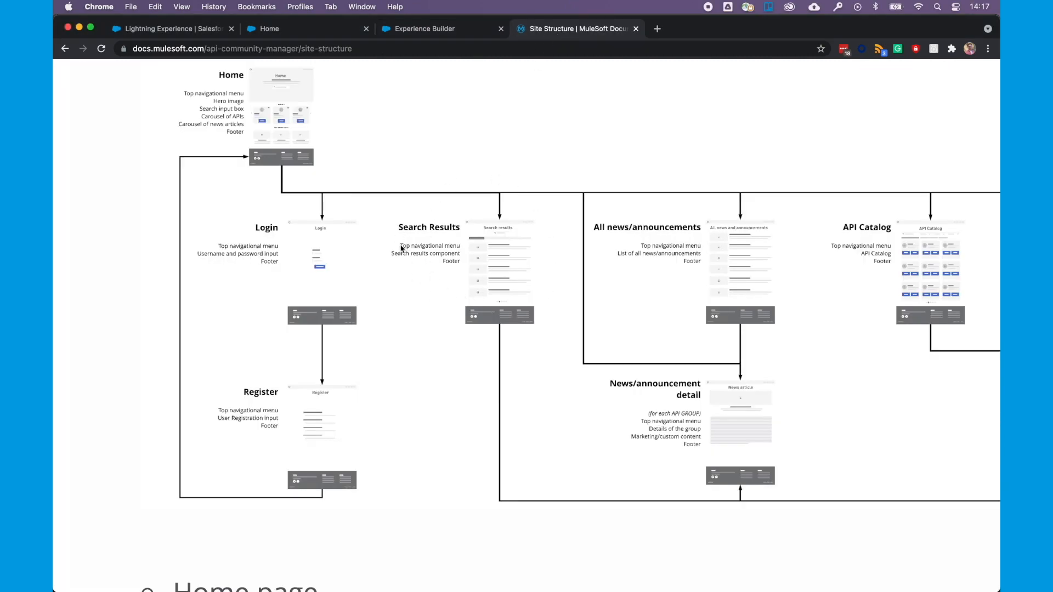
mouse_move(449, 262)
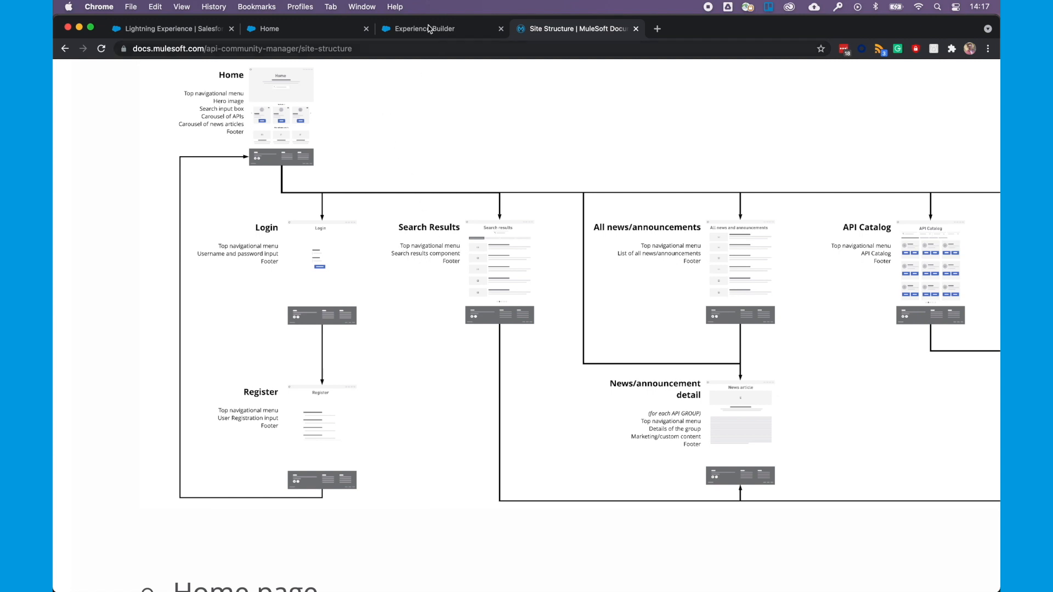
click(423, 29)
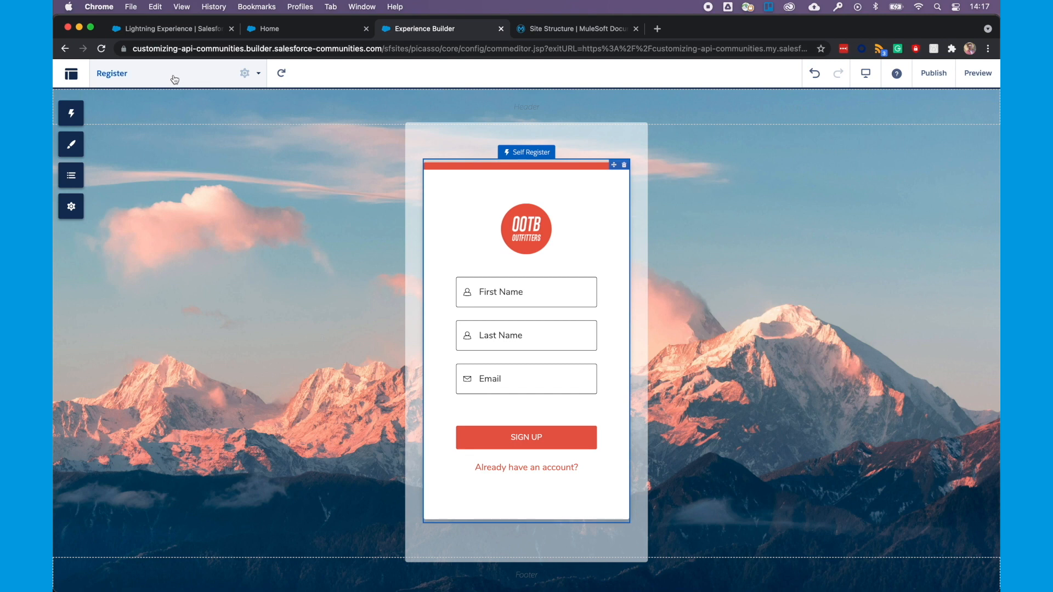
Step: Switch the builder canvas to the Search Results page
click(112, 74)
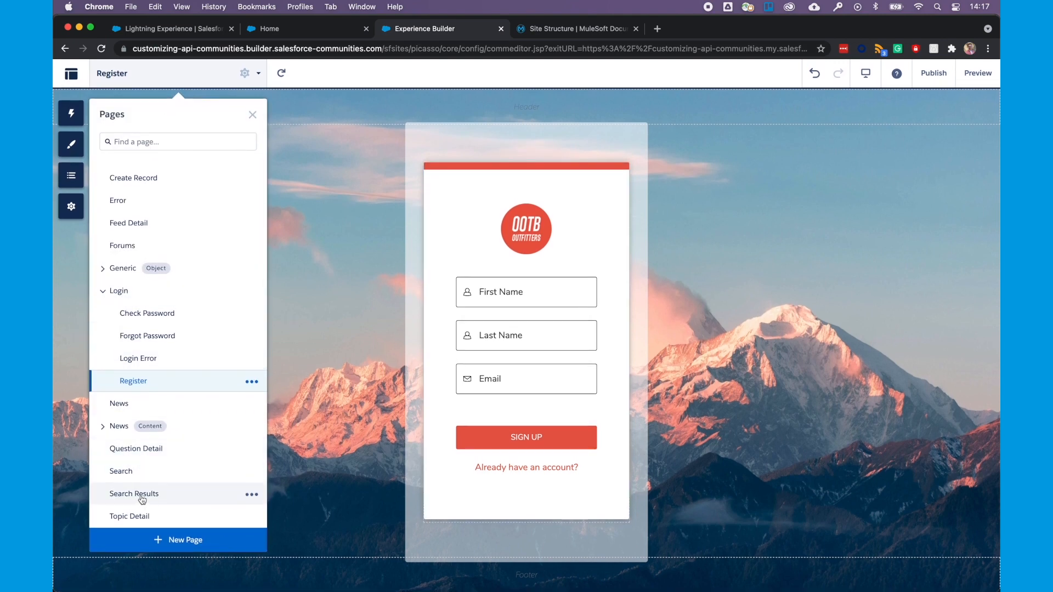
click(133, 494)
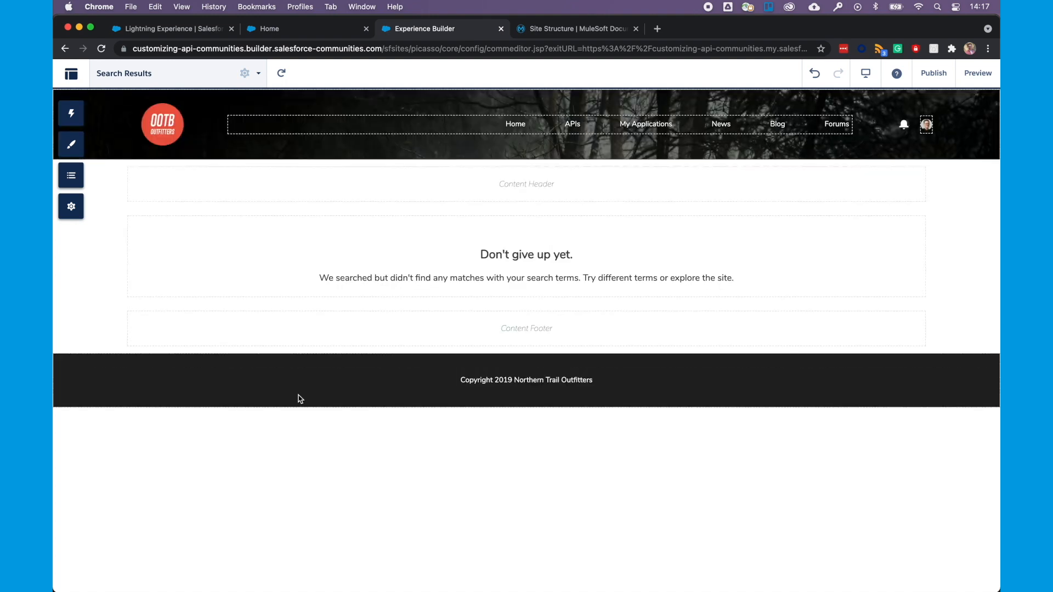
mouse_move(226, 187)
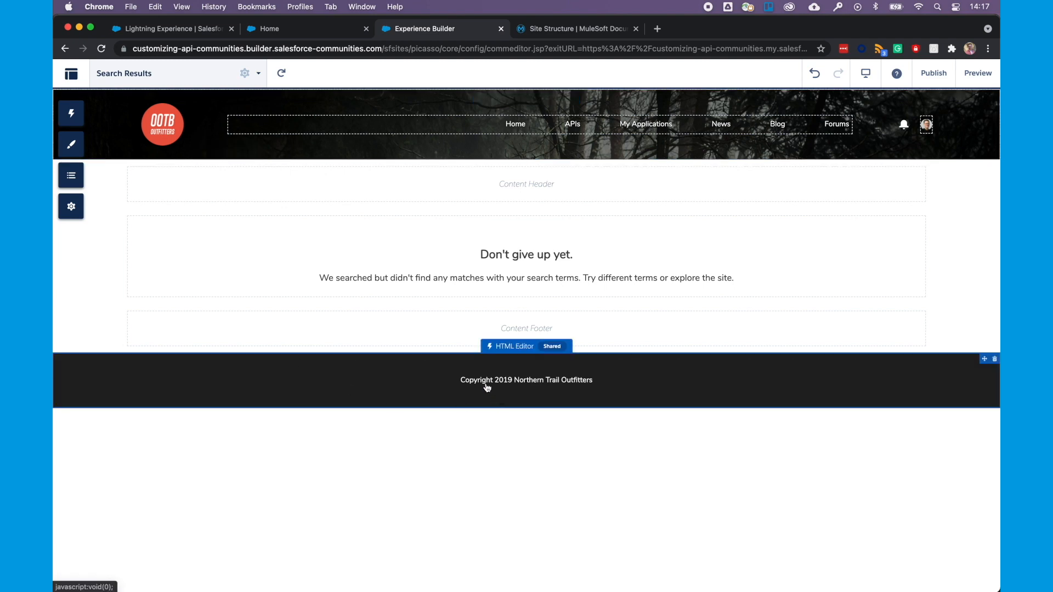
mouse_move(224, 379)
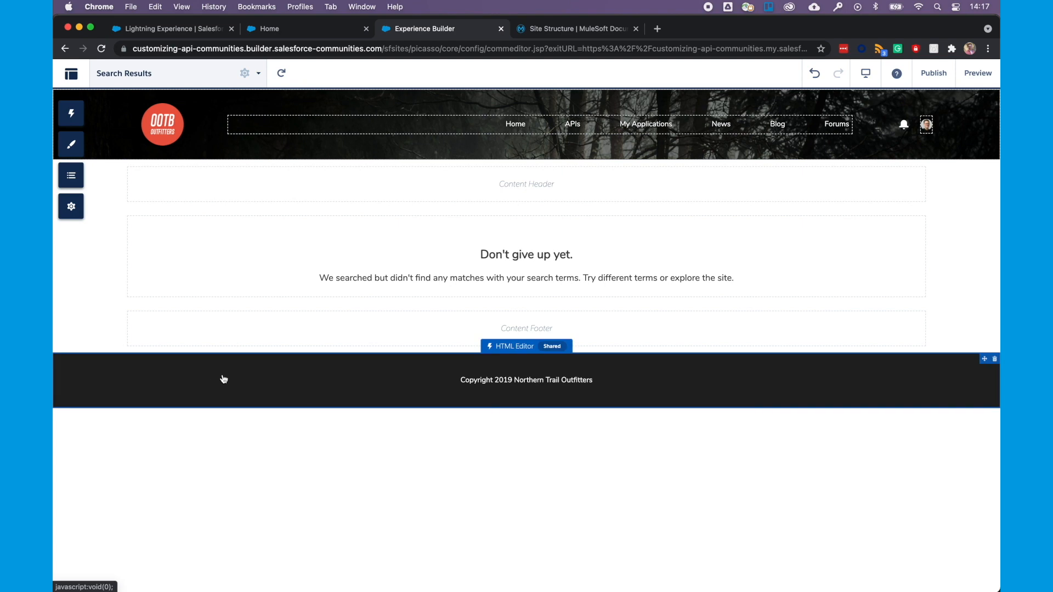
Step: Edit the footer markup to read 'Copyright 2021 OOTB Outfitters'
click(513, 345)
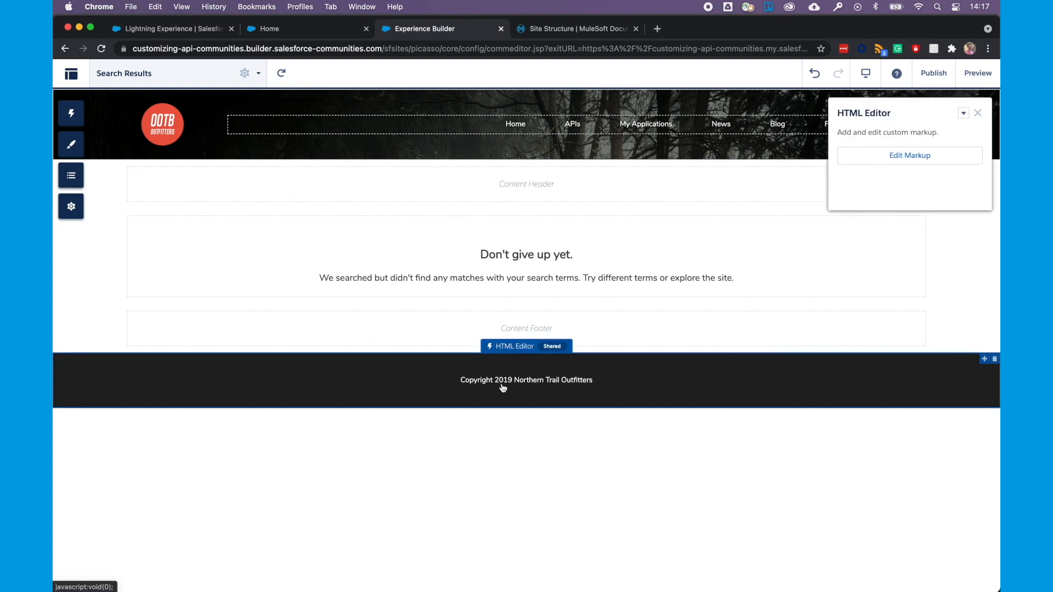
mouse_move(909, 155)
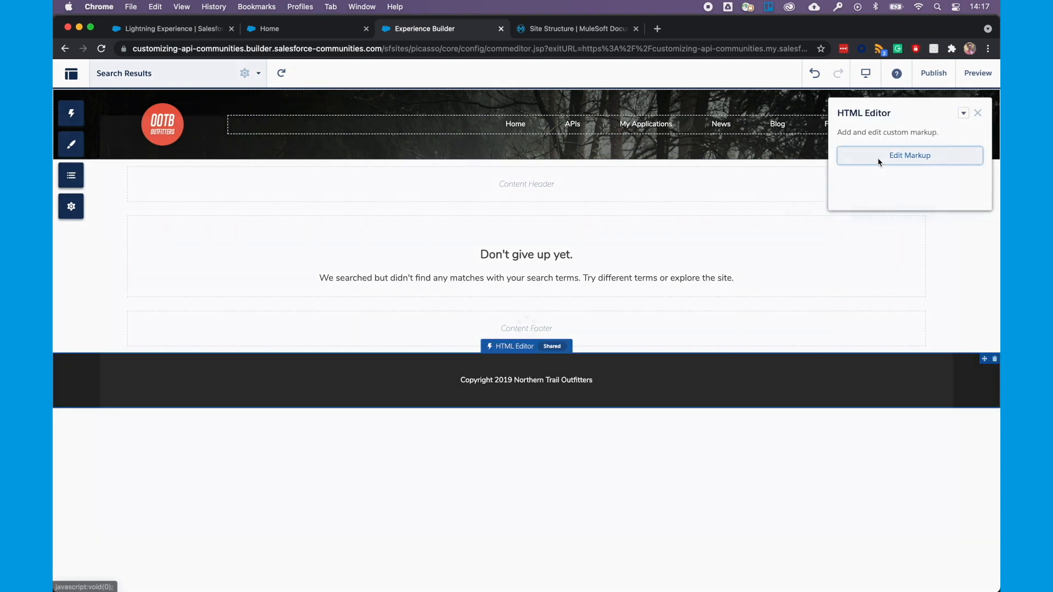
click(910, 154)
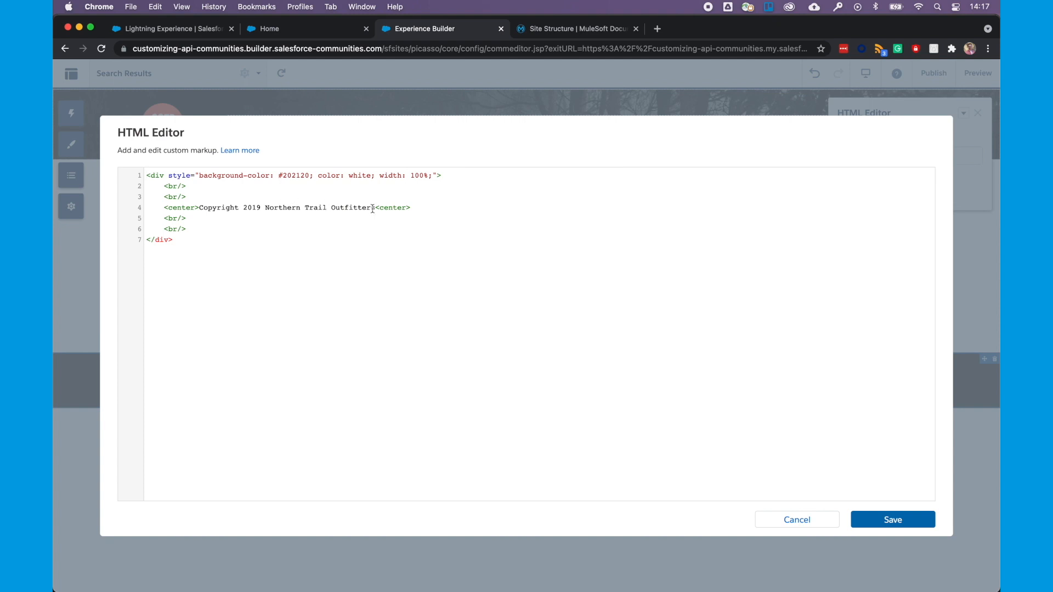
drag(247, 208, 376, 208)
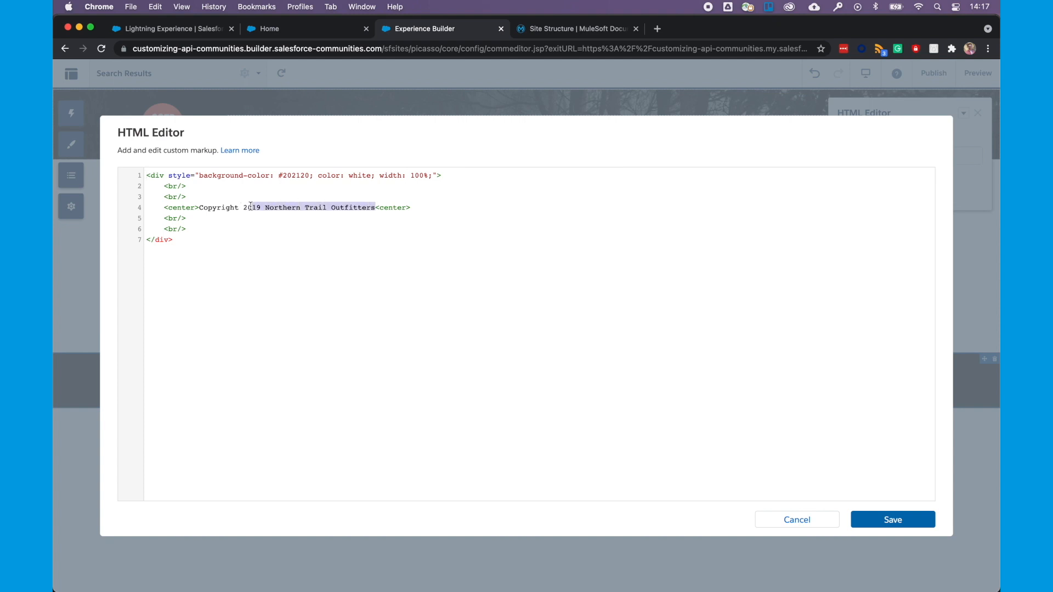
text(2021 OOTB)
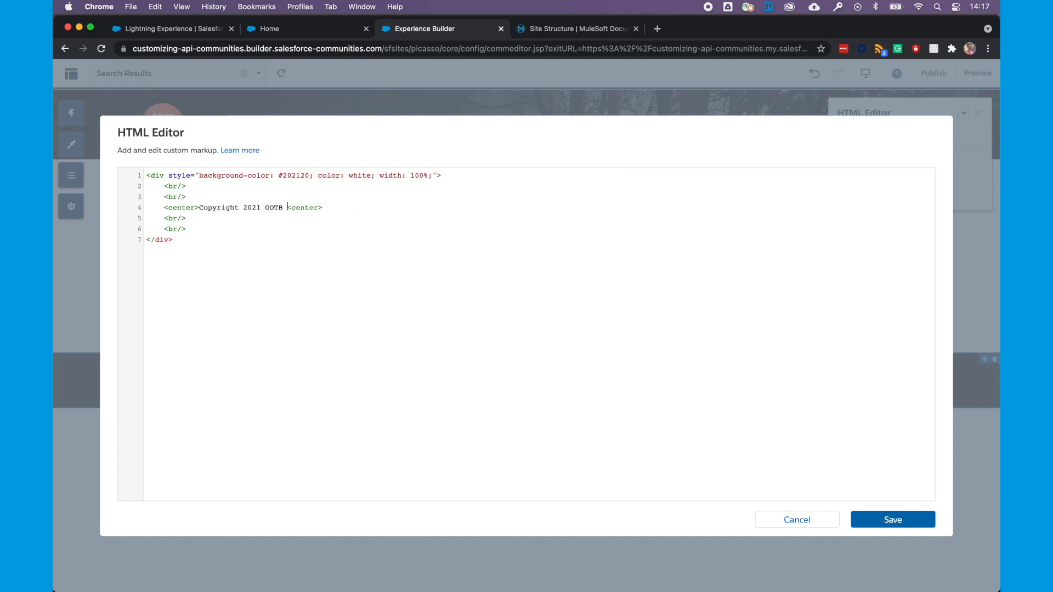
text(Oufitters)
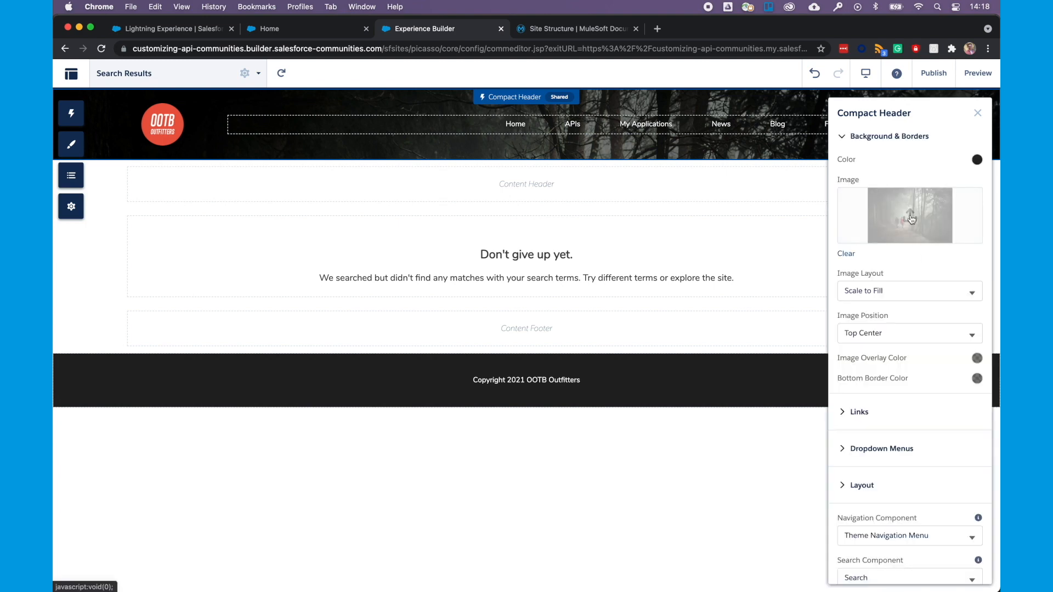
Step: Set the header background to the hero-image-1 mountain picture, positioned Center
click(910, 216)
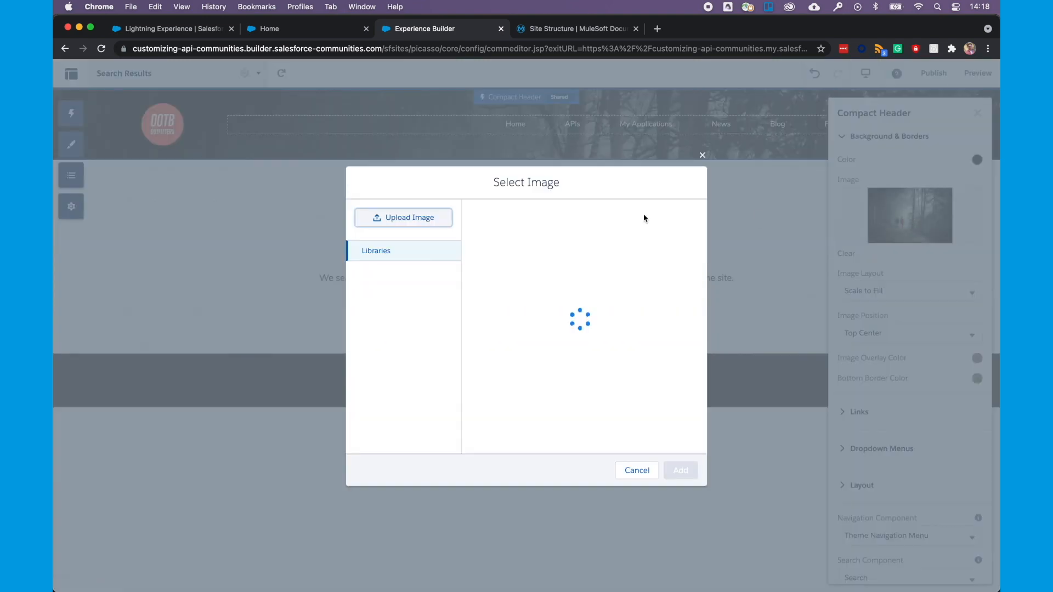
click(376, 250)
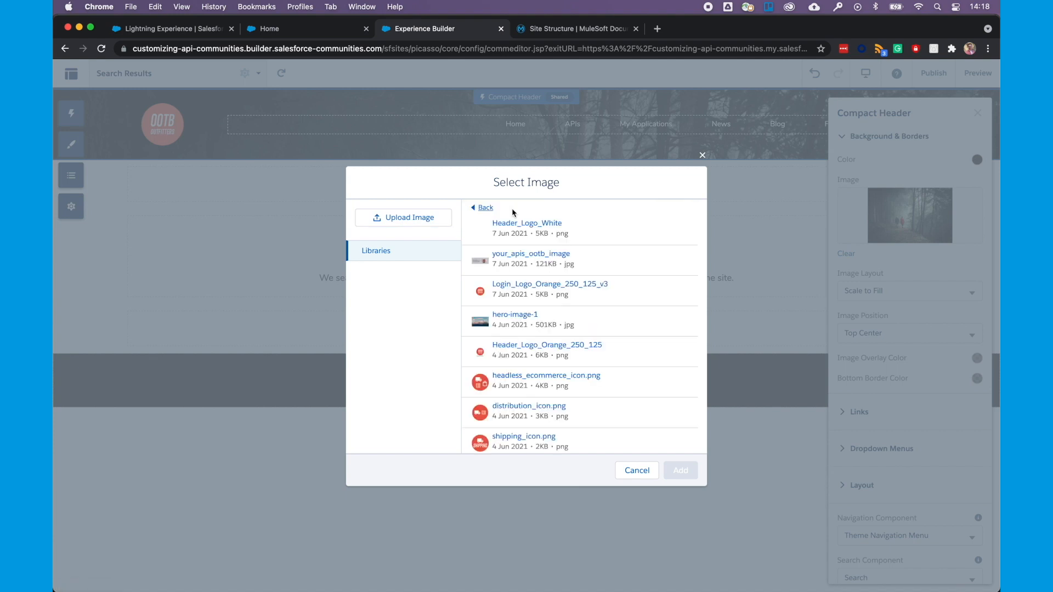
click(681, 471)
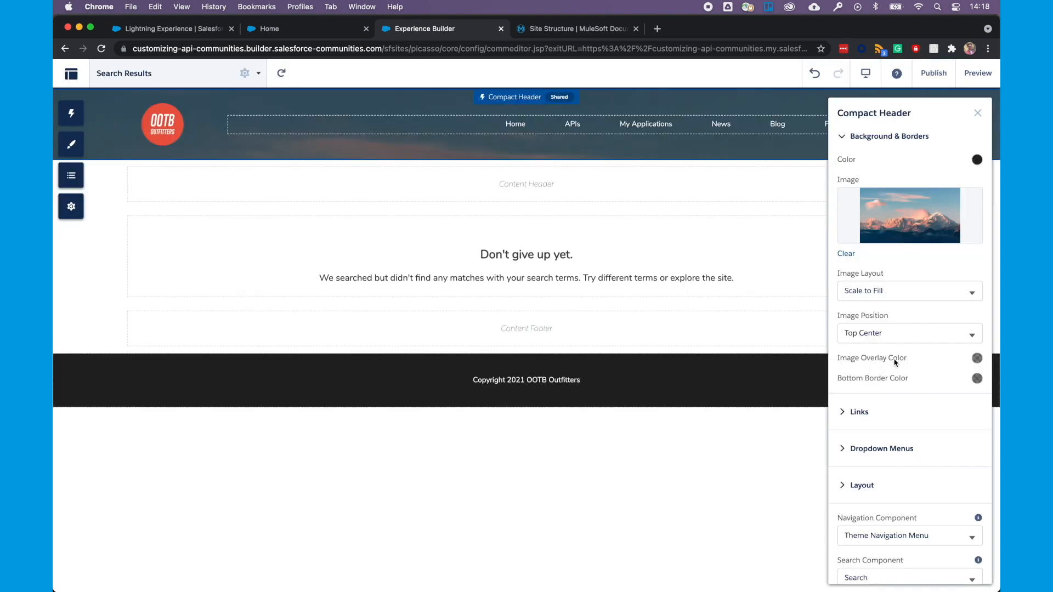
click(976, 357)
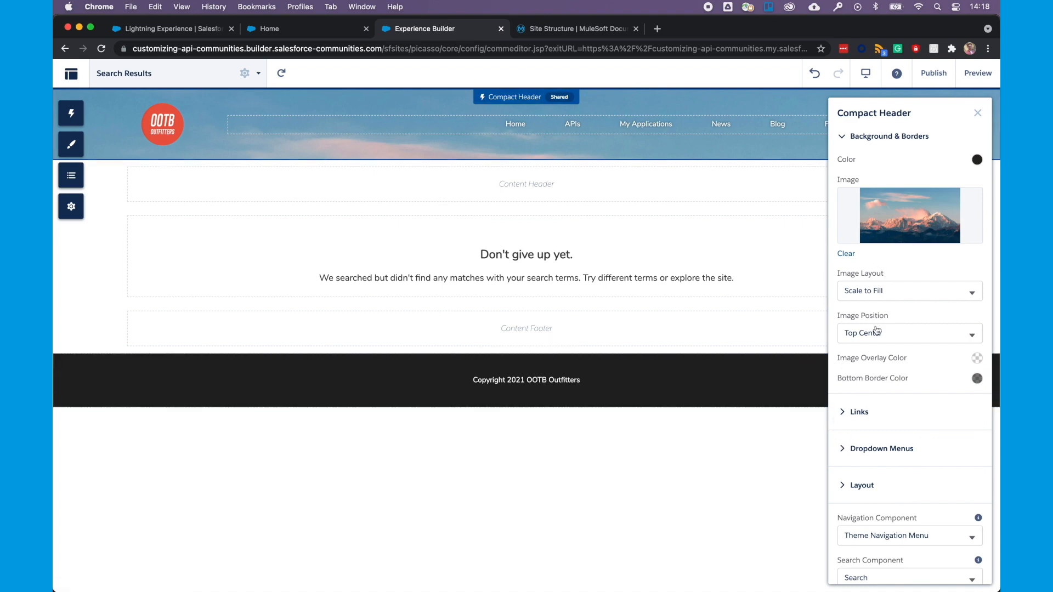
click(907, 334)
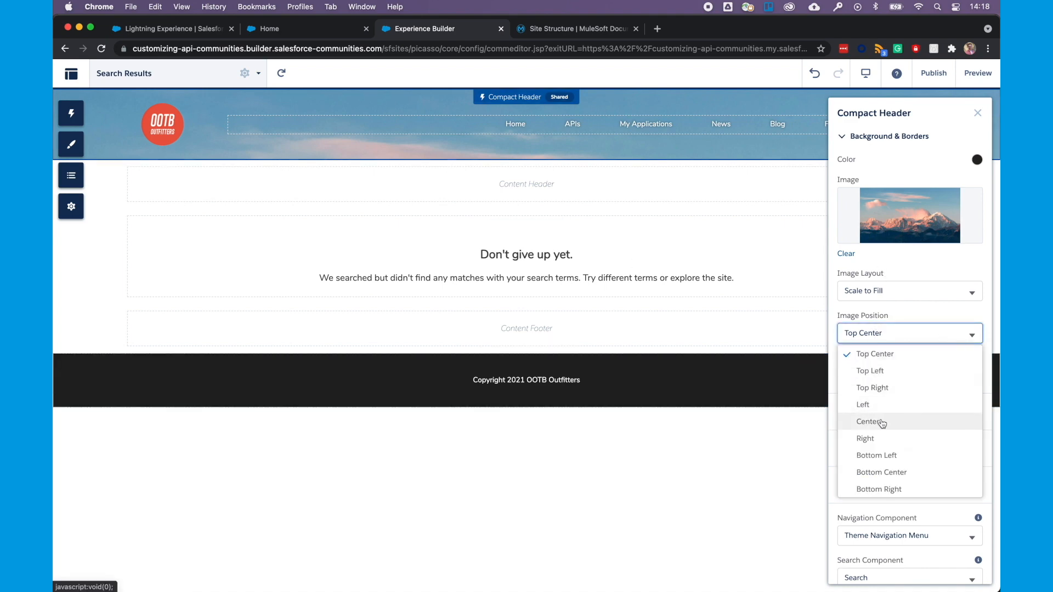
click(868, 422)
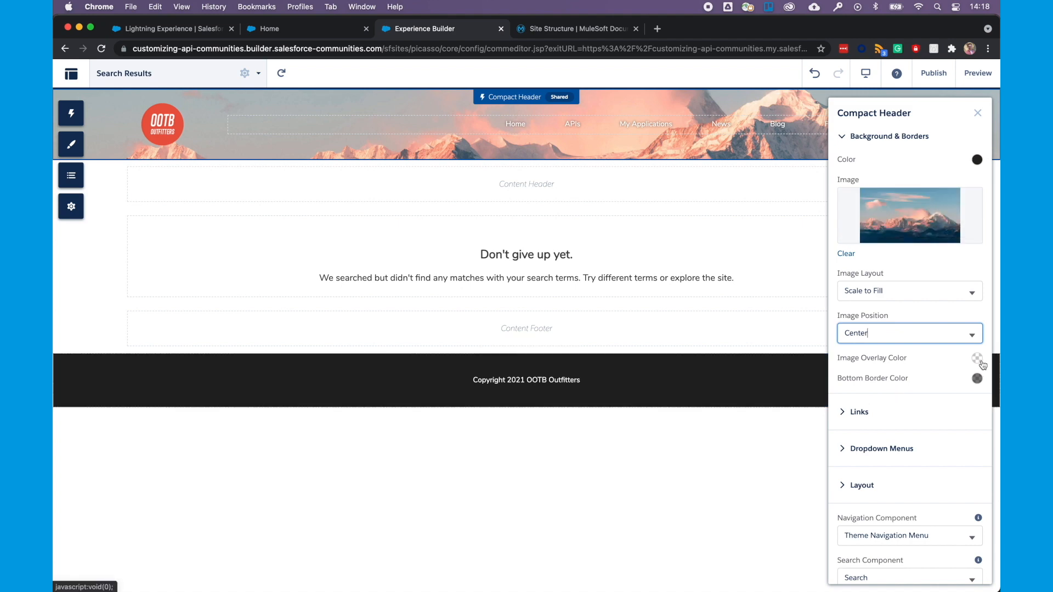
Step: Give the header a faint translucent black overlay and enable Show Search in its layout
click(978, 357)
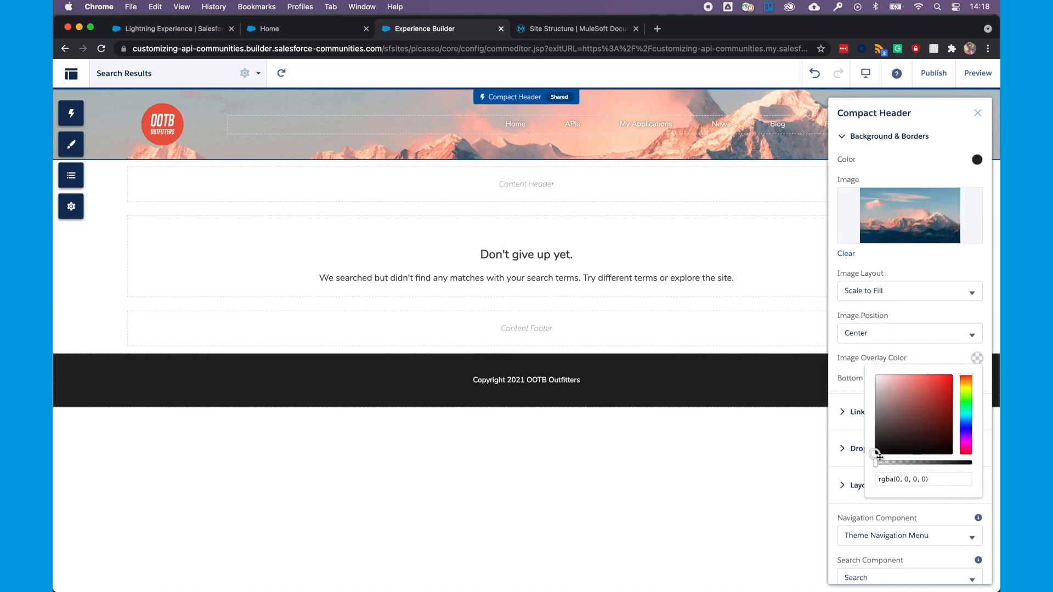
drag(876, 456, 887, 462)
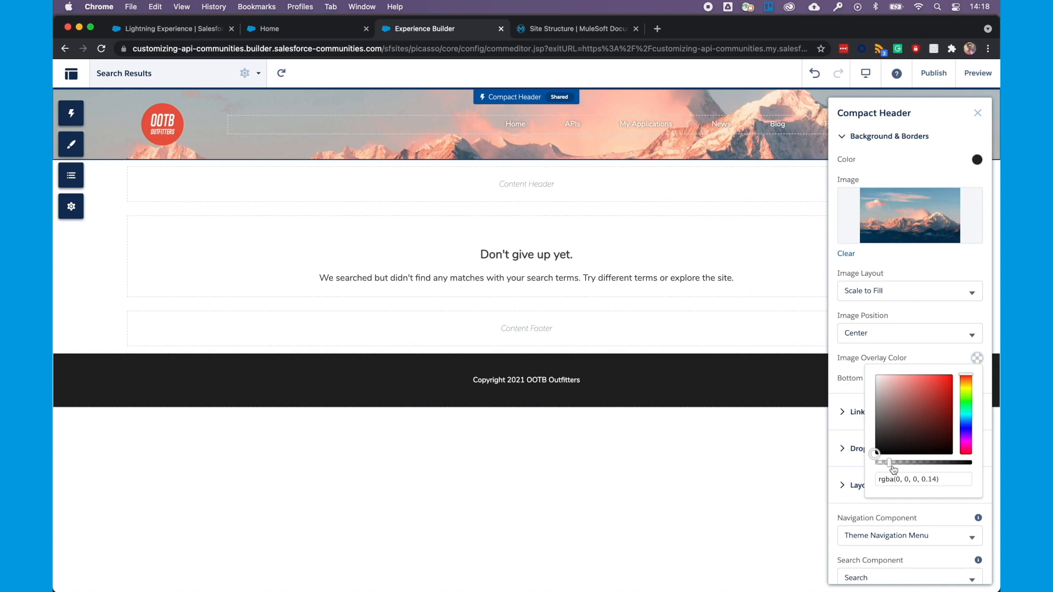
drag(891, 462, 905, 462)
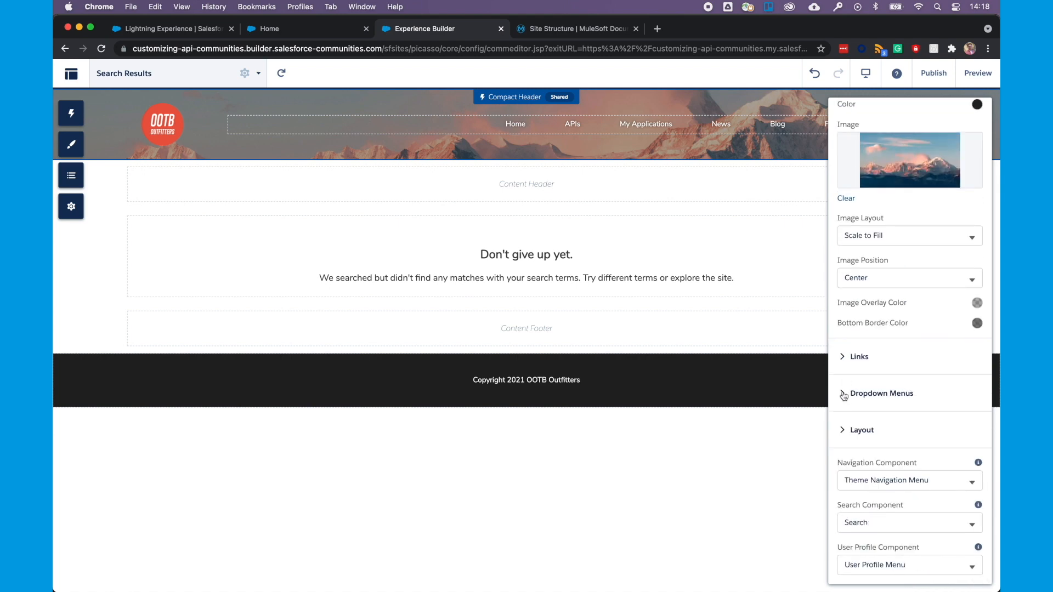
click(861, 430)
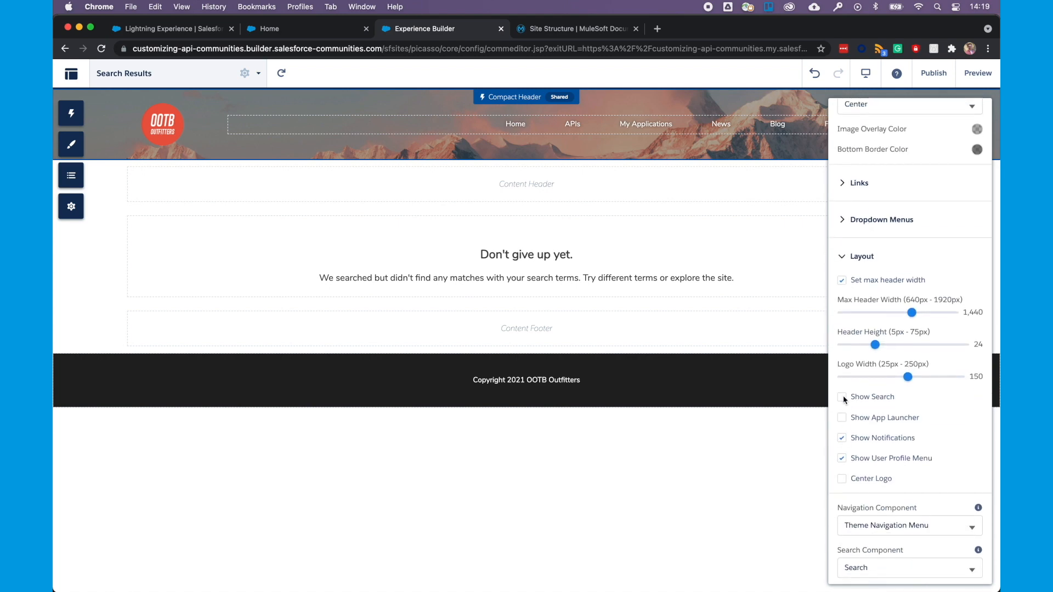
click(841, 396)
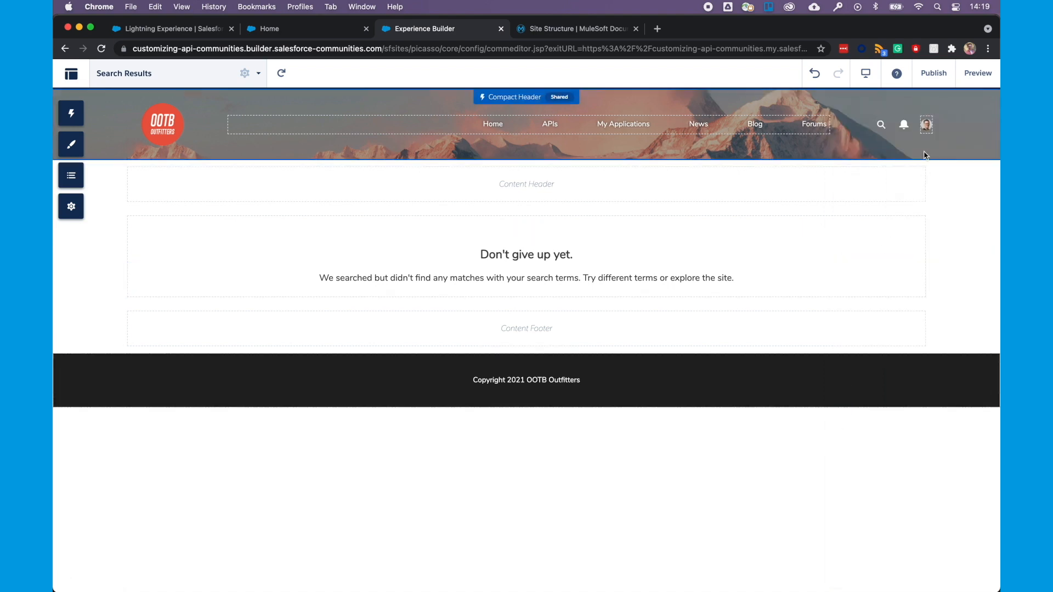
mouse_move(779, 151)
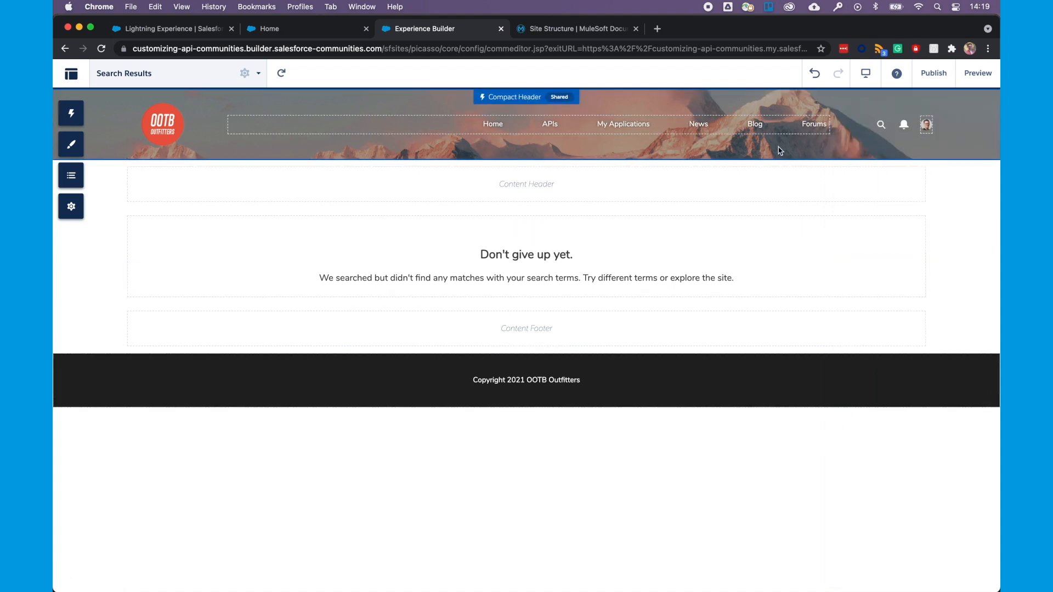
Step: Change the Search Results page content layout to 2 columns, 2:1 ratio
click(393, 286)
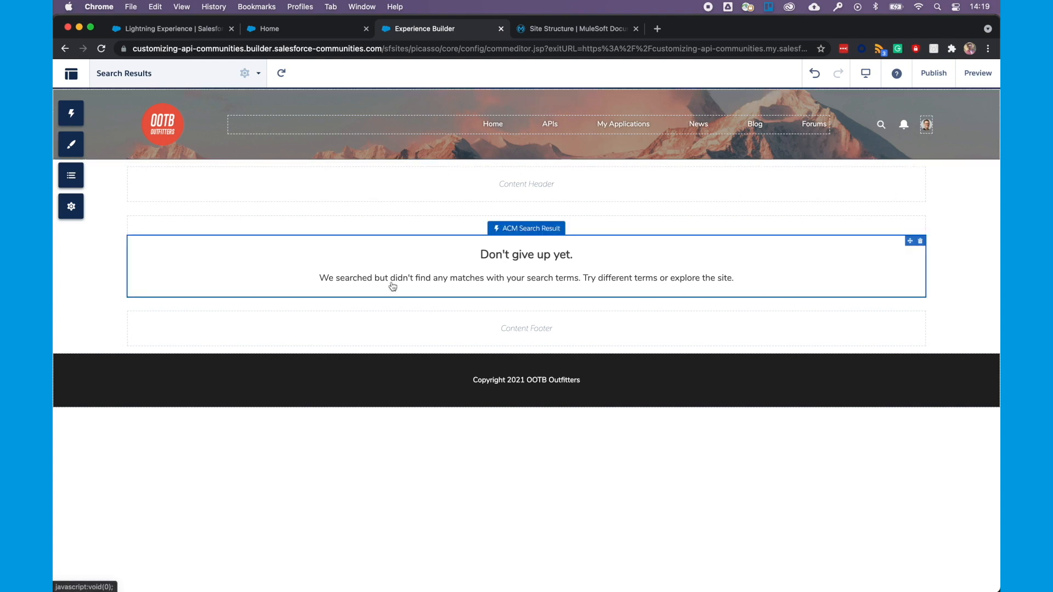
mouse_move(441, 269)
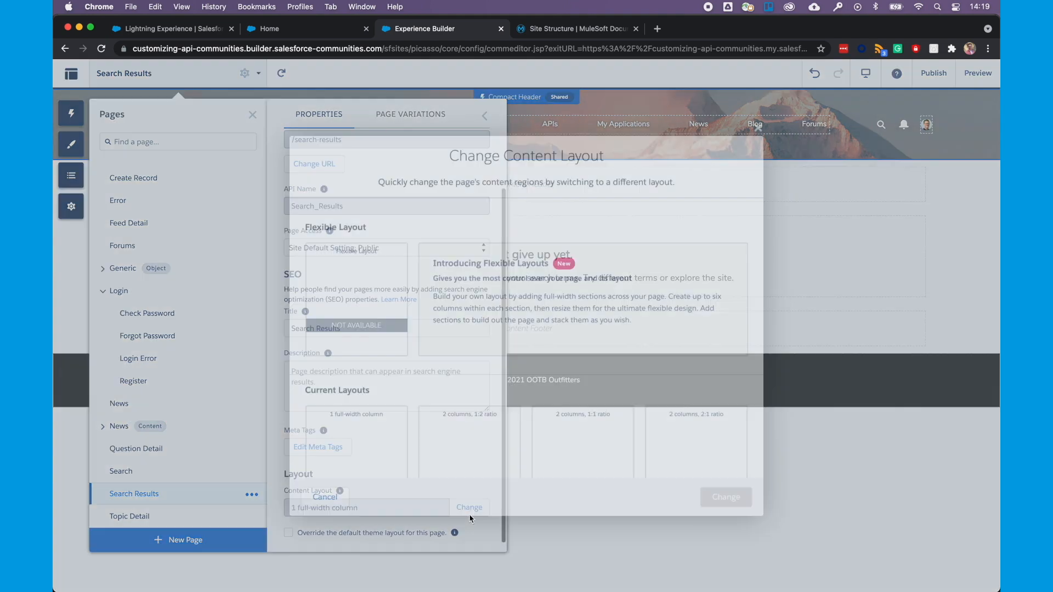
click(469, 507)
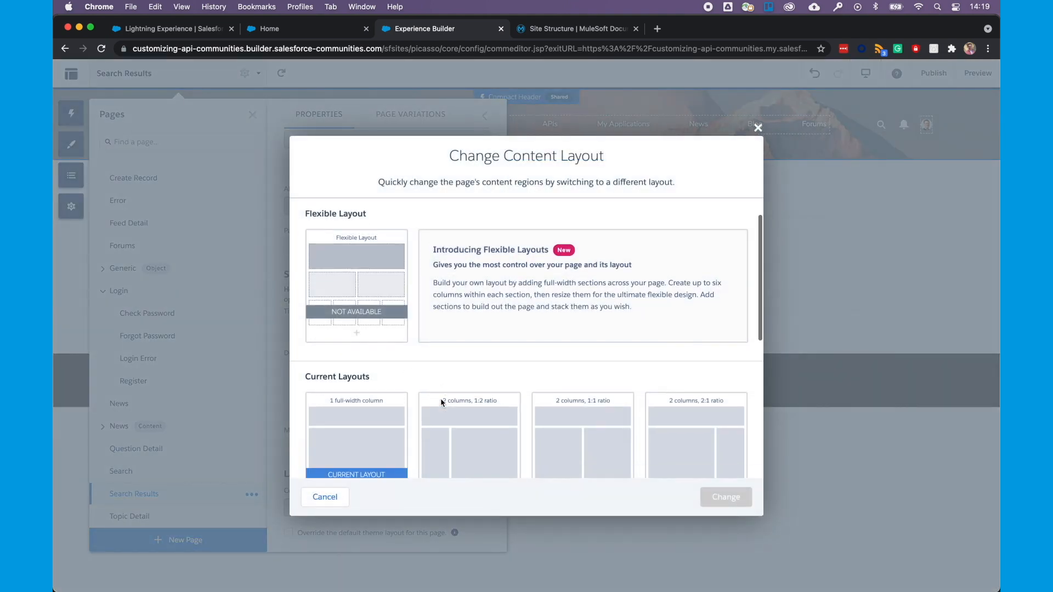
scroll(down, 3)
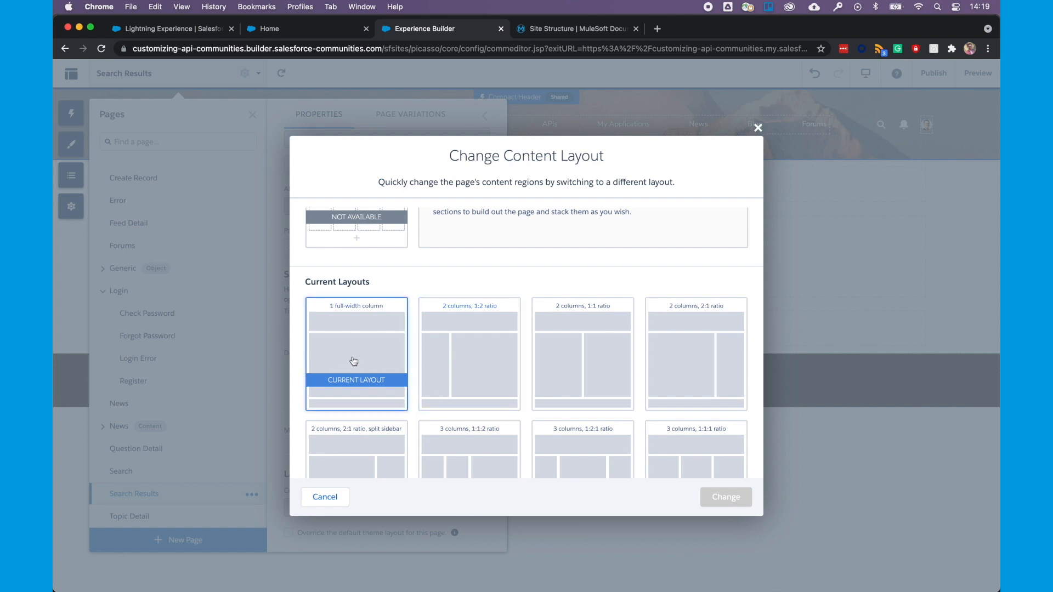
scroll(down, 3)
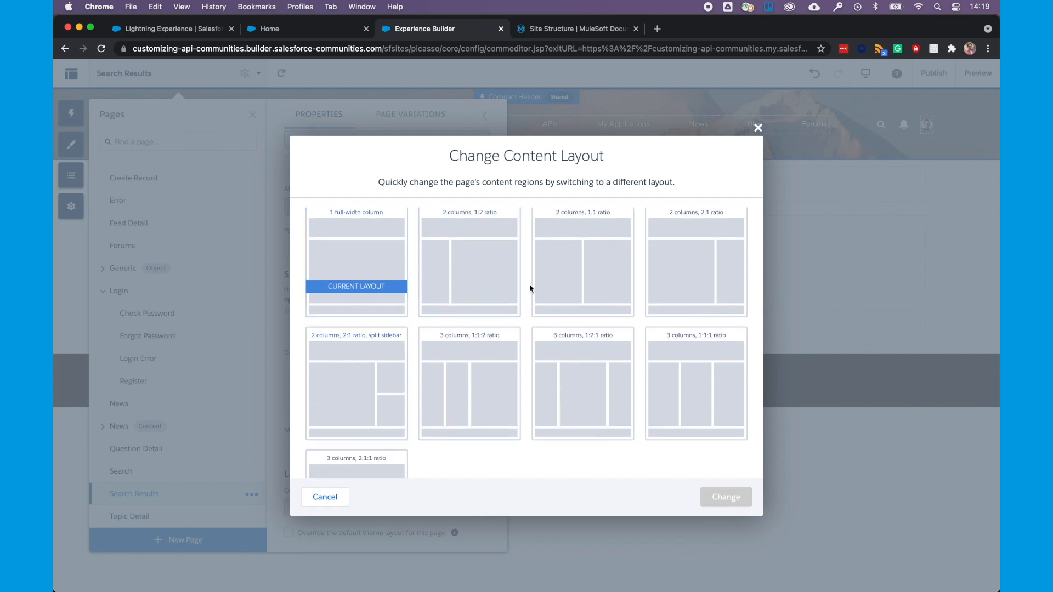
click(696, 263)
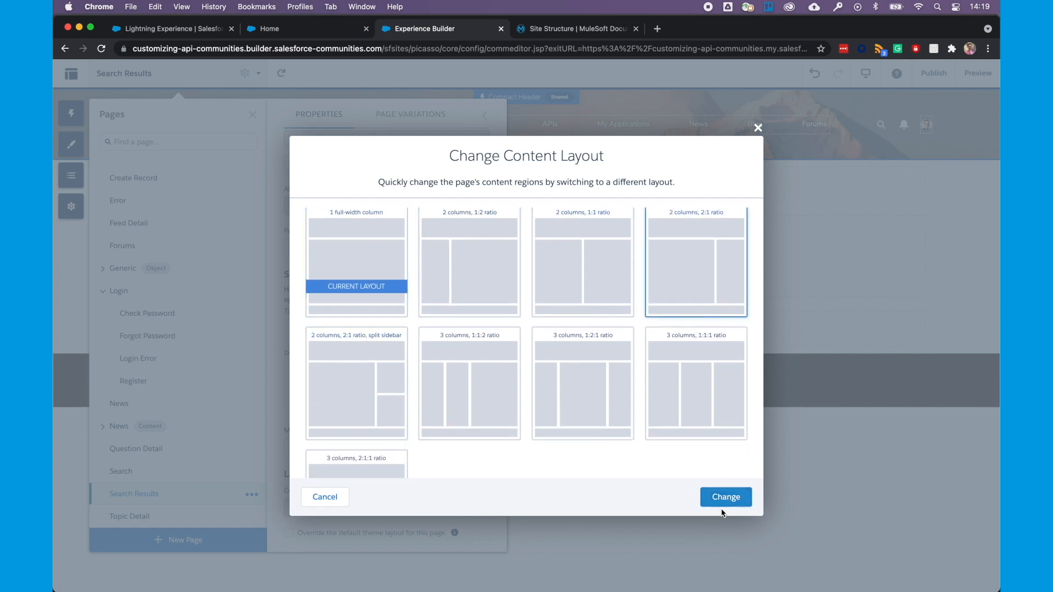
click(726, 497)
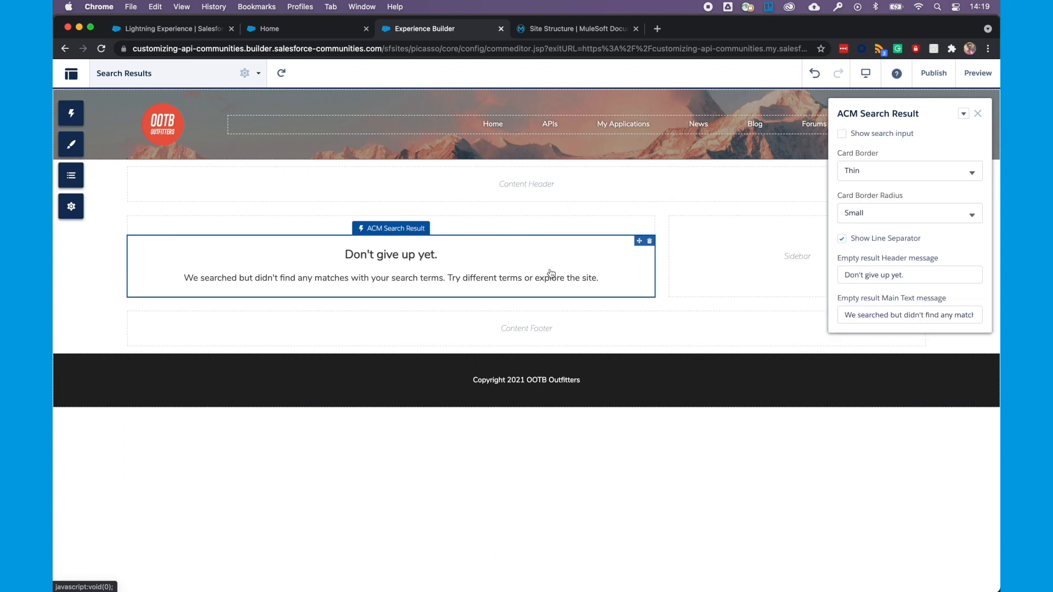
mouse_move(552, 270)
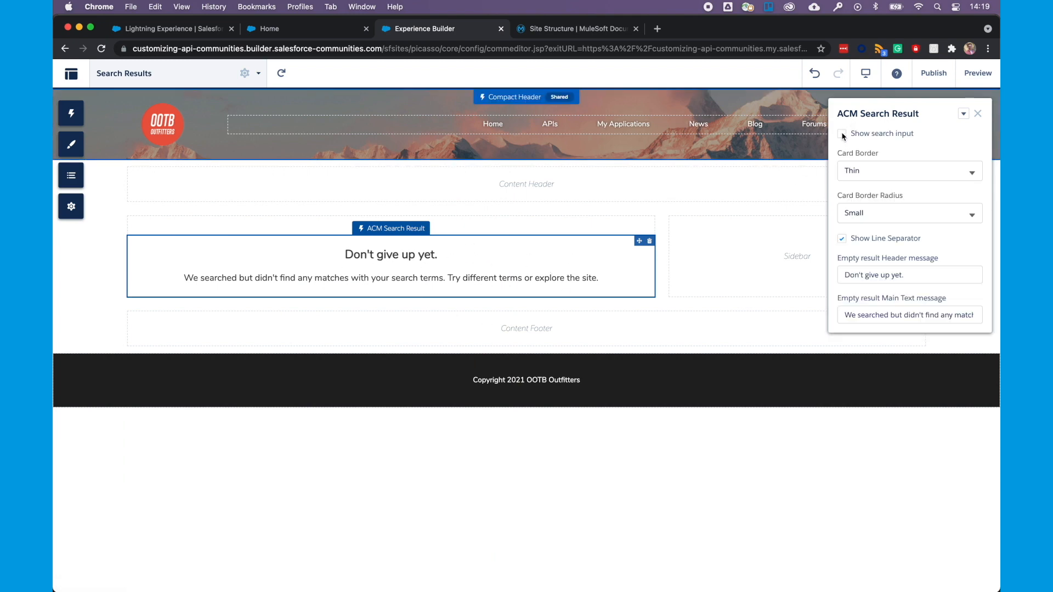
Step: Toggle 'Show search input' on and back off in the search result properties
click(841, 132)
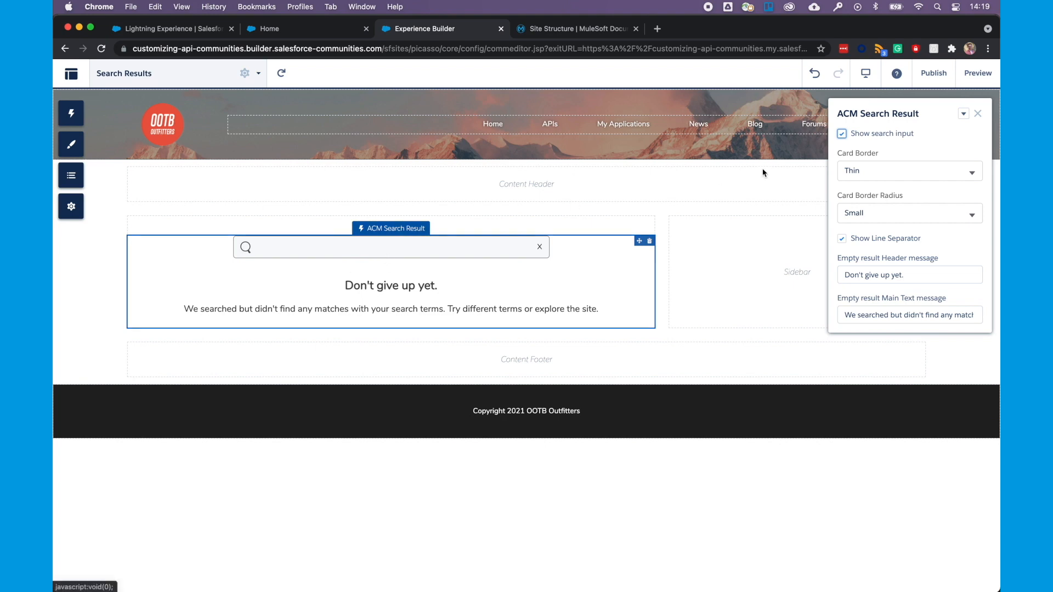
mouse_move(813, 134)
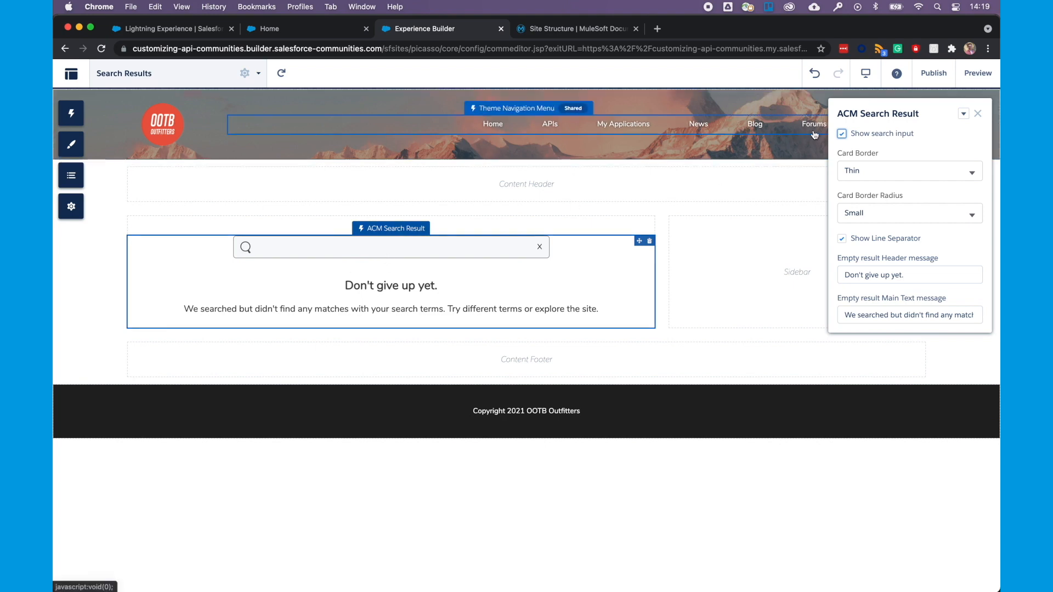
click(842, 132)
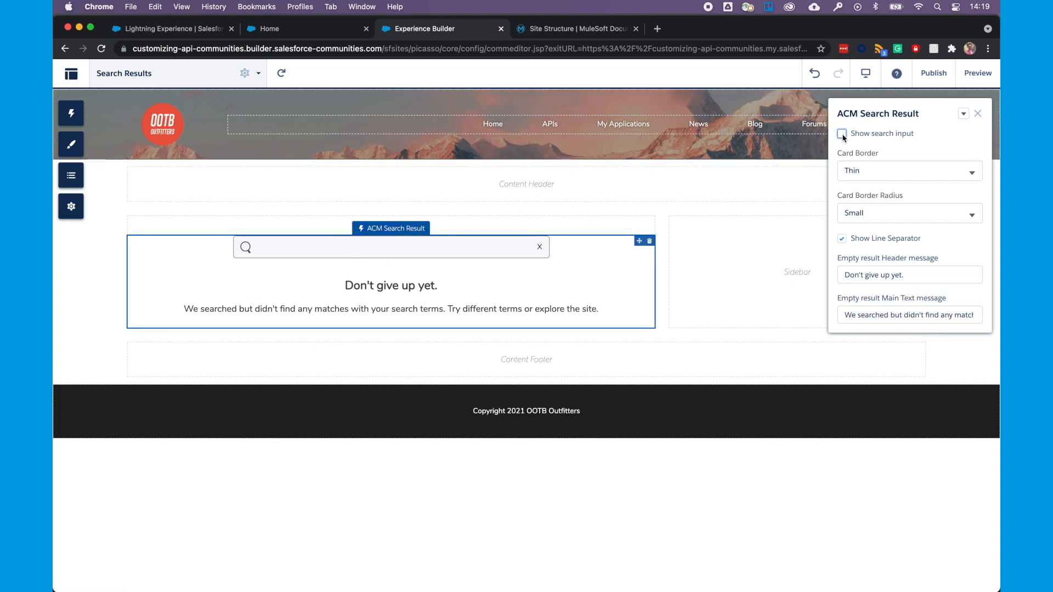
click(70, 112)
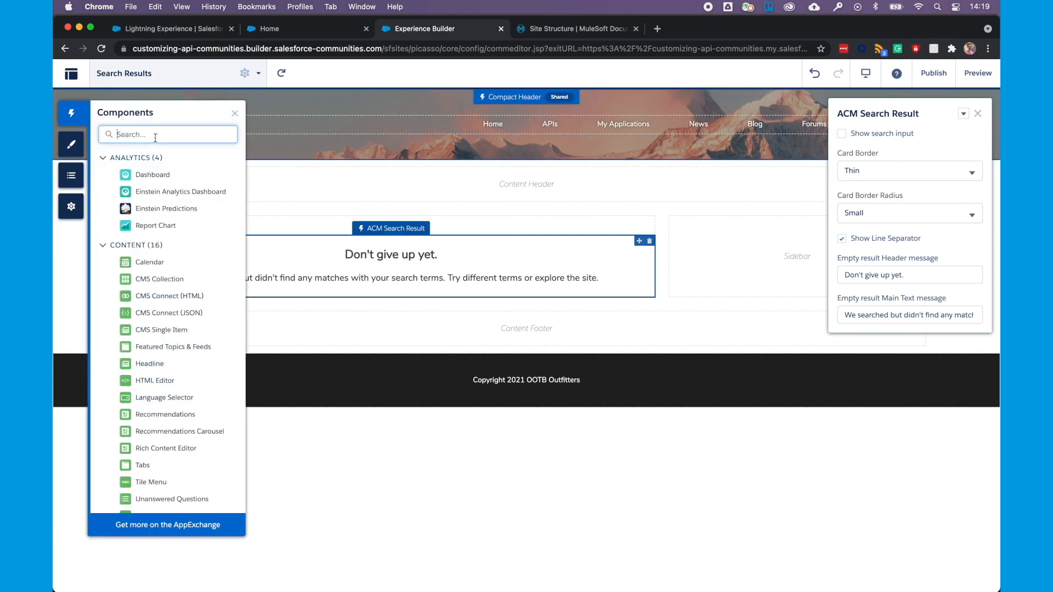
Step: Add a sidebar Headline 'LATEST NEWS & UPDATES' and a CMS Collection using News
text(headline)
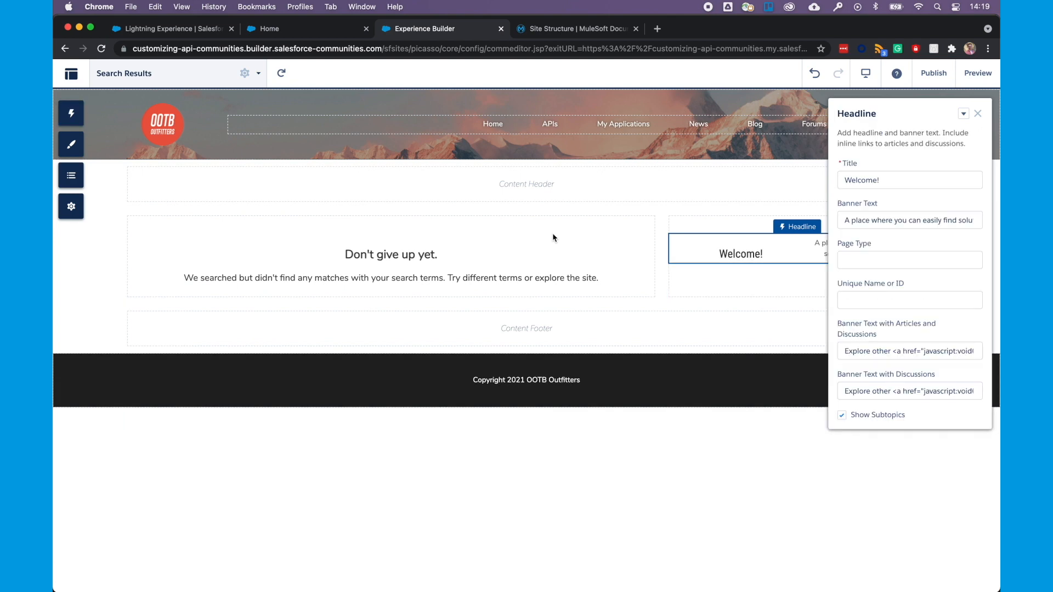
text(LATEST NEW)
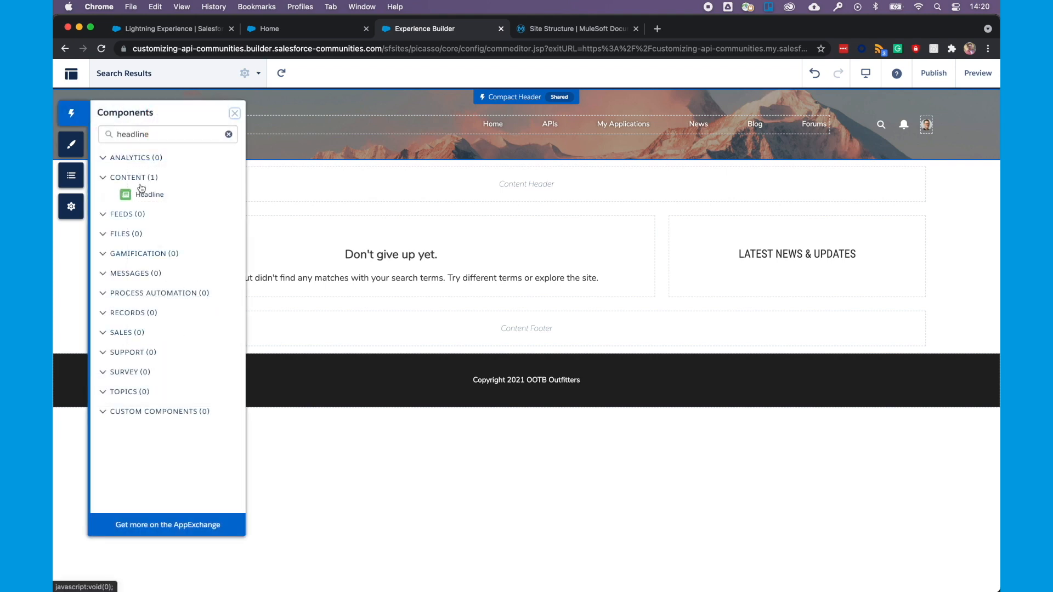
click(228, 134)
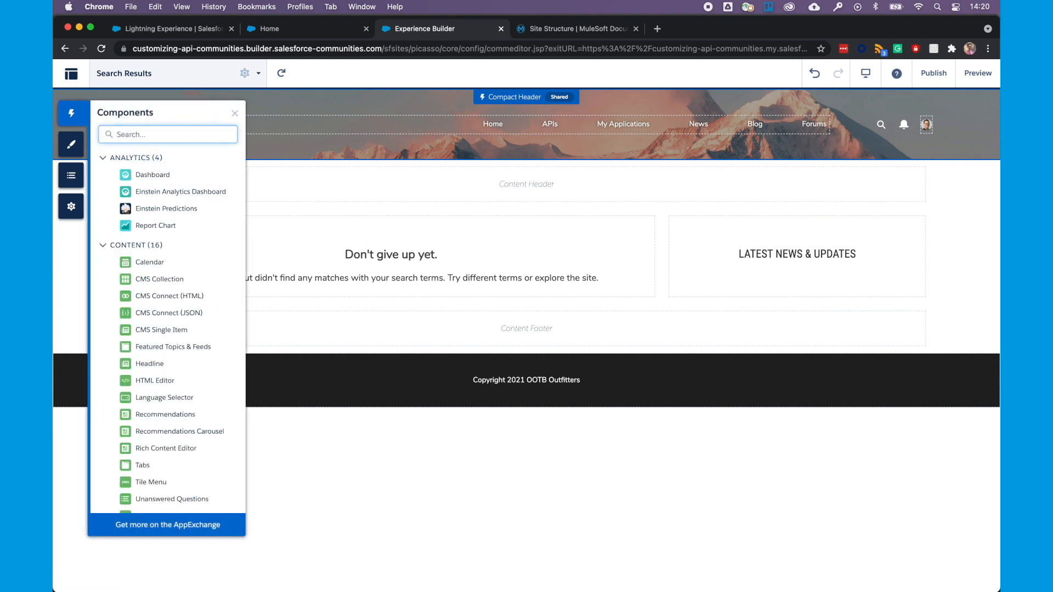
text(cms)
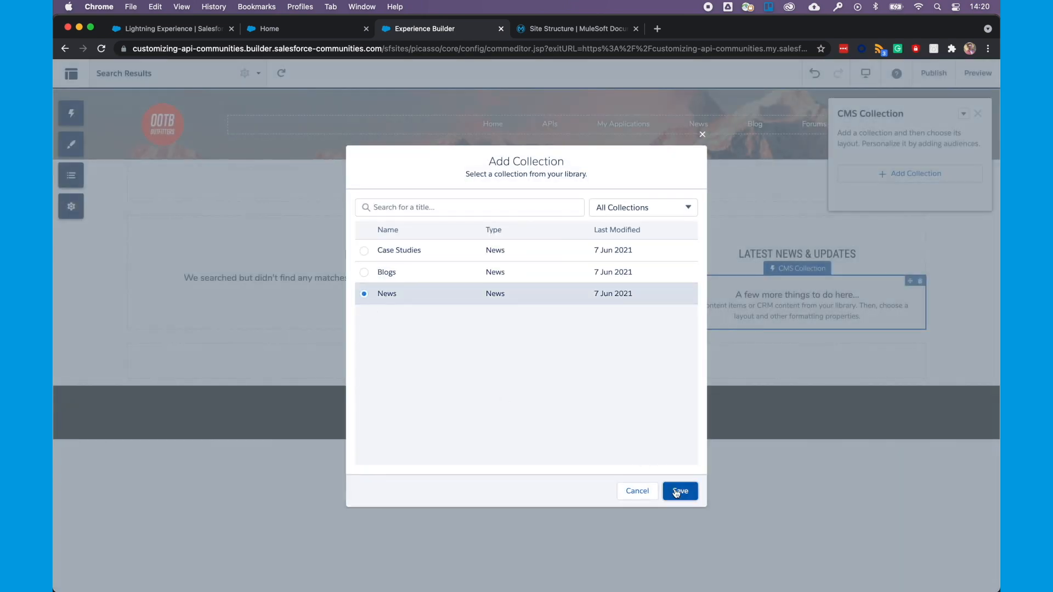
Step: Save News as the collection and set its collection layout to the Banner content layout
click(679, 491)
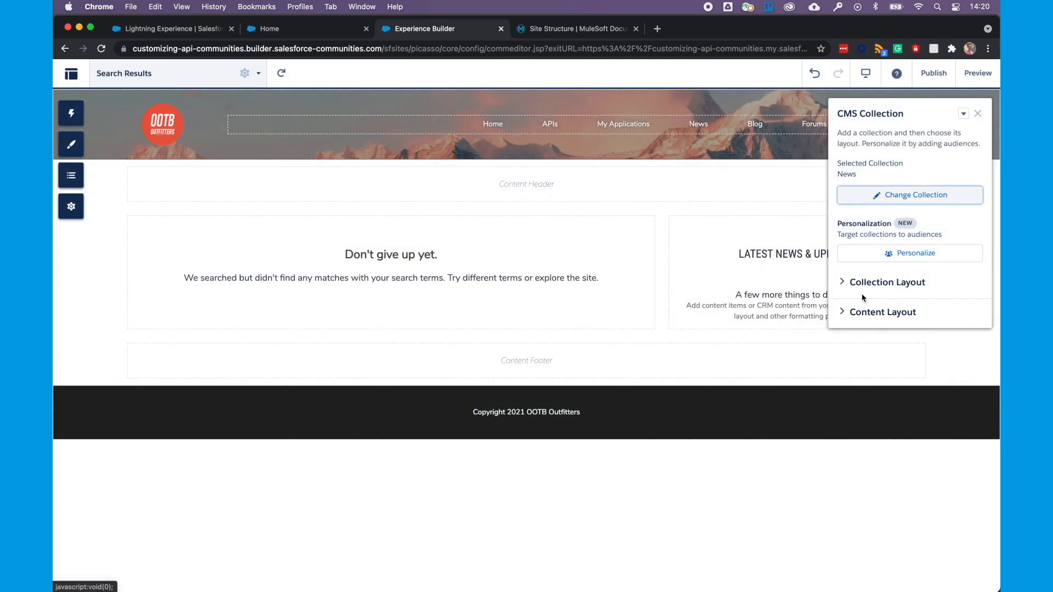
click(887, 282)
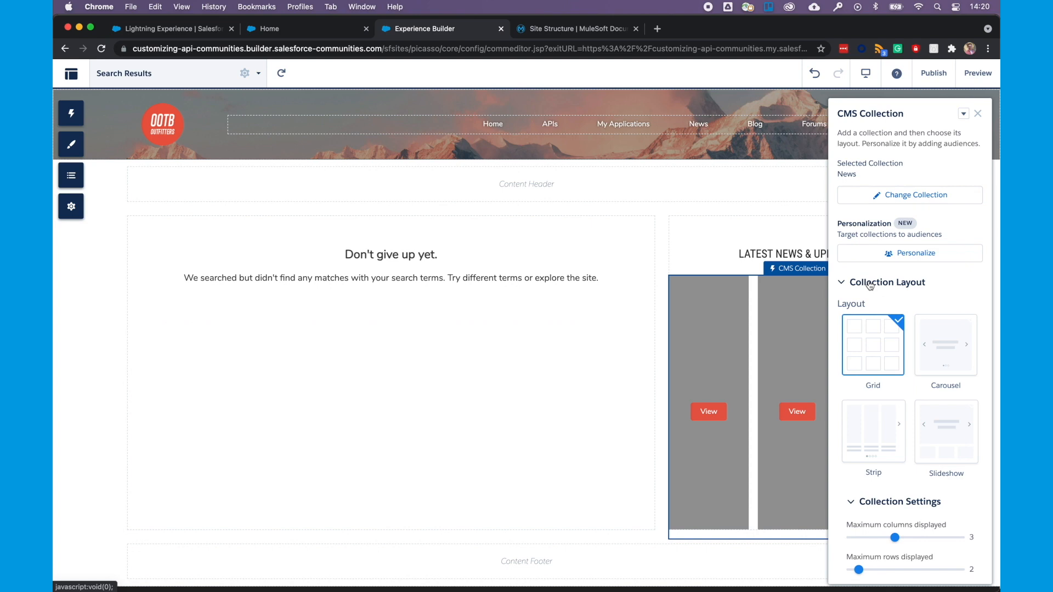
click(945, 431)
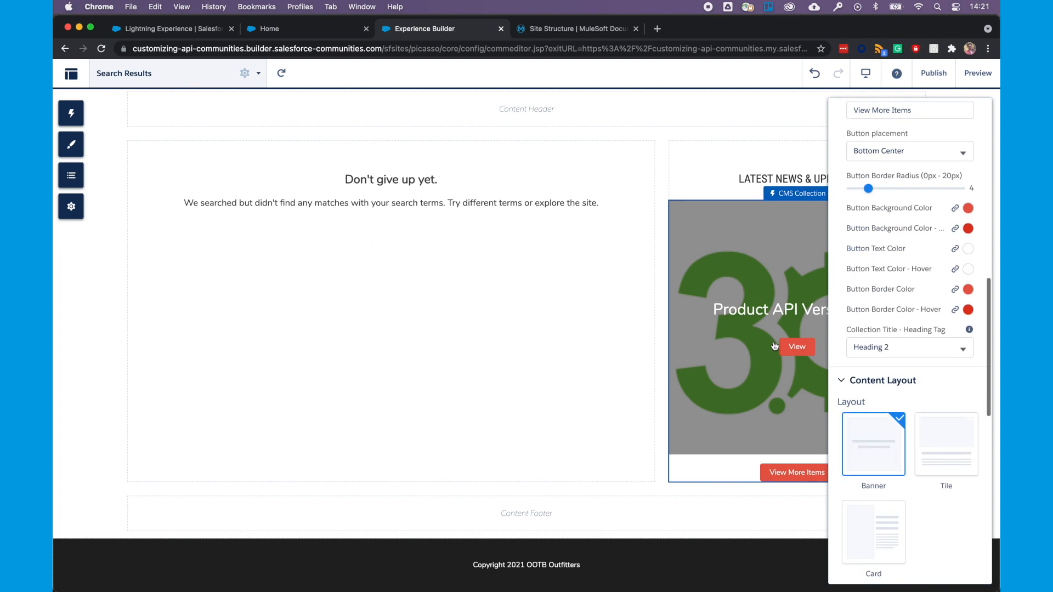
scroll(down, 3)
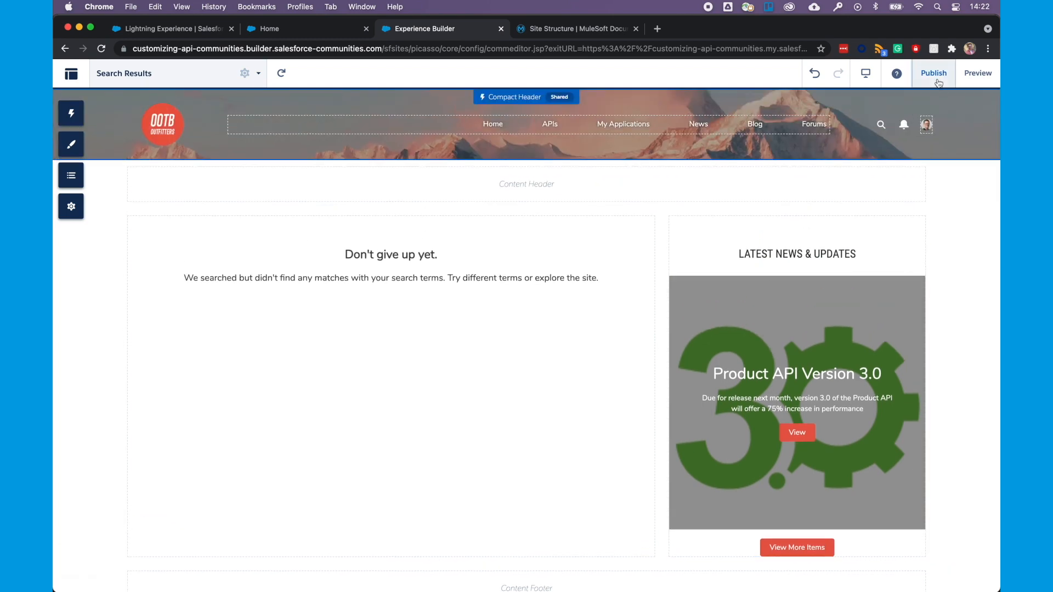
Step: Publish the site and search the live portal for 'Product' to check the results page
click(934, 74)
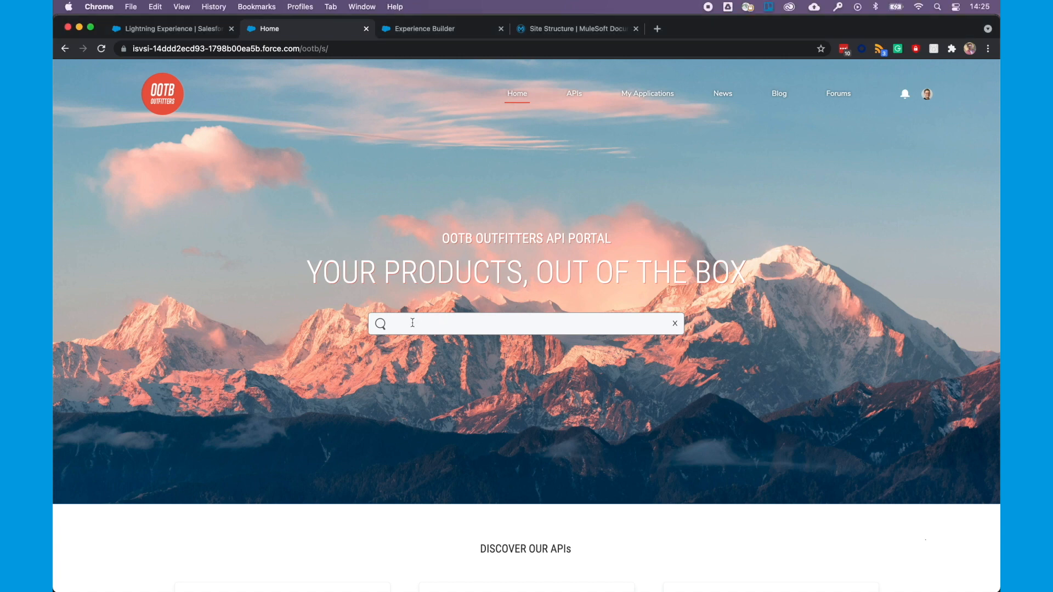
text(Product)
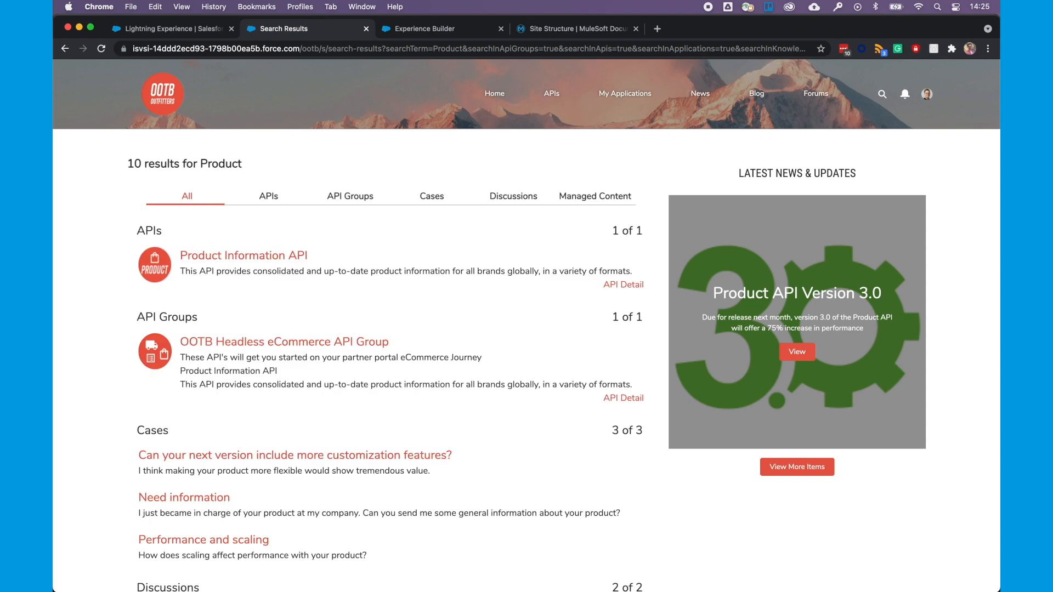
scroll(down, 3)
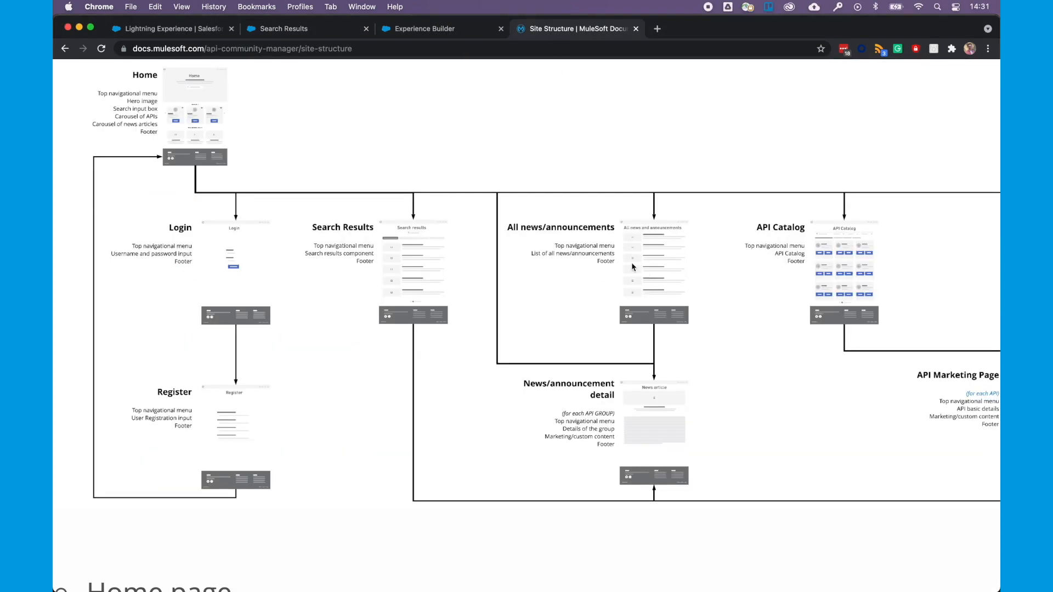
mouse_move(568, 240)
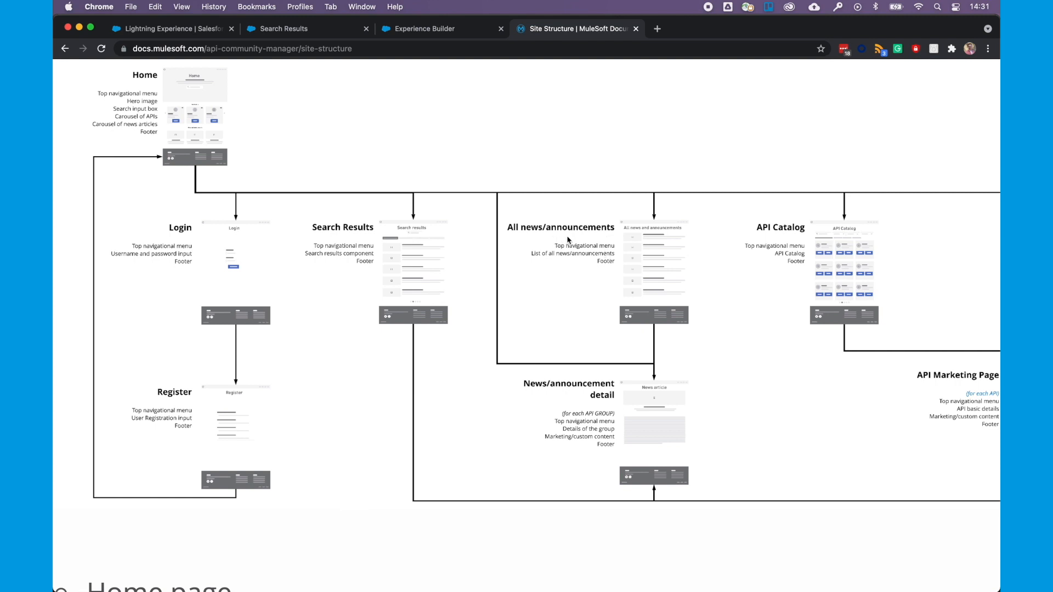
mouse_move(596, 384)
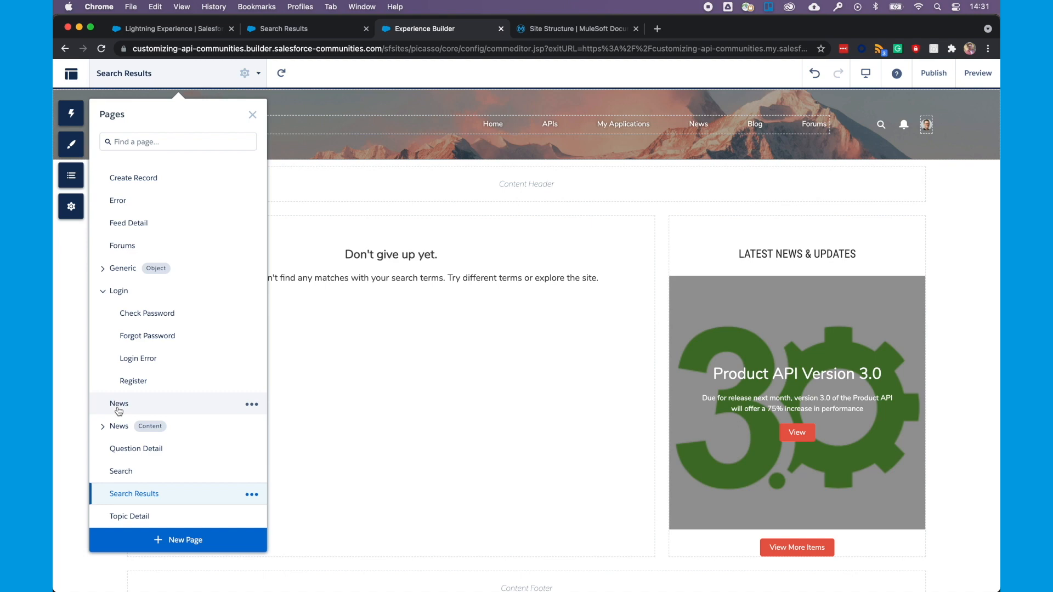
Step: On the News page, delete the placeholder Rich Content Editor and set the CMS Collection to News
click(119, 403)
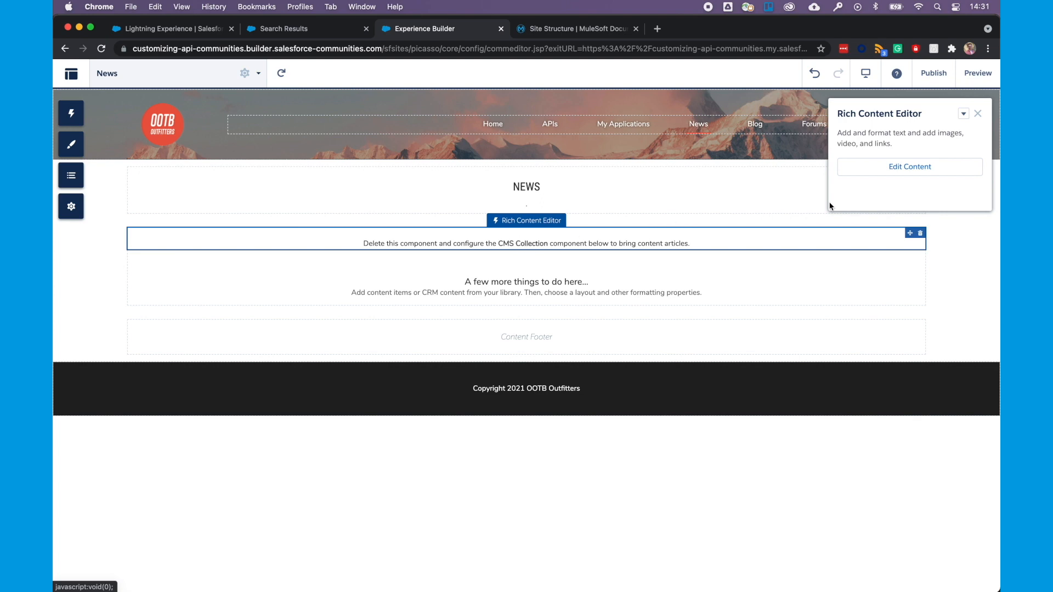
click(964, 113)
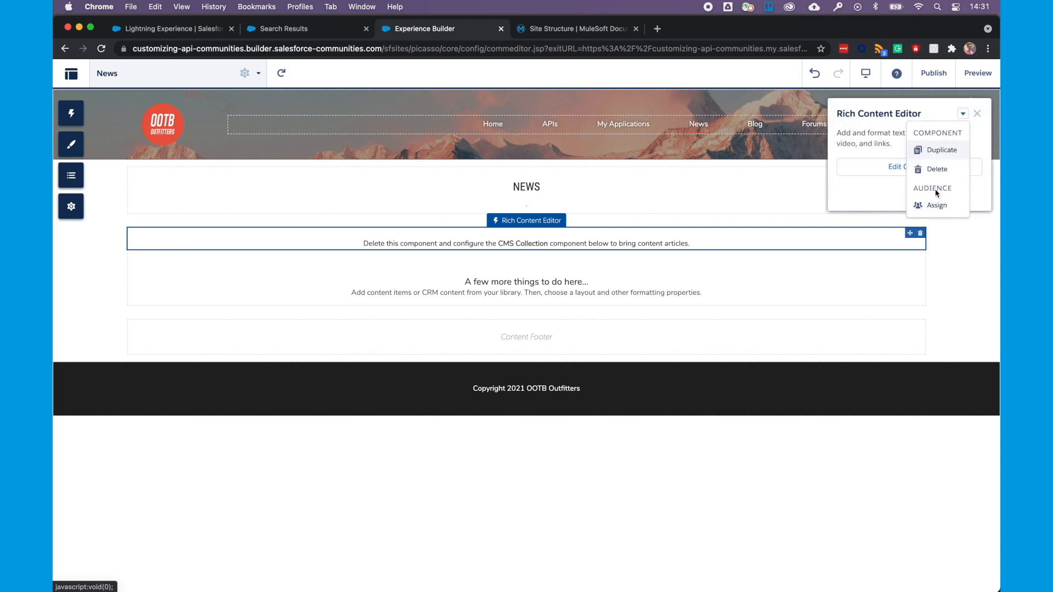
click(936, 169)
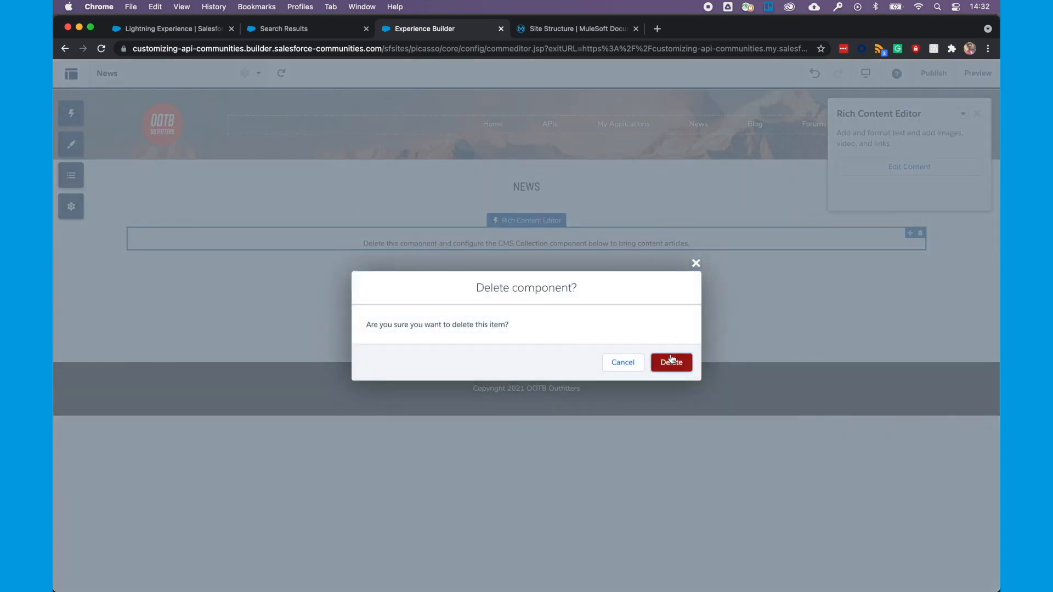
click(672, 362)
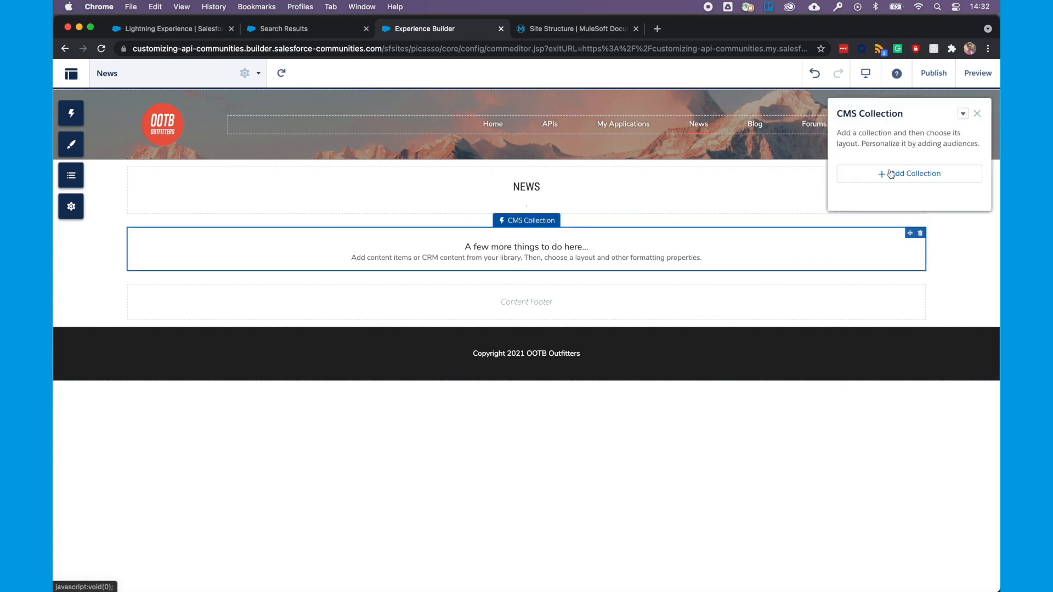
click(909, 173)
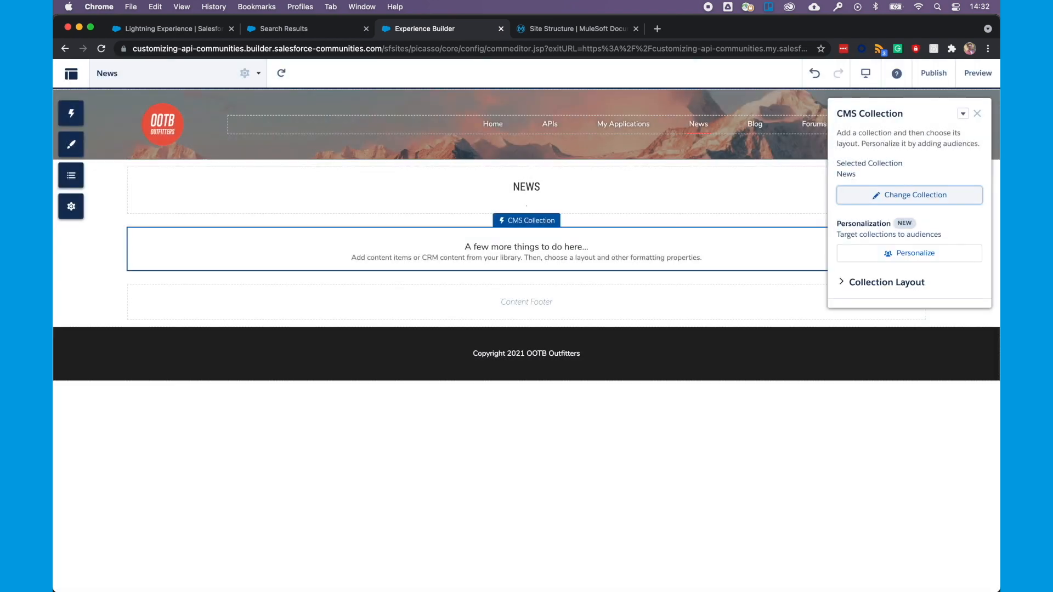
click(887, 282)
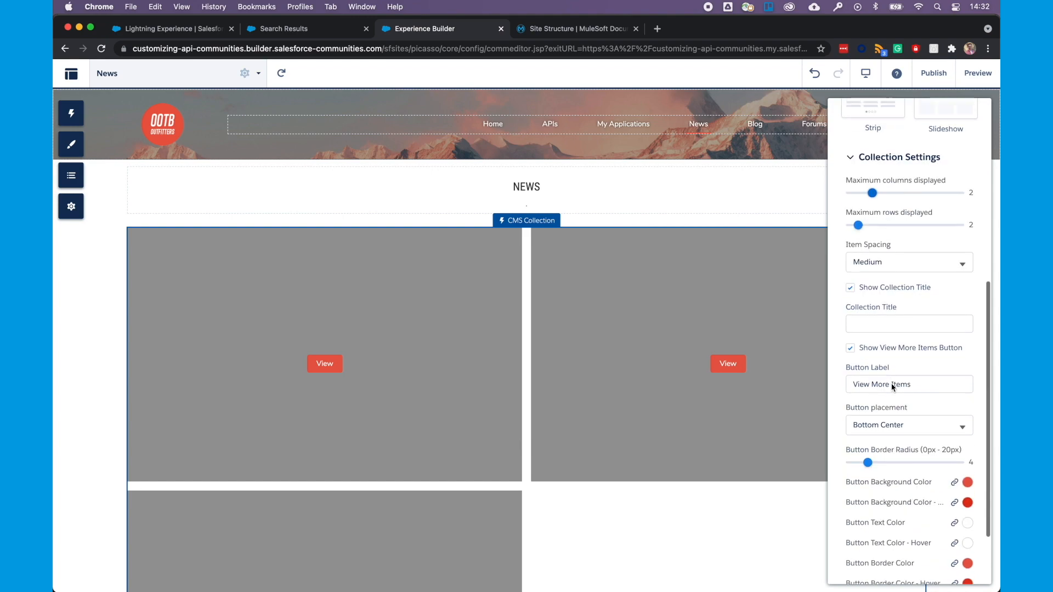
scroll(down, 3)
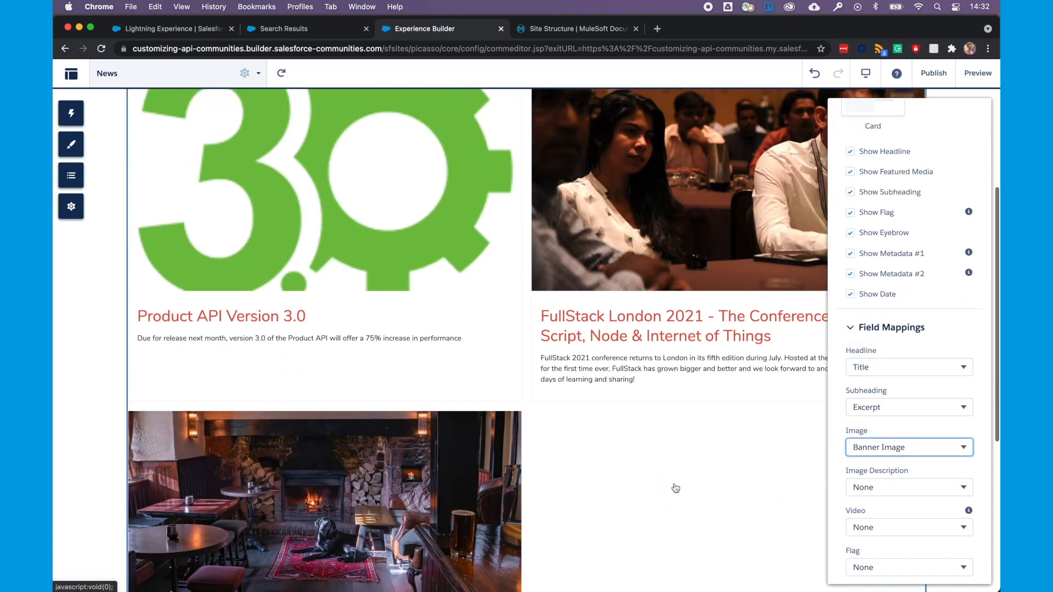
Step: Add the Contact Support & Ask Buttons component beneath the news collection and publish
click(71, 113)
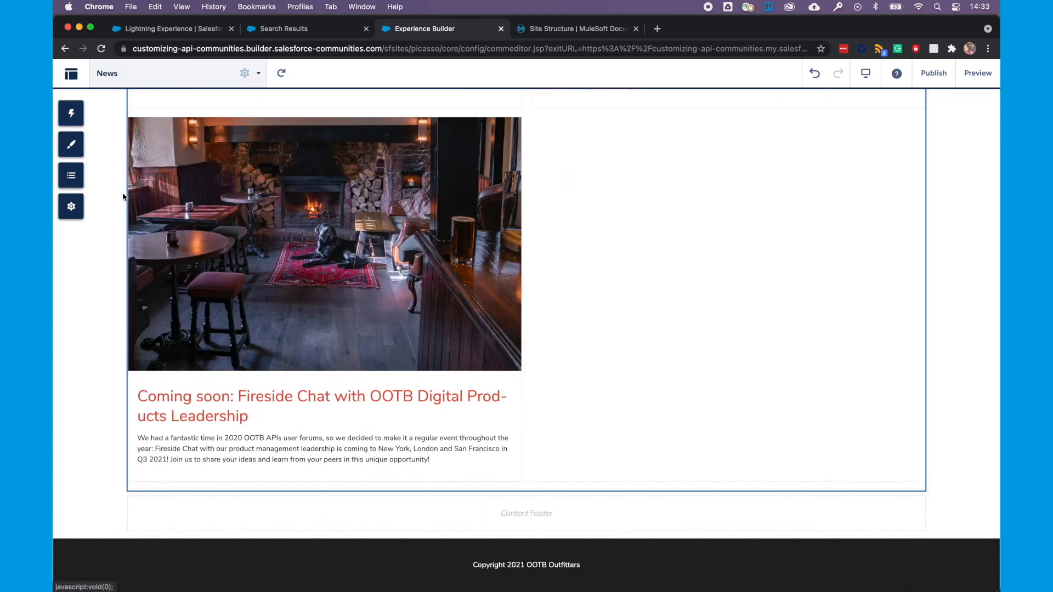
click(70, 112)
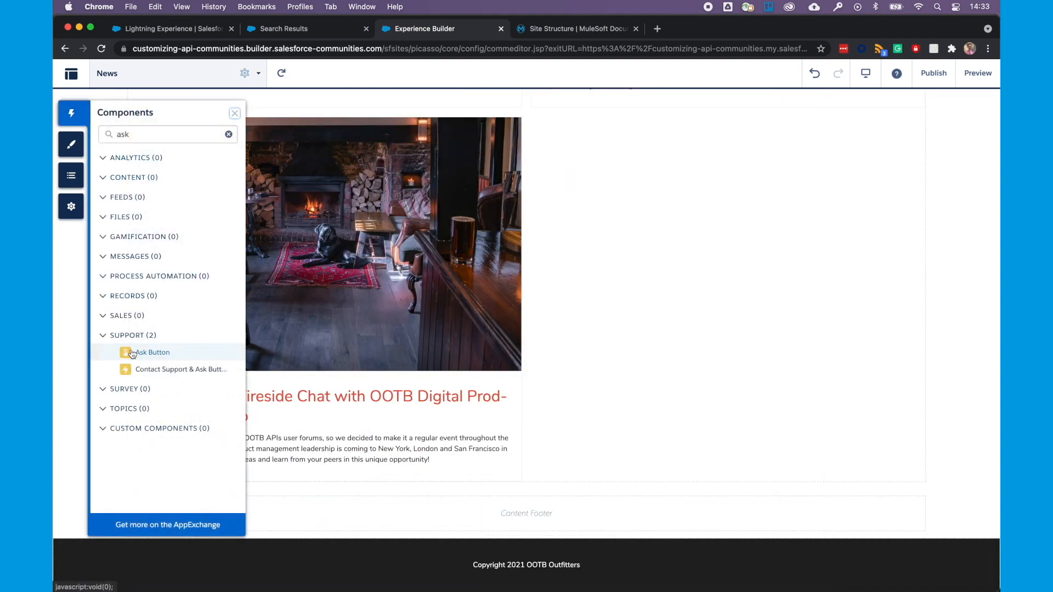
drag(151, 353, 454, 524)
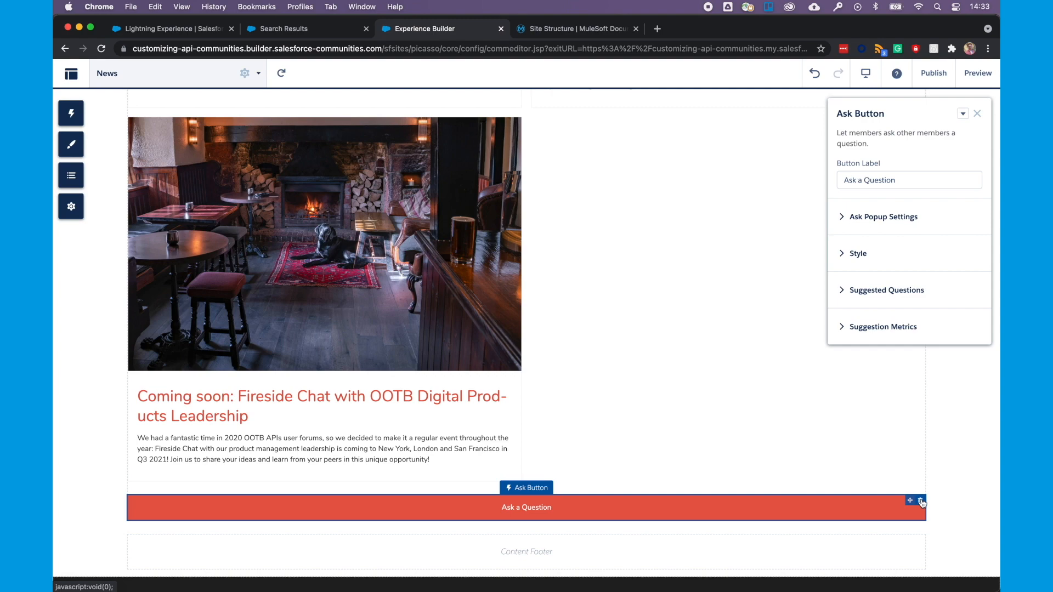
click(70, 112)
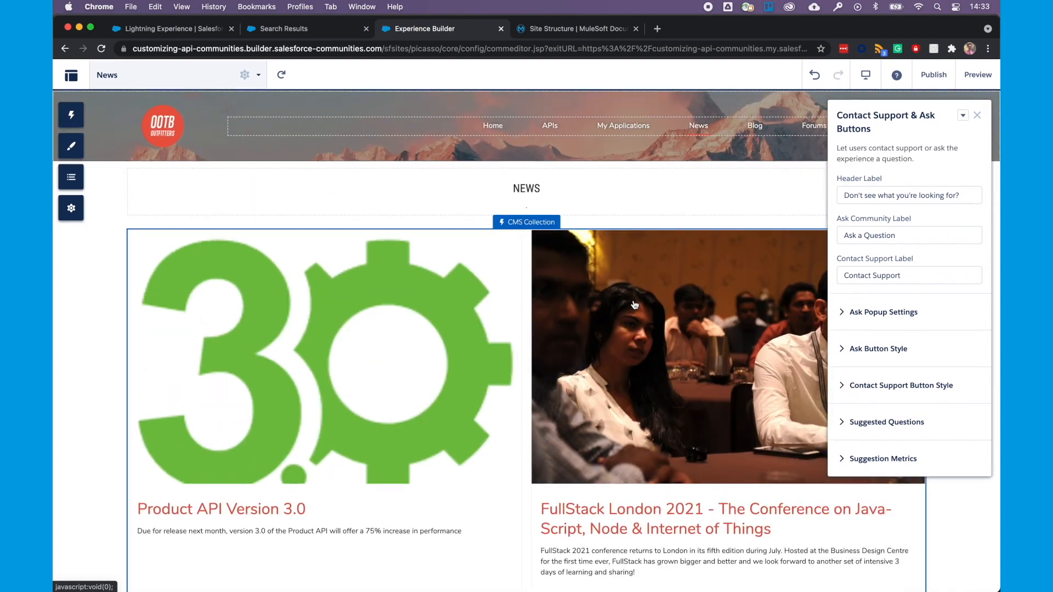
click(932, 74)
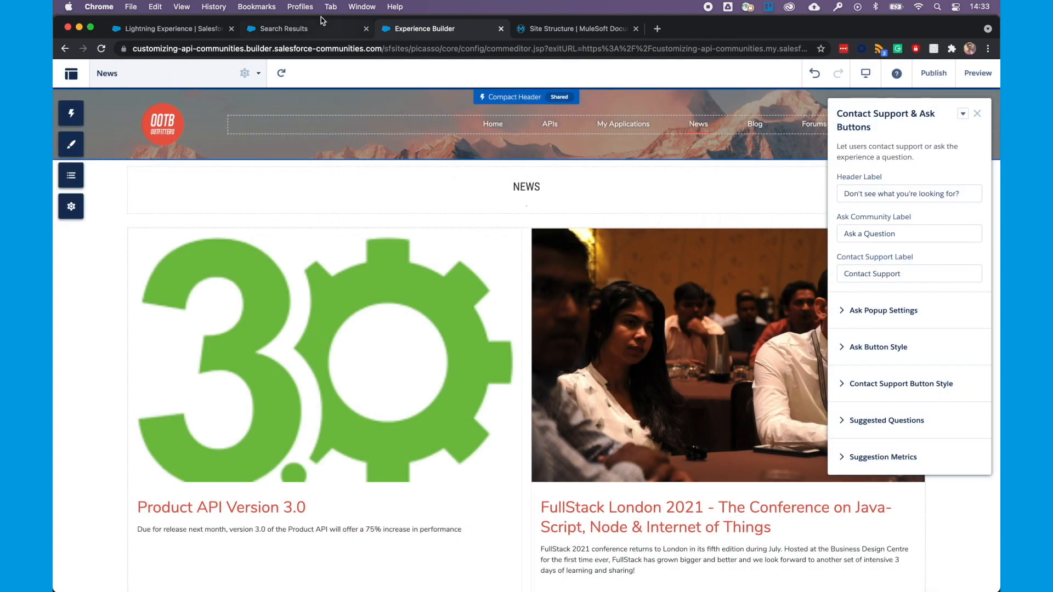
click(282, 29)
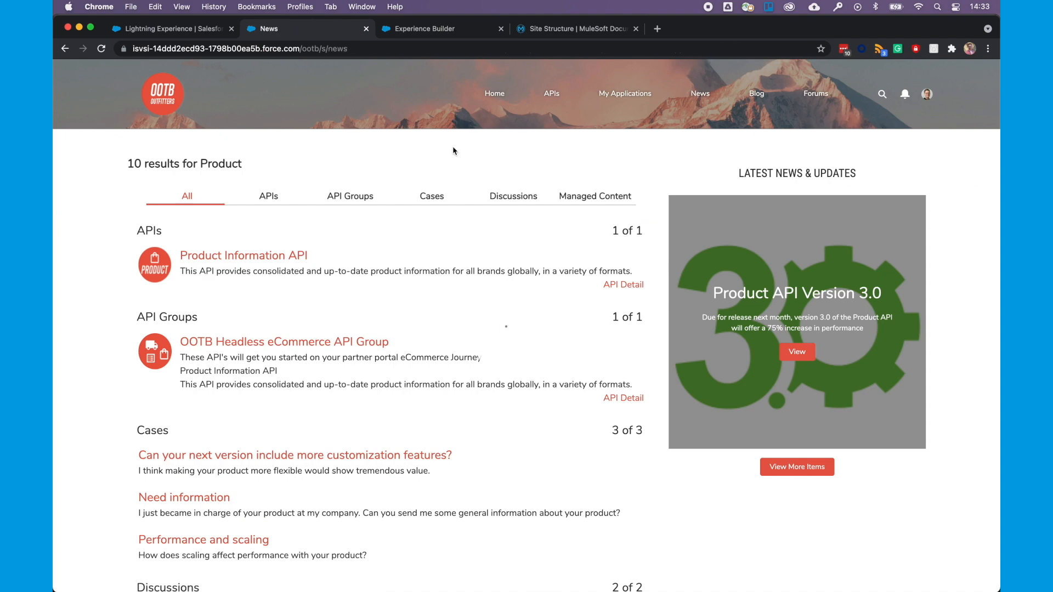
Step: Scroll the live News page to check the Ask a Question and Contact Support buttons
scroll(down, 3)
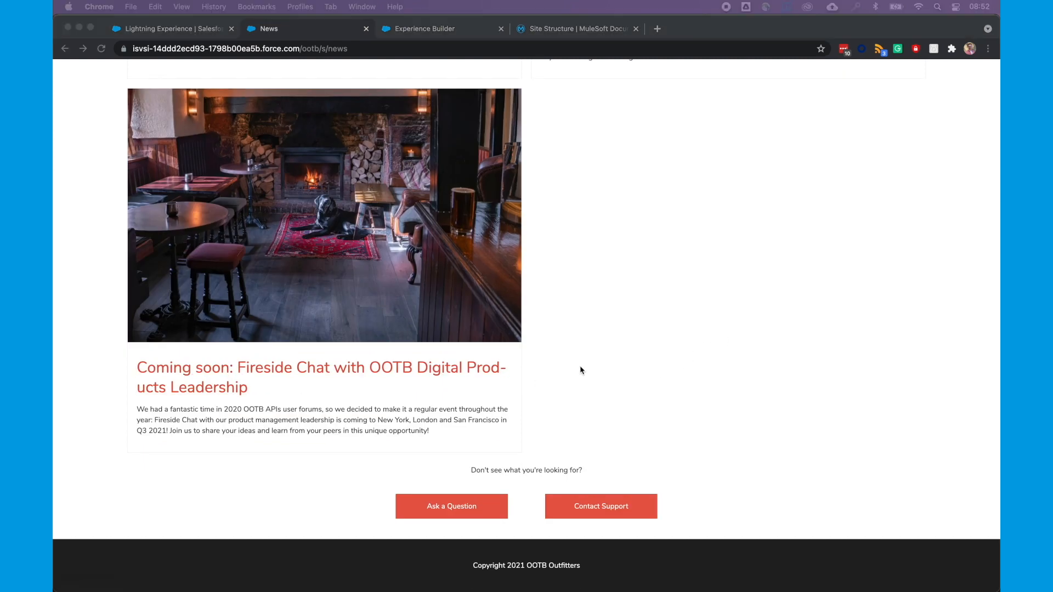
mouse_move(495, 376)
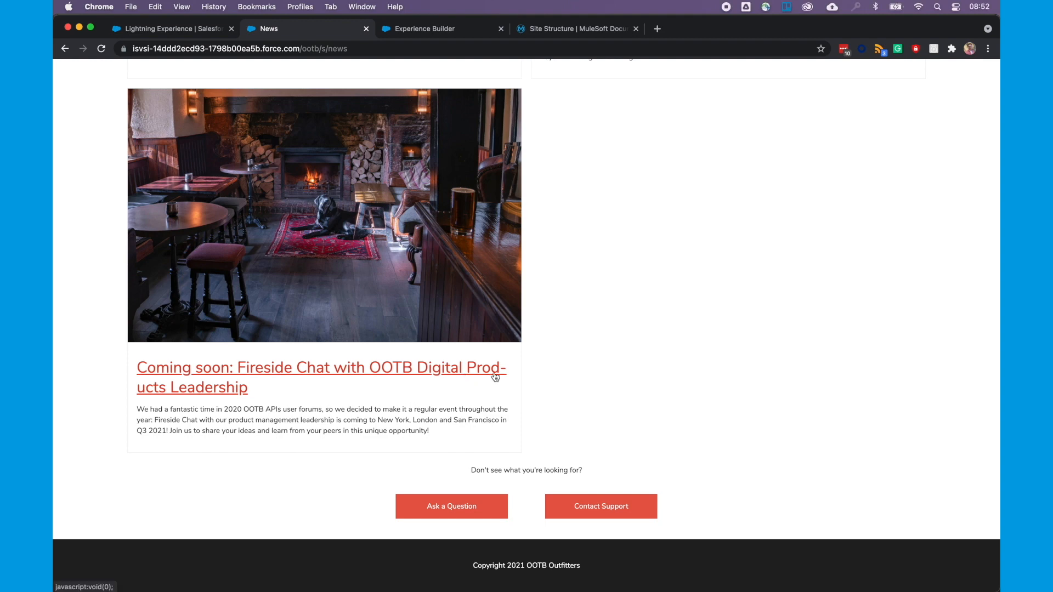
mouse_move(178, 401)
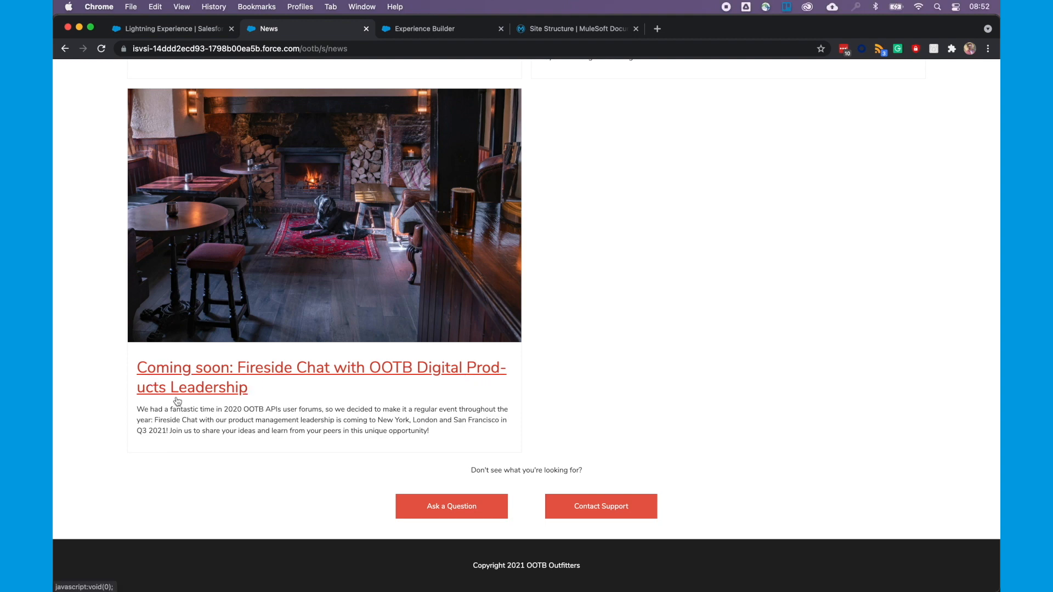
mouse_move(199, 373)
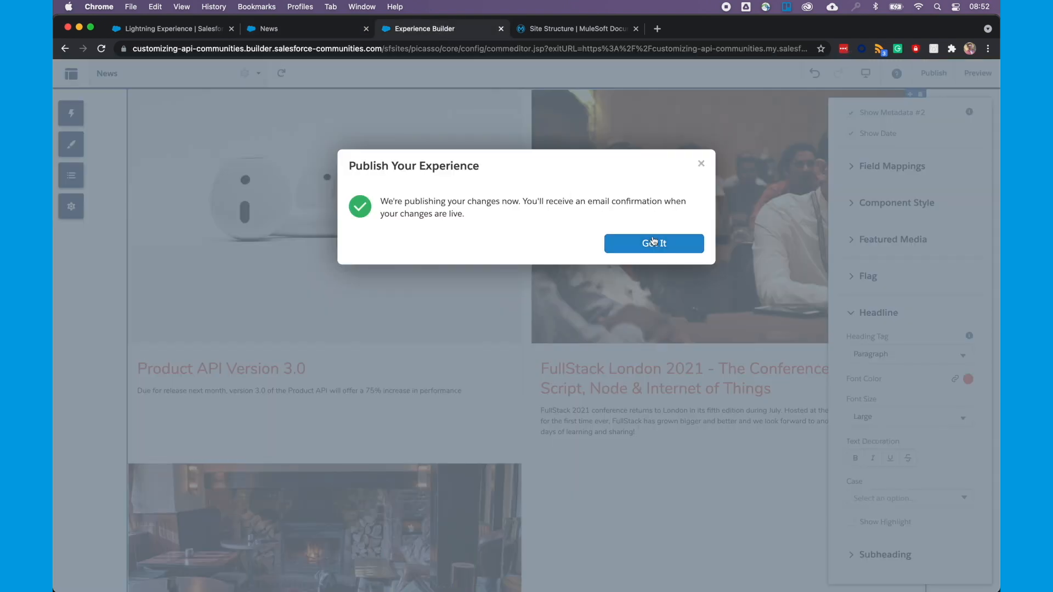
Step: Set the news card Headline tag to Heading 1 and publish the site
click(654, 244)
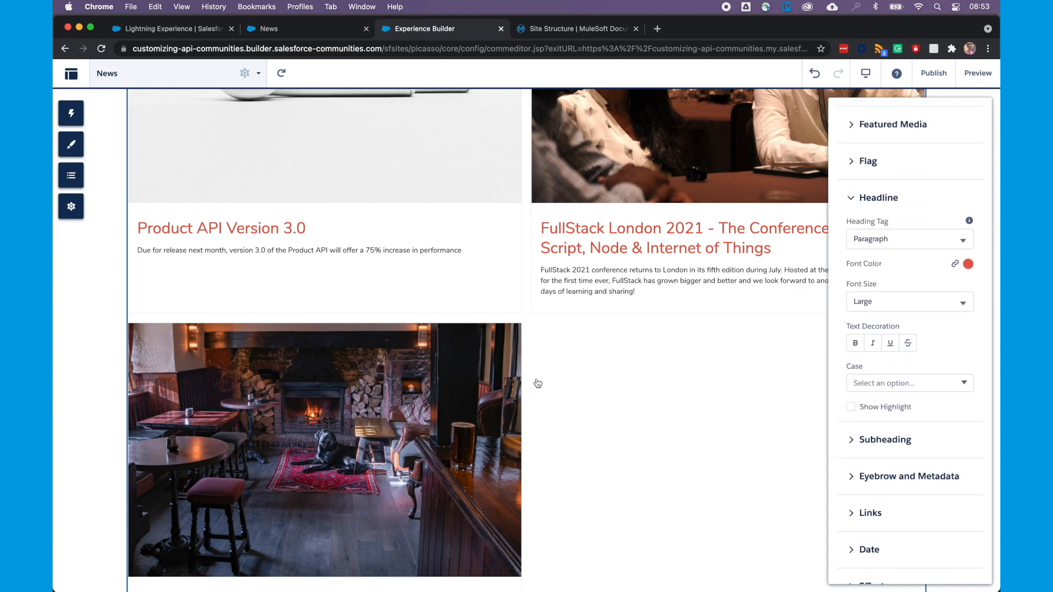
scroll(down, 3)
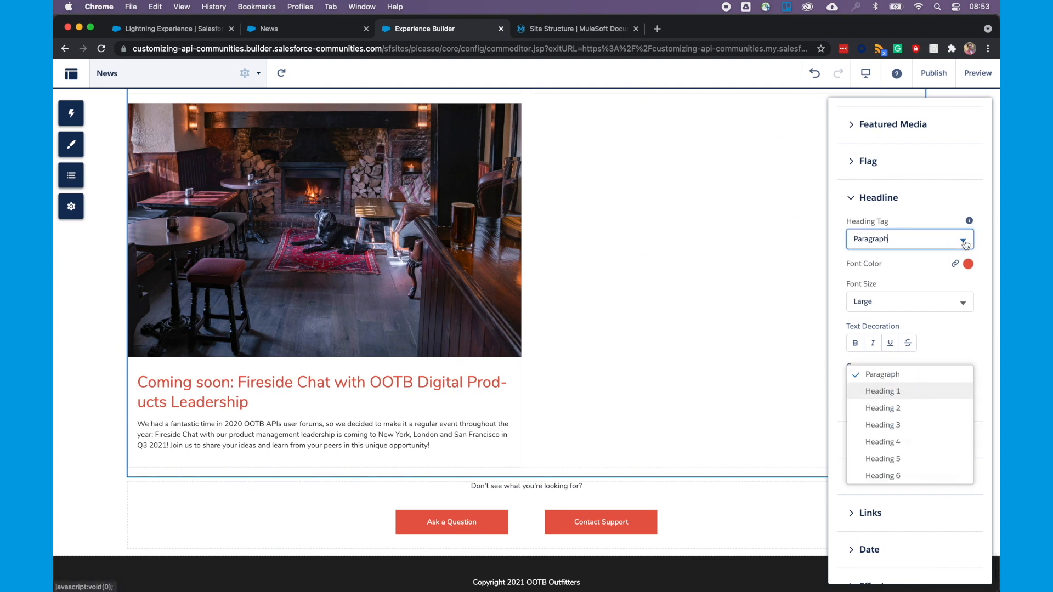
click(882, 390)
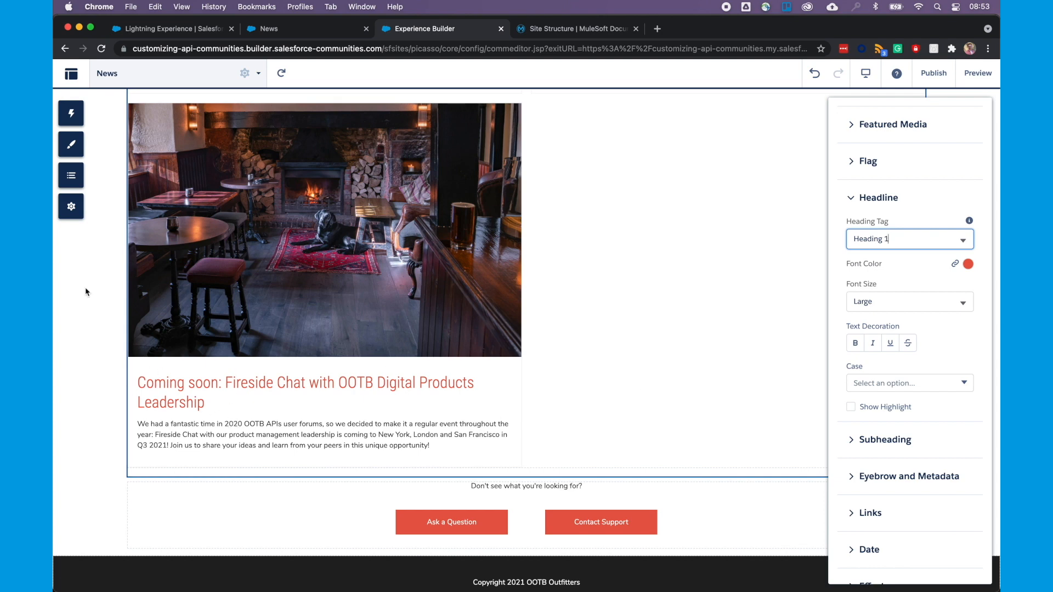
mouse_move(190, 405)
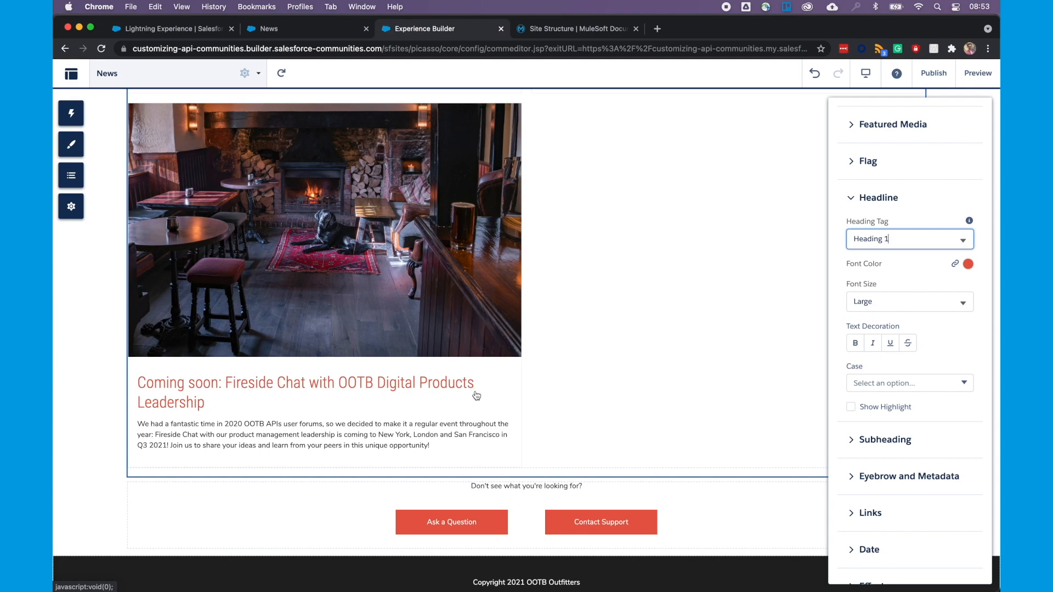
click(933, 73)
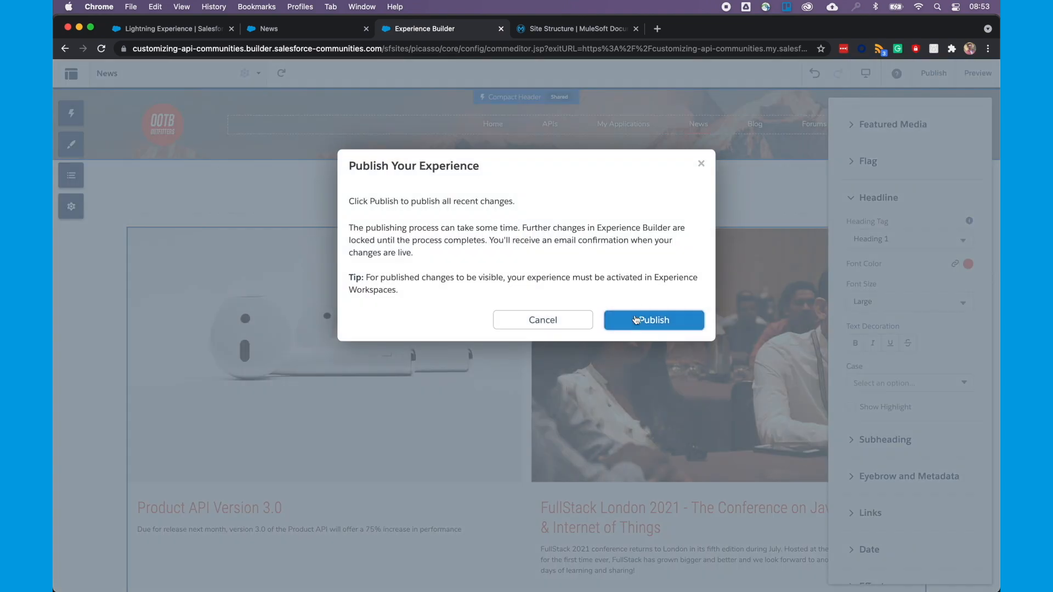
click(652, 319)
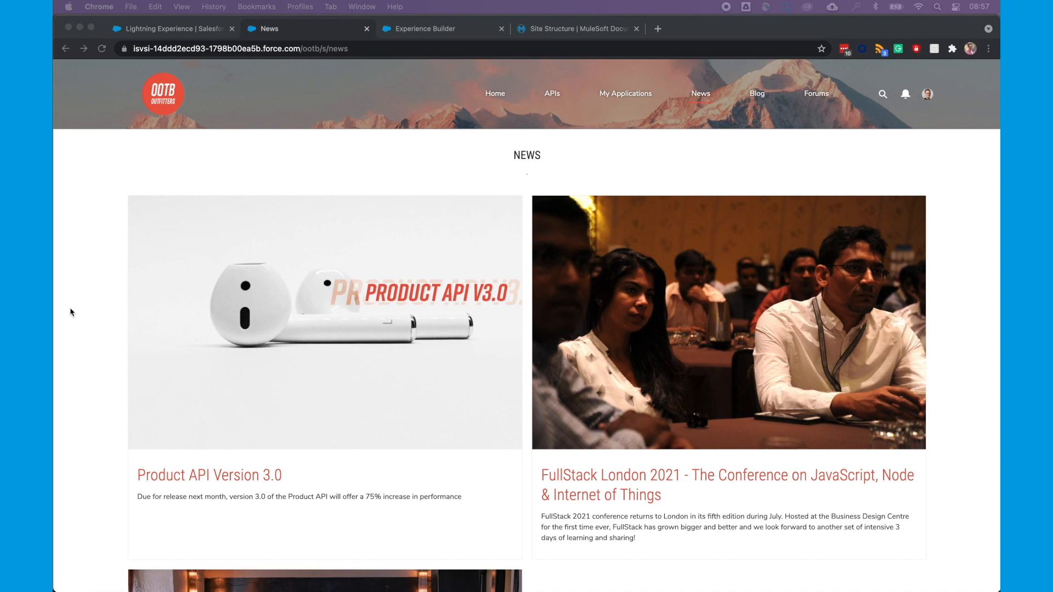
mouse_move(169, 480)
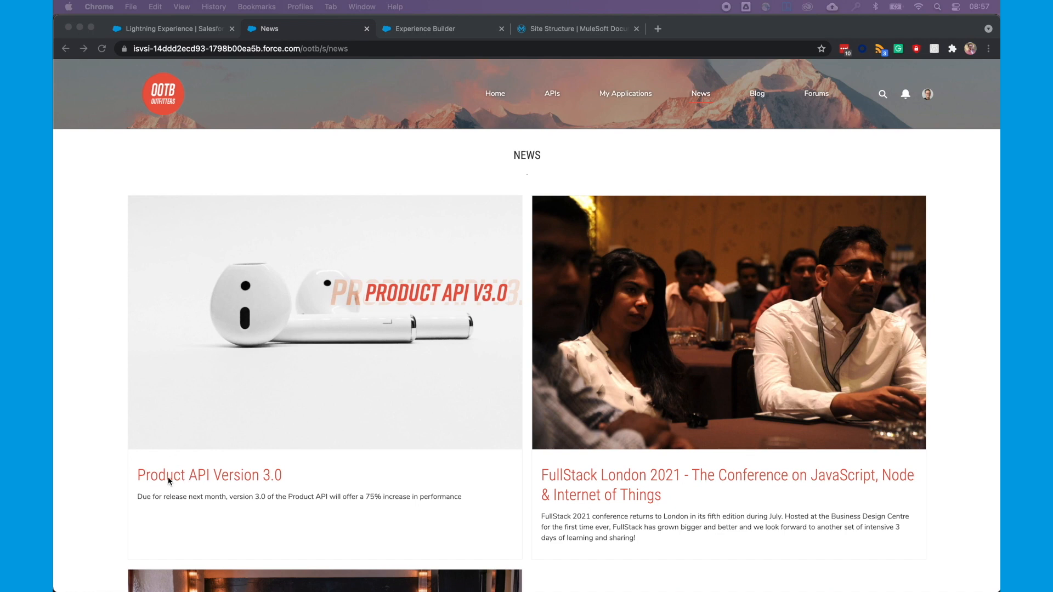
Step: View the Product API Version 3.0 article from the live News page, which renders empty
click(208, 475)
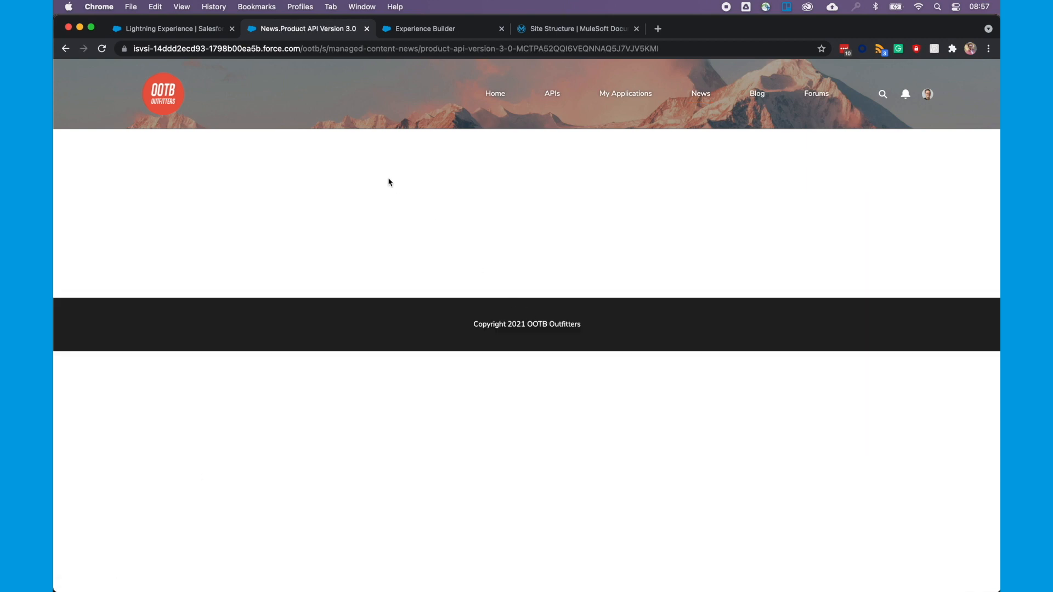
mouse_move(307, 220)
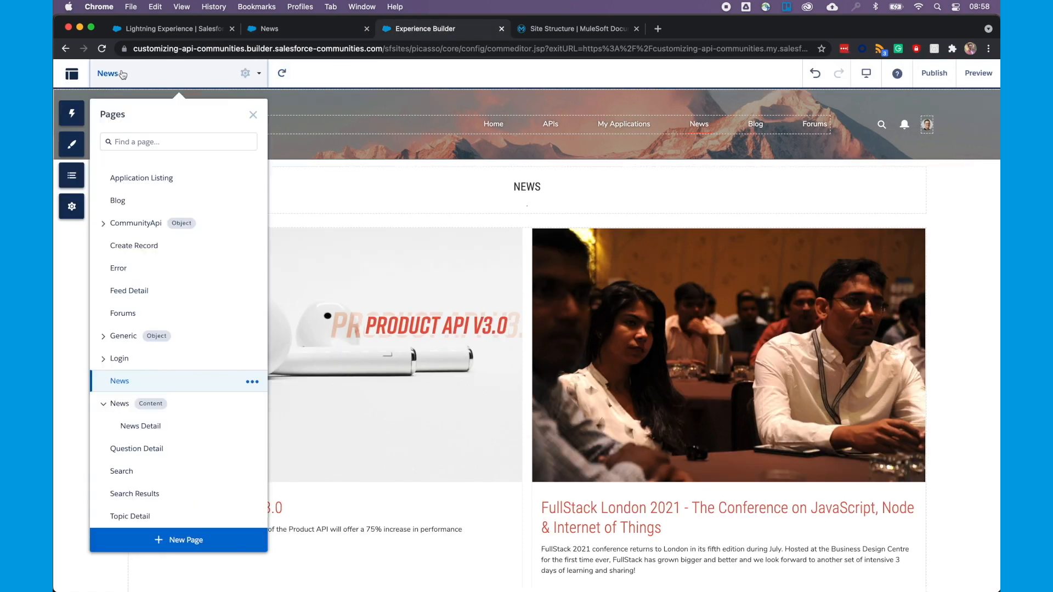
Step: On News Detail, try a three-column layout, remove that section and add a CMS Single Item (Detail) component
click(140, 426)
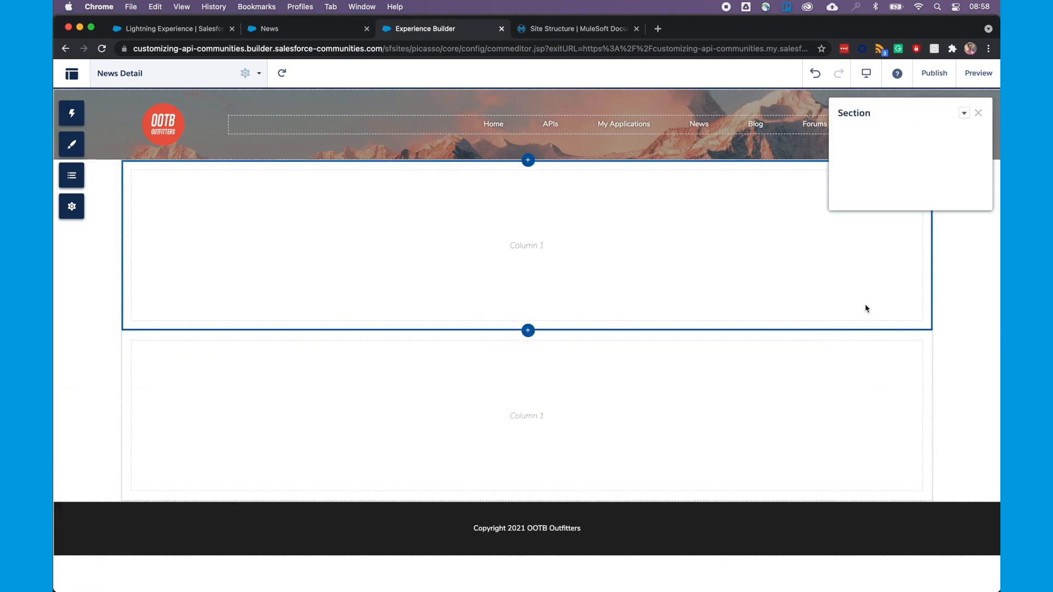
click(905, 235)
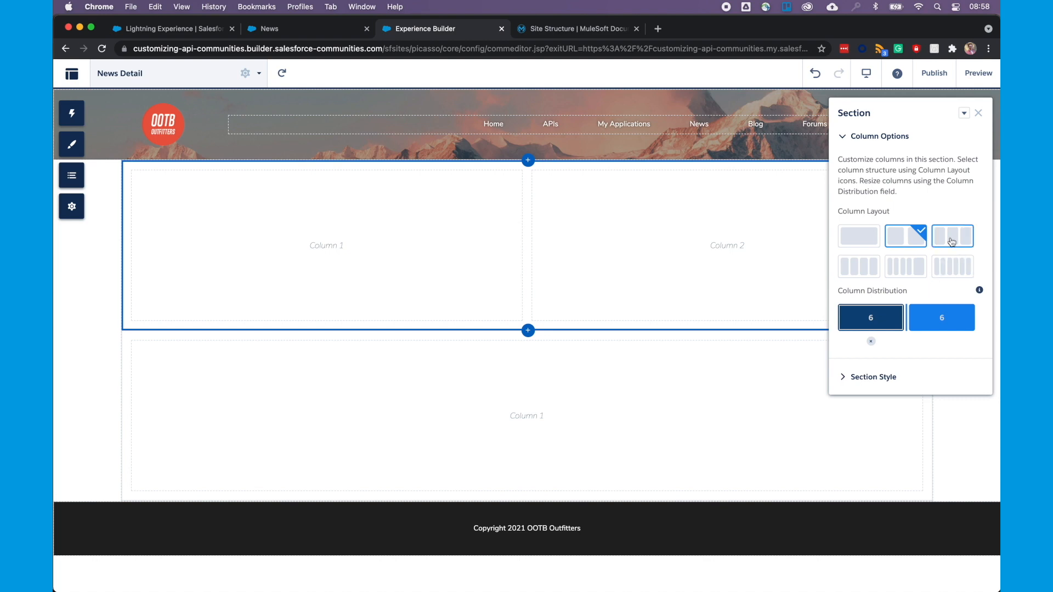
click(953, 236)
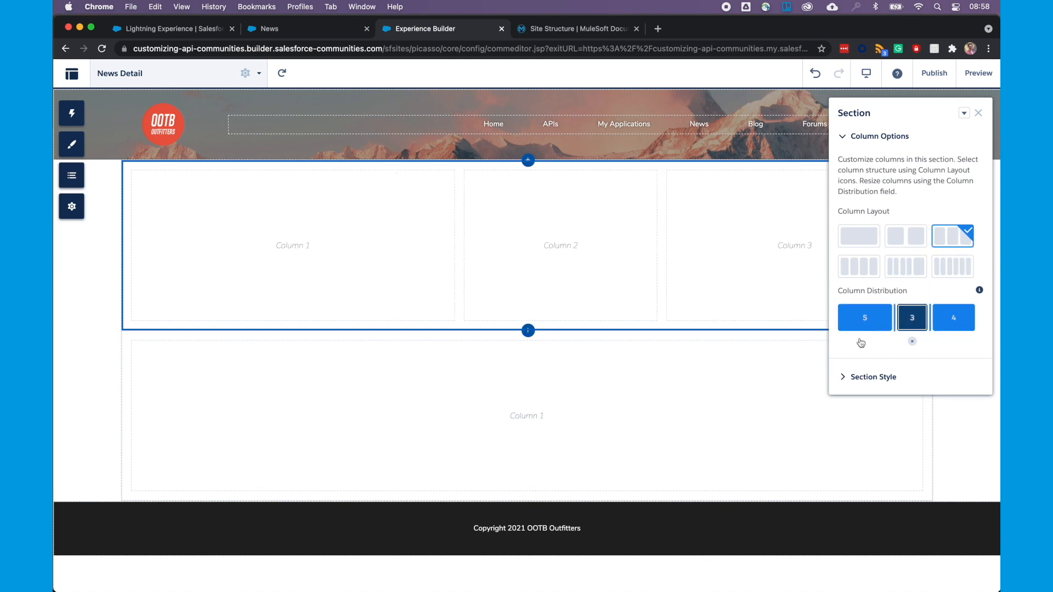
click(911, 341)
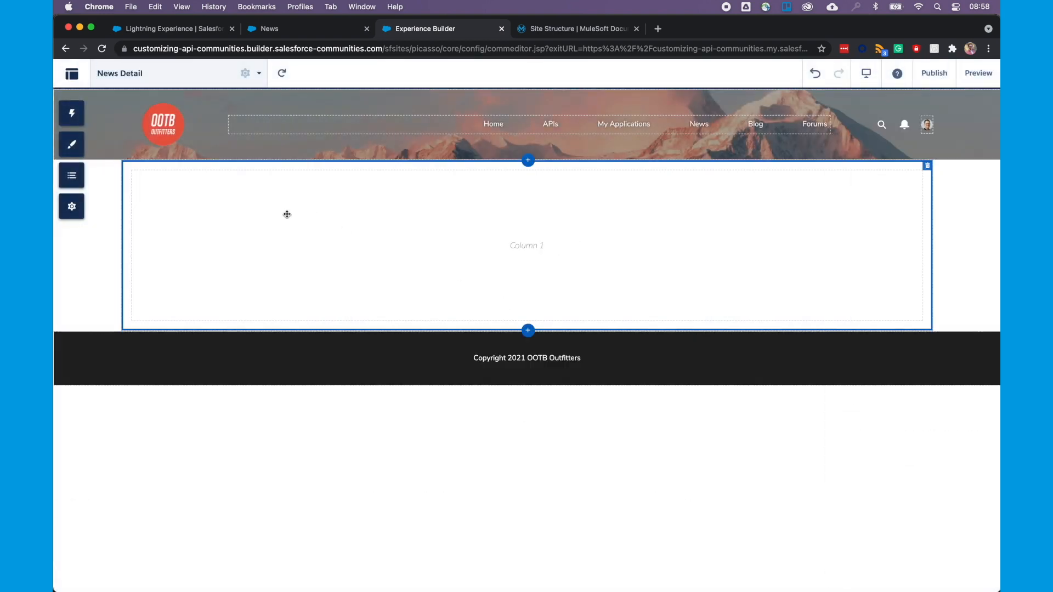
click(71, 112)
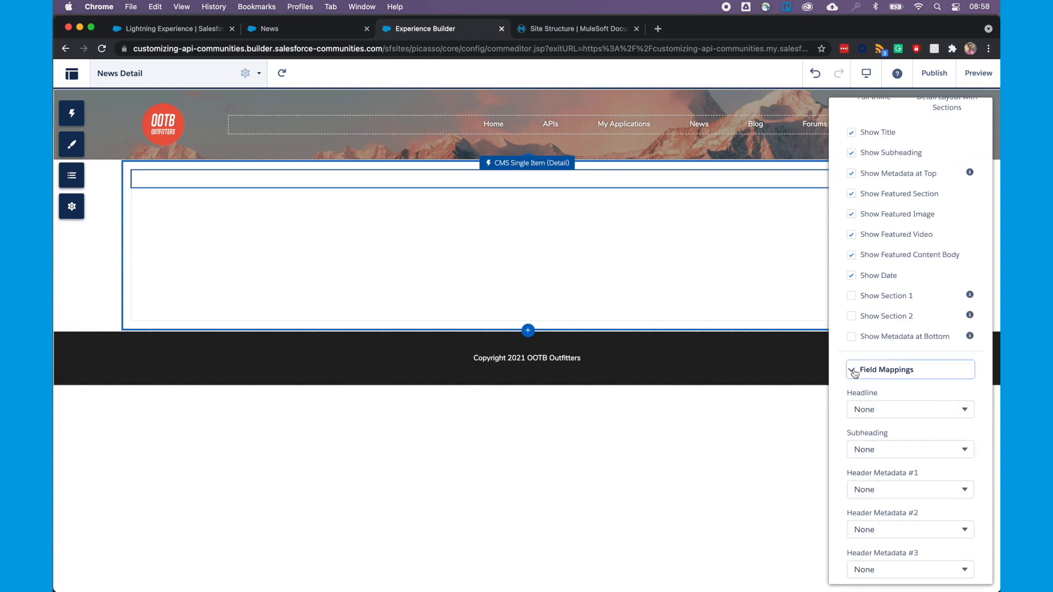
Step: Map the component's Content Body to the Body field in its field mapping settings
click(908, 450)
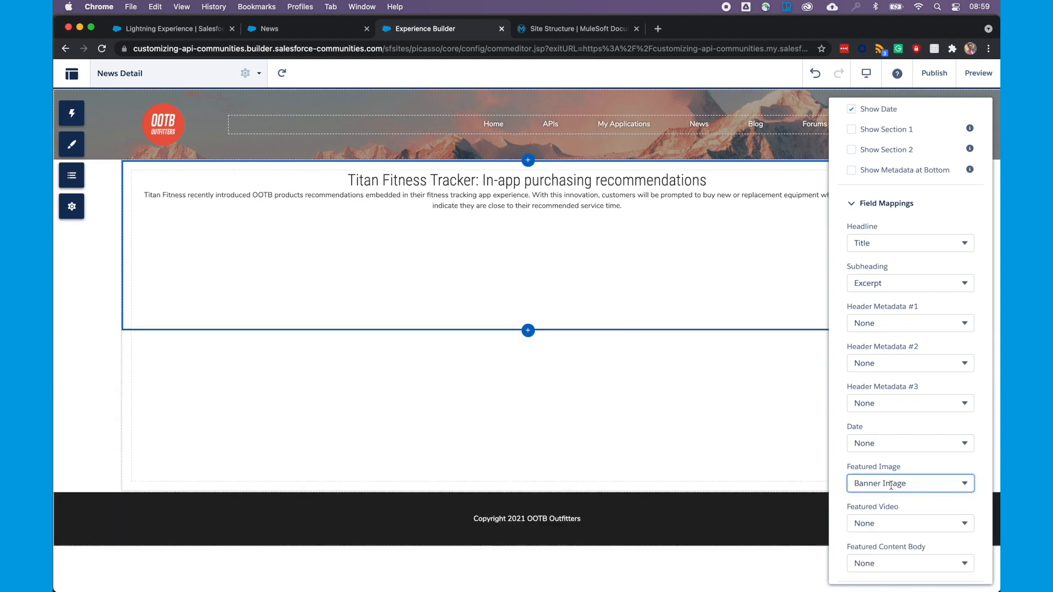
click(908, 454)
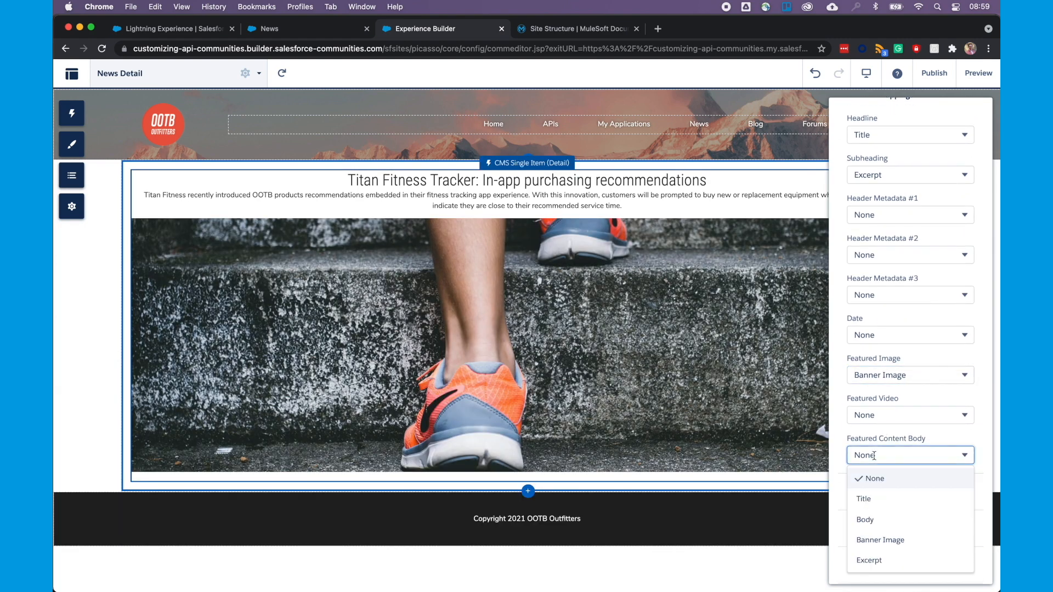
click(866, 519)
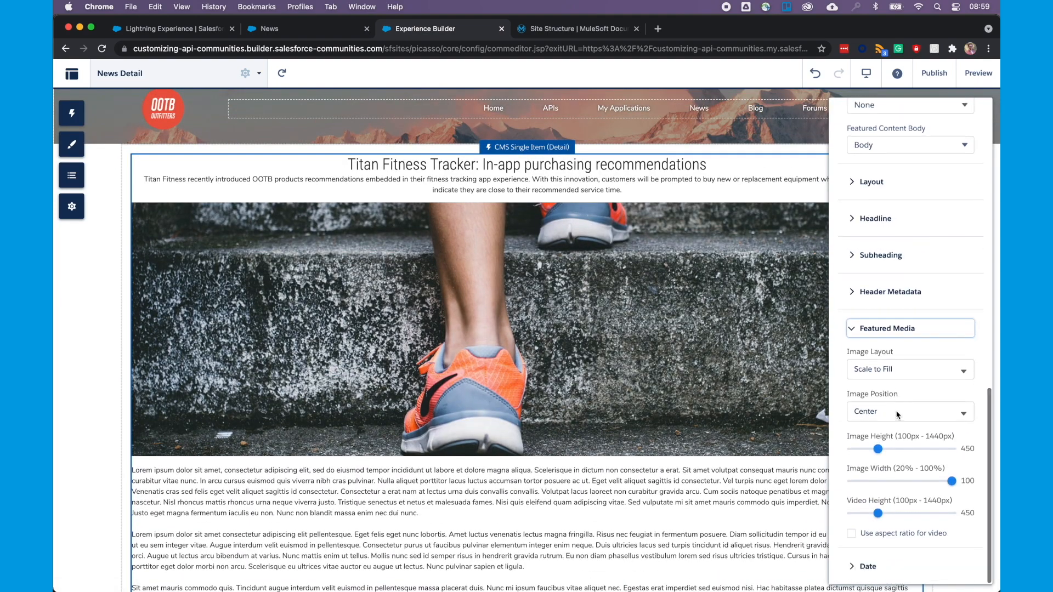
Step: Raise the featured image height to 483 and settle its width back at full after trying half
drag(879, 449, 879, 448)
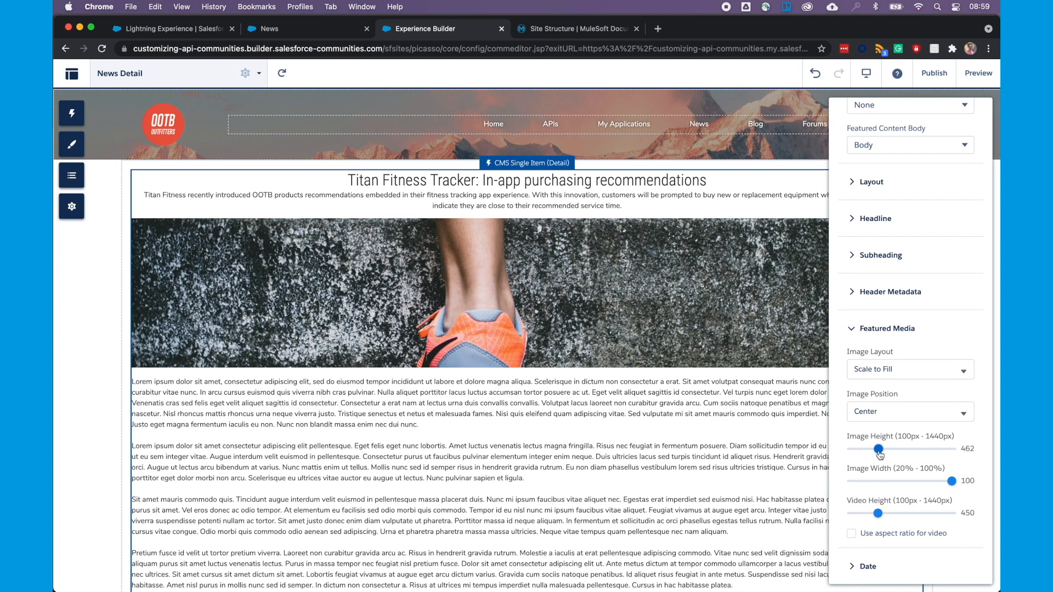
drag(878, 450, 882, 450)
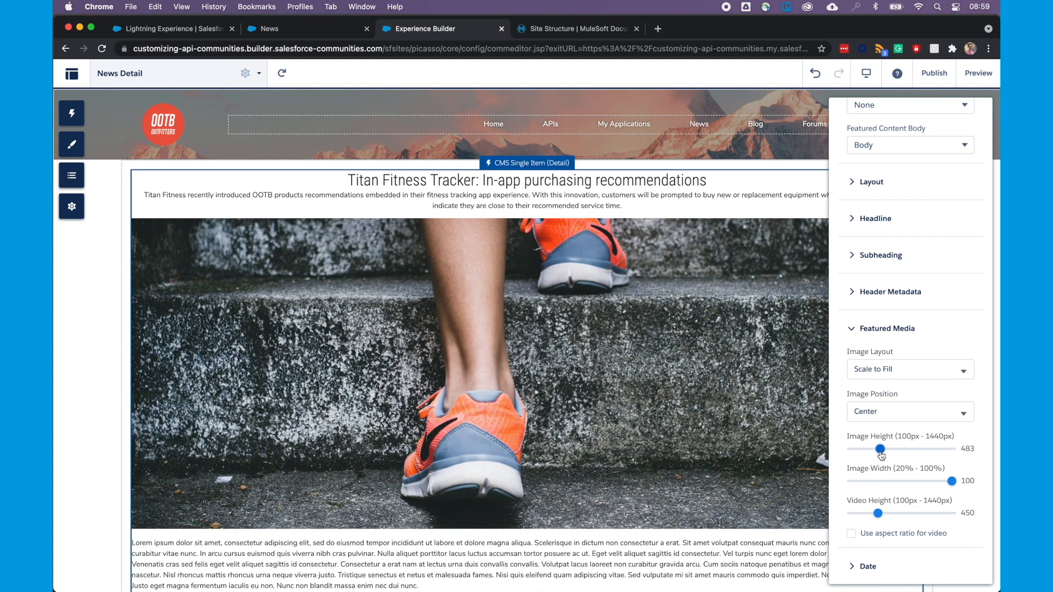
drag(949, 480, 941, 480)
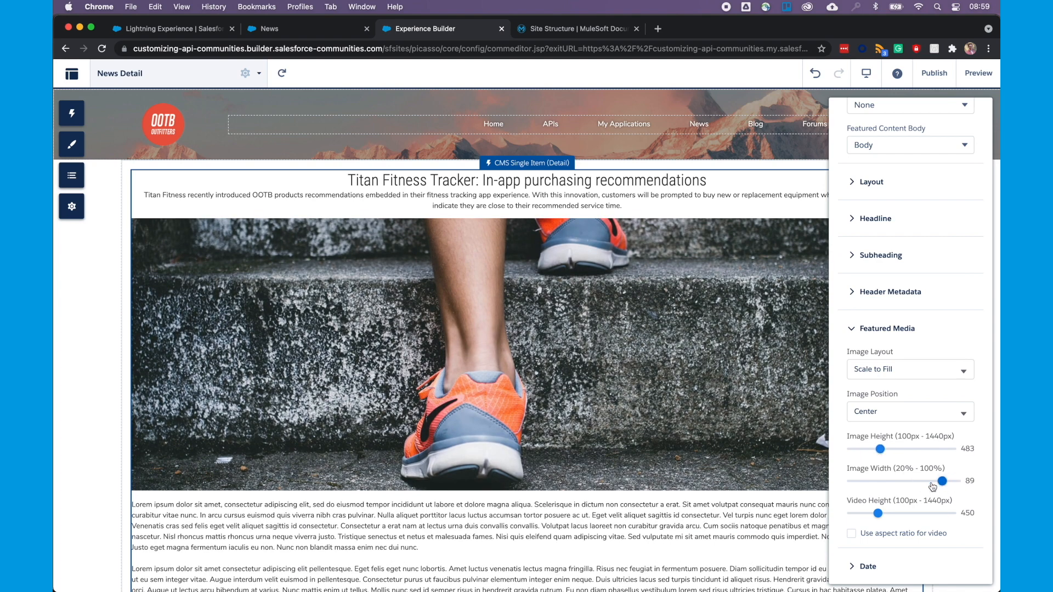
drag(940, 481, 886, 480)
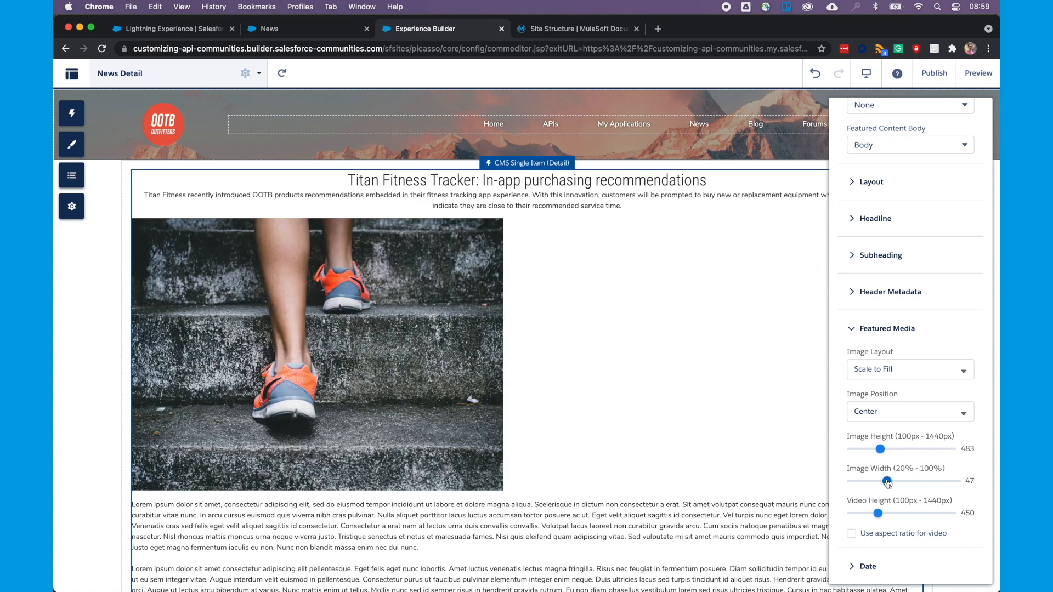
drag(888, 481, 952, 481)
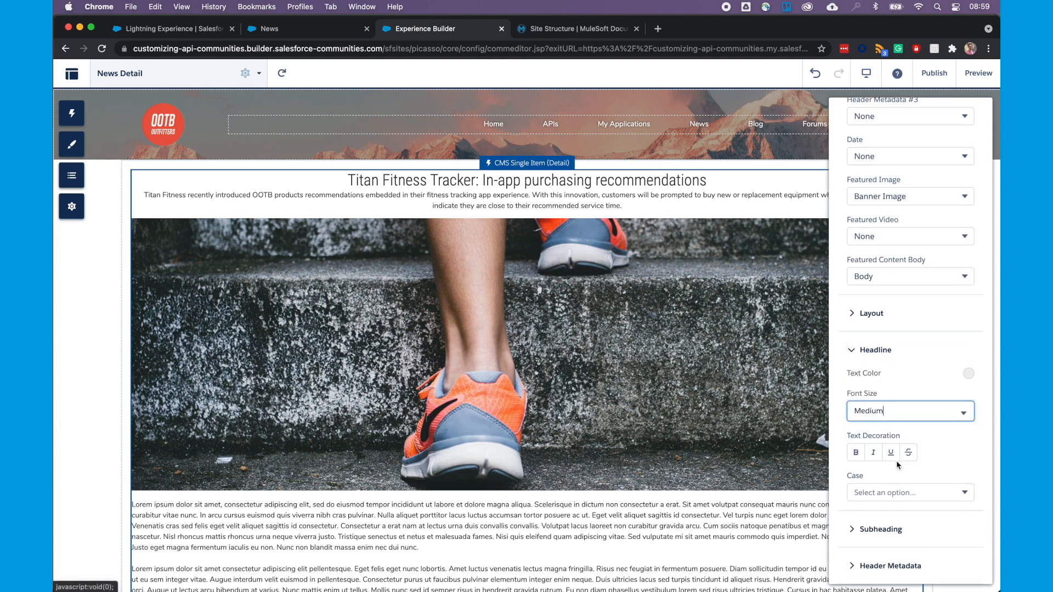
Step: Make the headline font size Large and uppercase, then publish the news detail changes
click(910, 410)
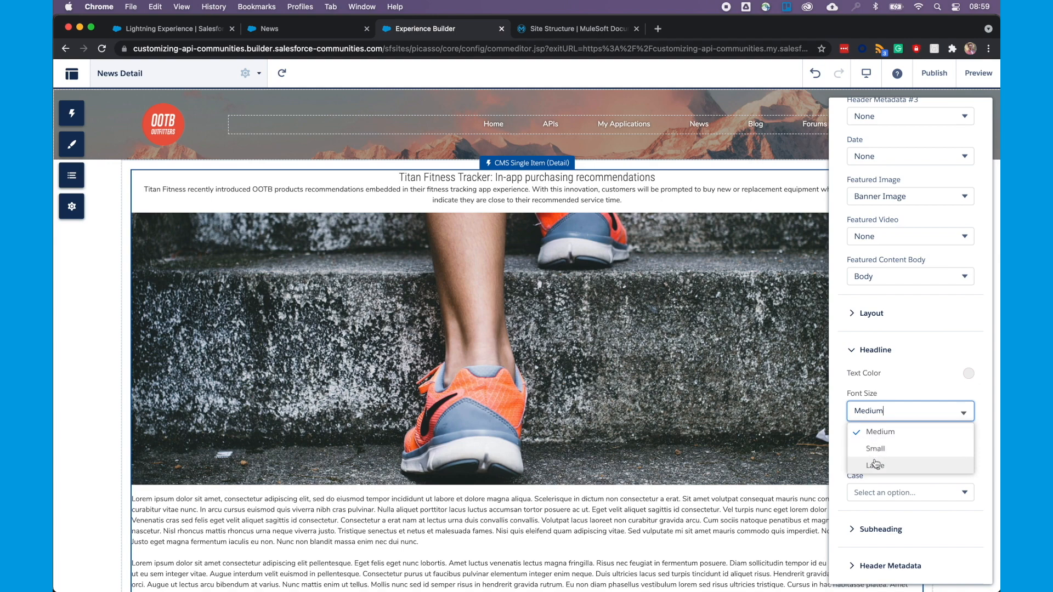
click(876, 465)
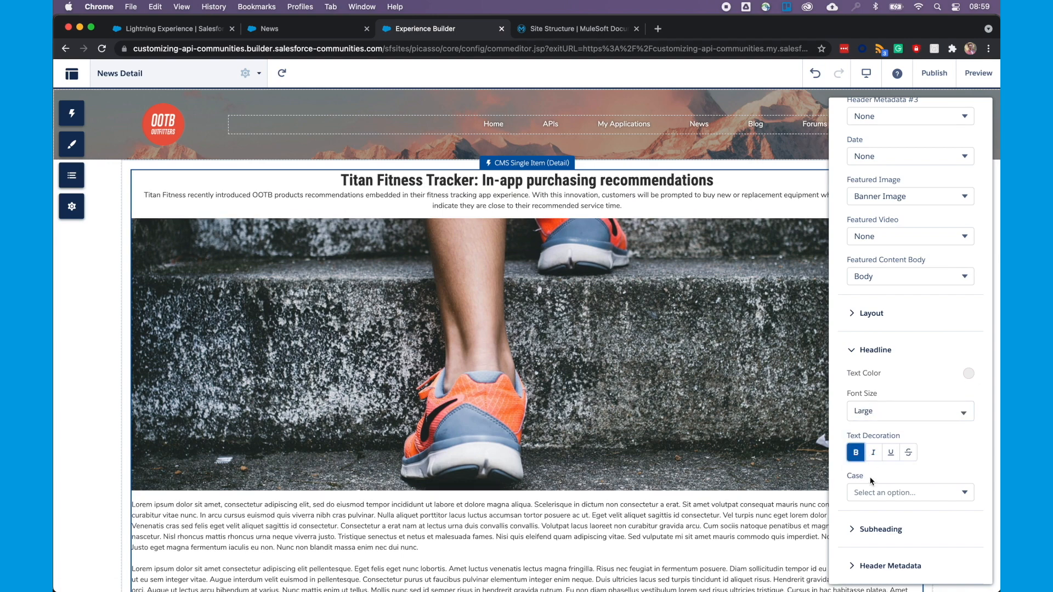
click(909, 493)
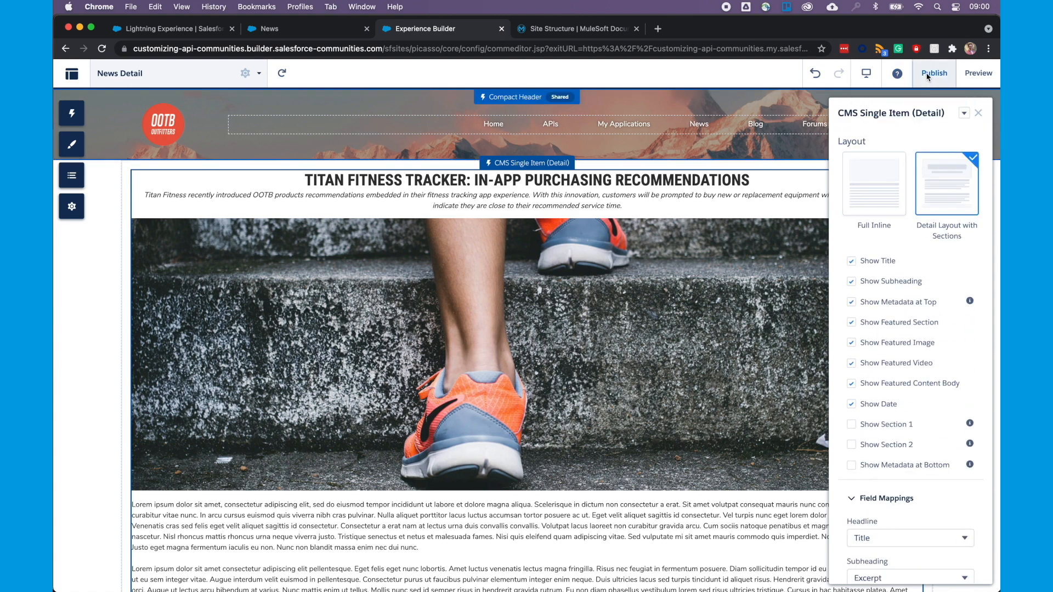
click(933, 74)
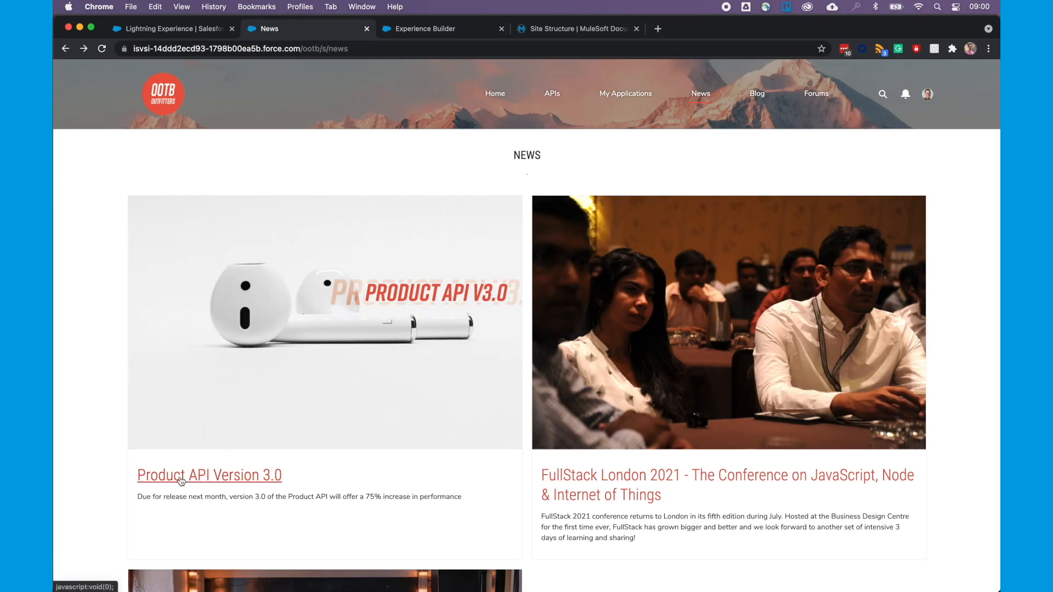
Step: Review the live Product API Version 3.0 article with uppercase headline, banner image and body text
click(208, 475)
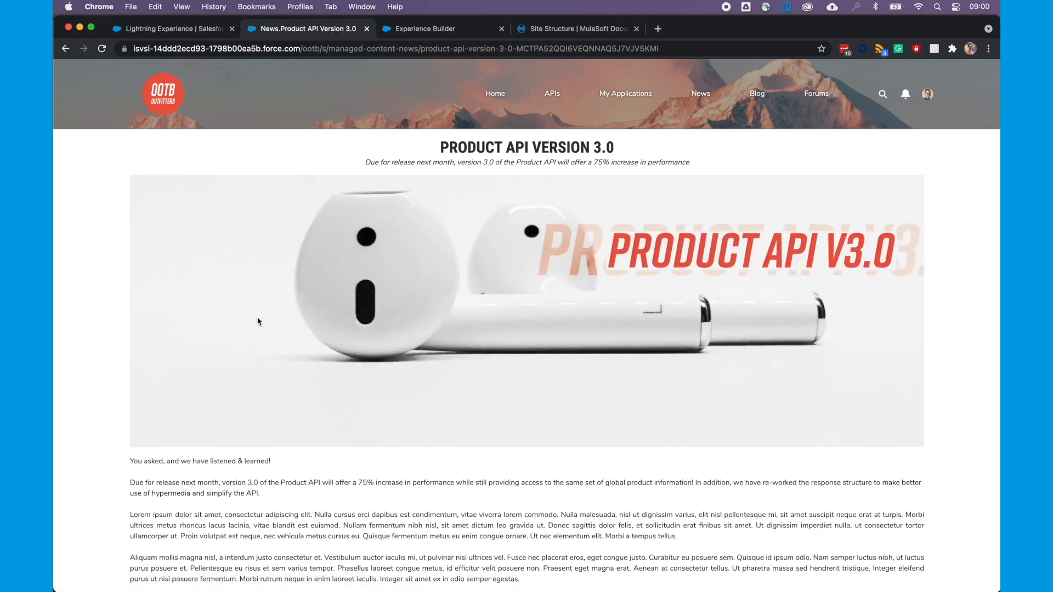
scroll(down, 3)
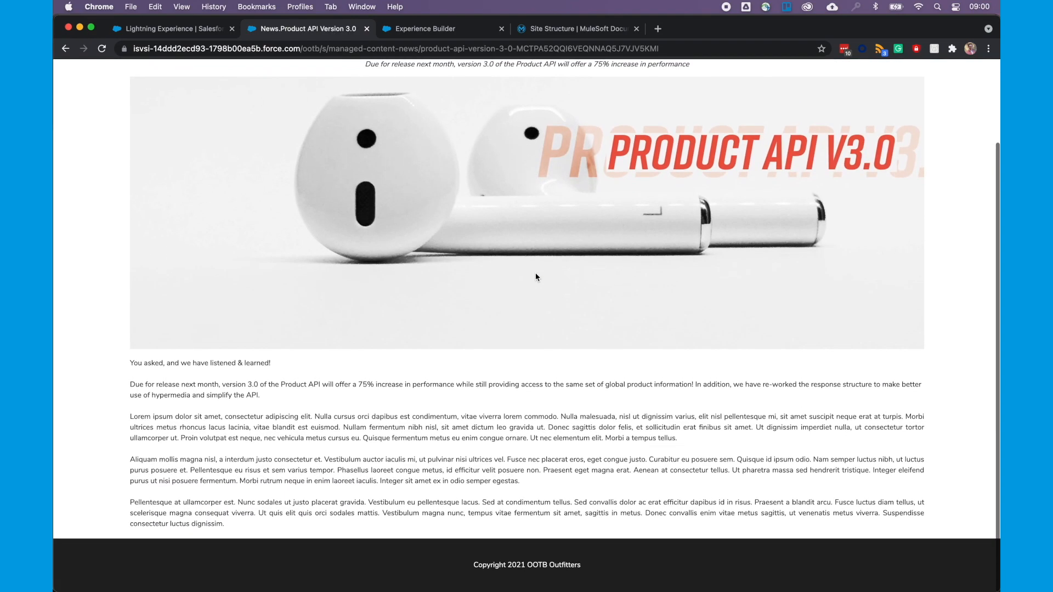